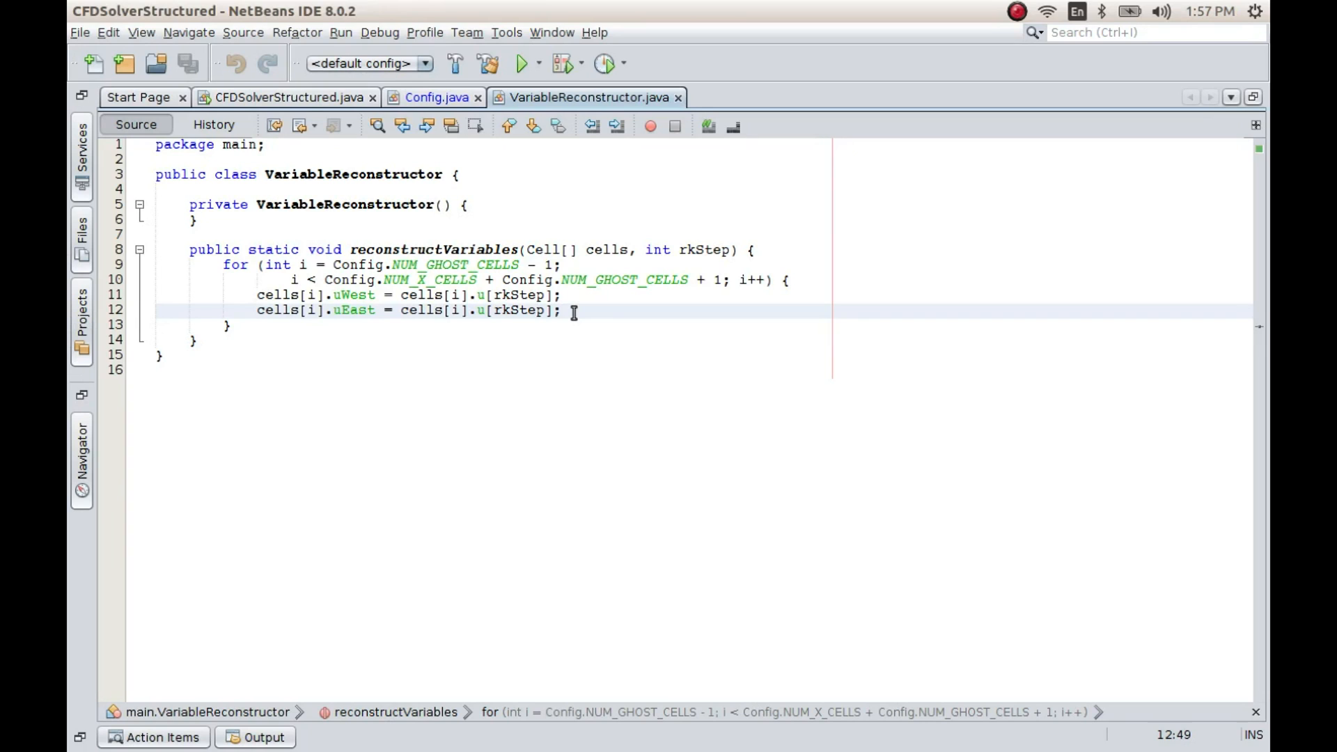
Go up from the out folder to the CFDSolverStructured project folder in Files
{"action": "left_click", "coordinate": [565, 311]}
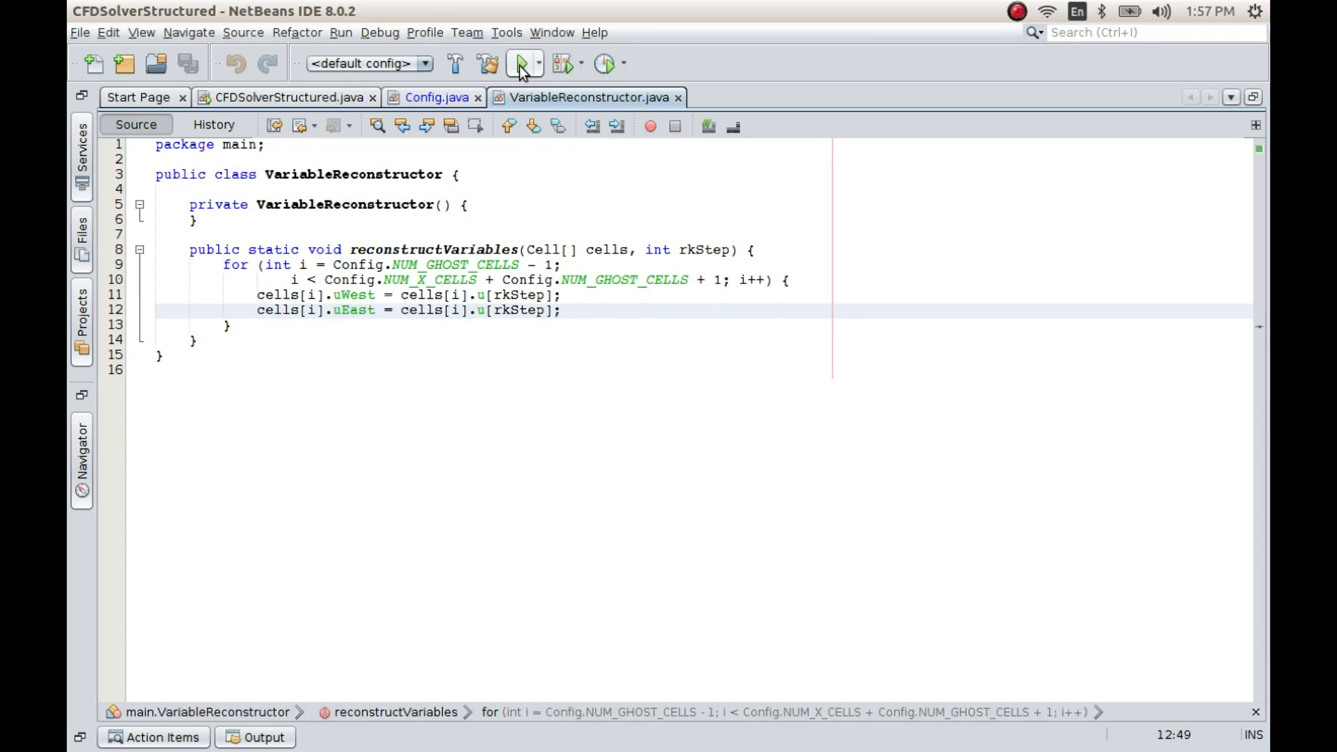
{"action": "left_click", "coordinate": [521, 63]}
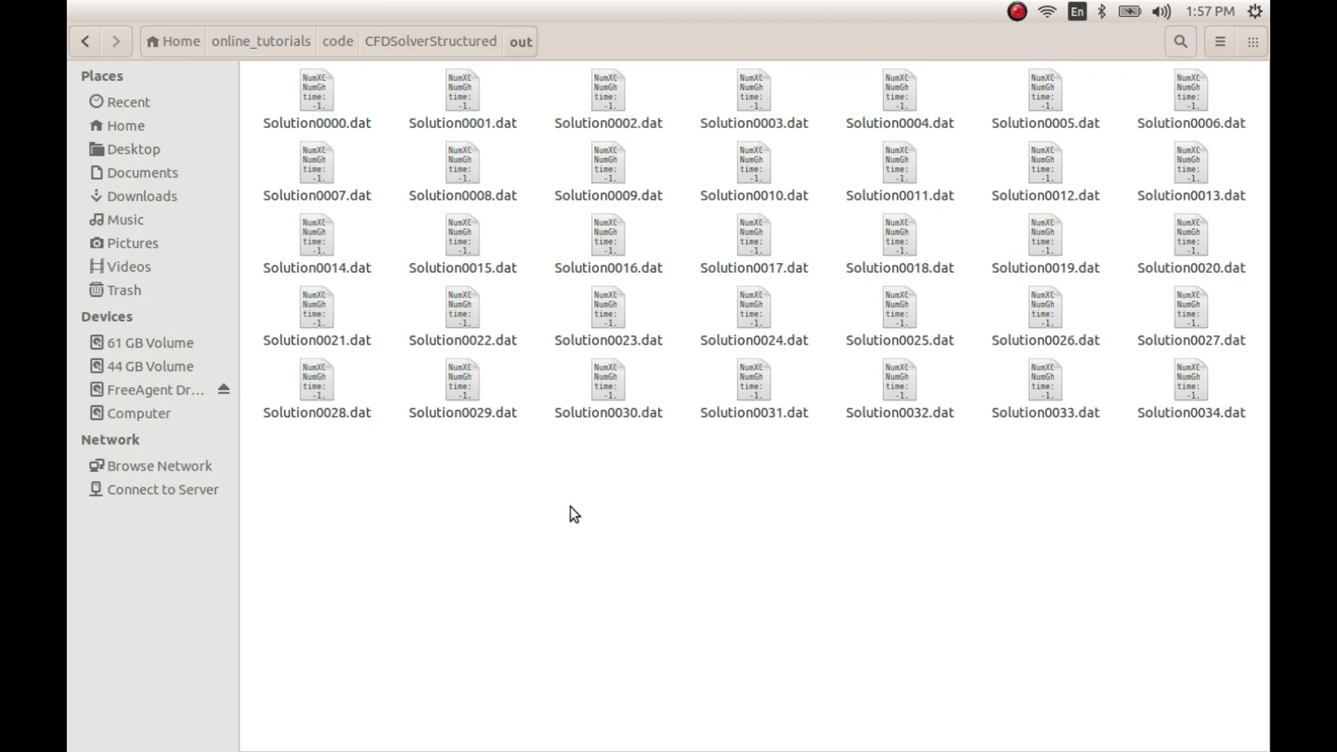
{"action": "mouse_move", "coordinate": [557, 512]}
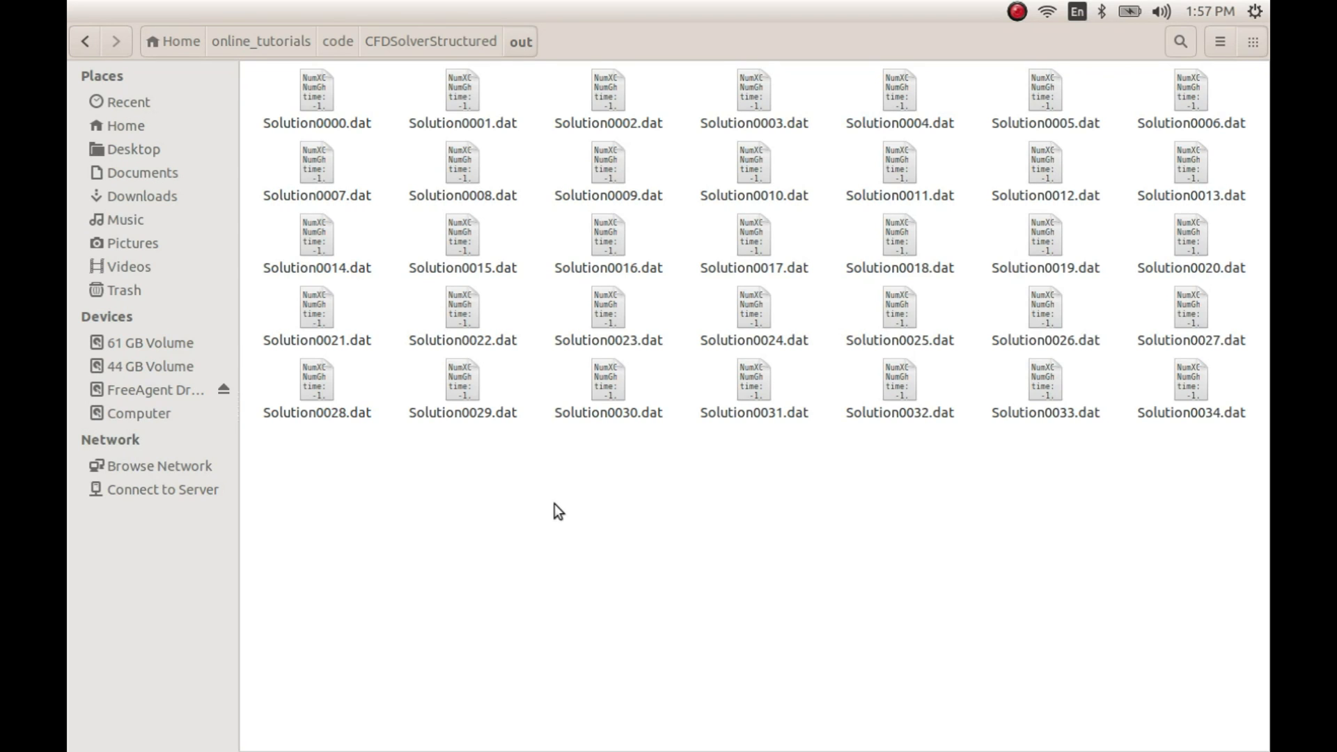
{"action": "mouse_move", "coordinate": [565, 498]}
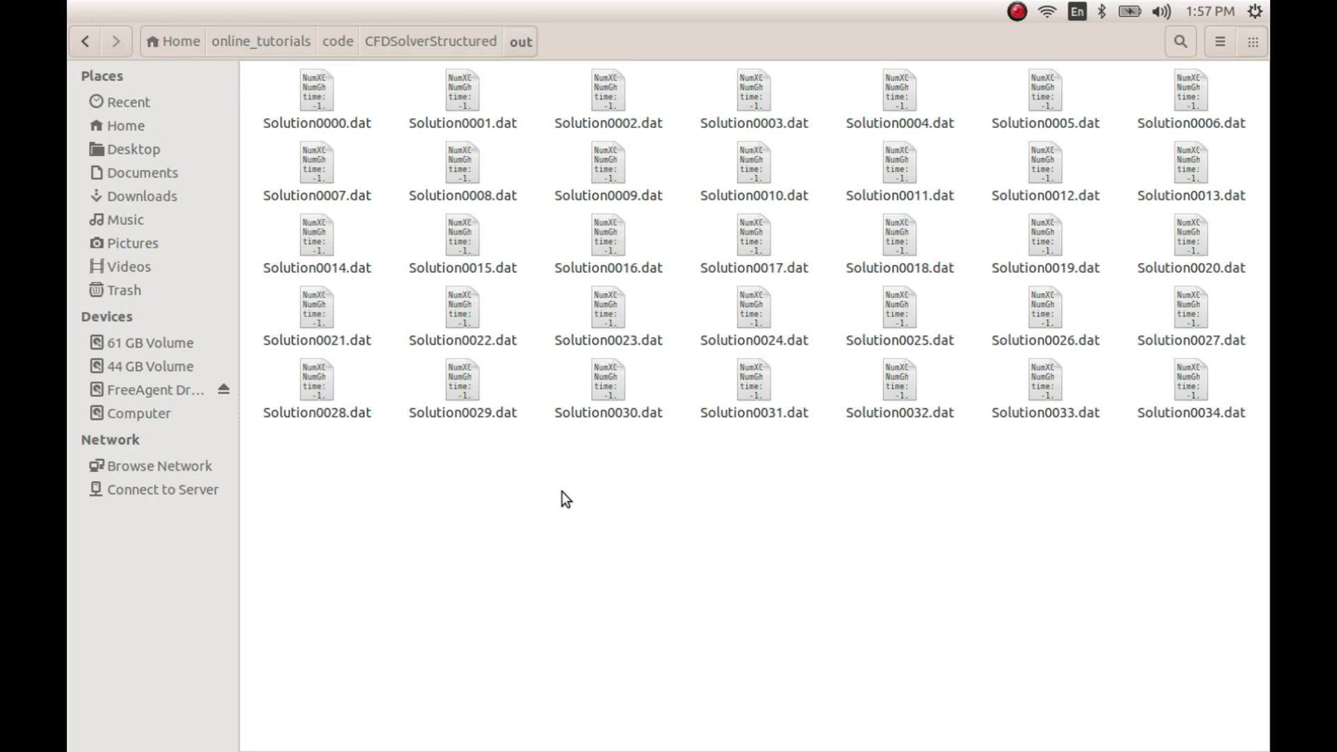
{"action": "mouse_move", "coordinate": [573, 494]}
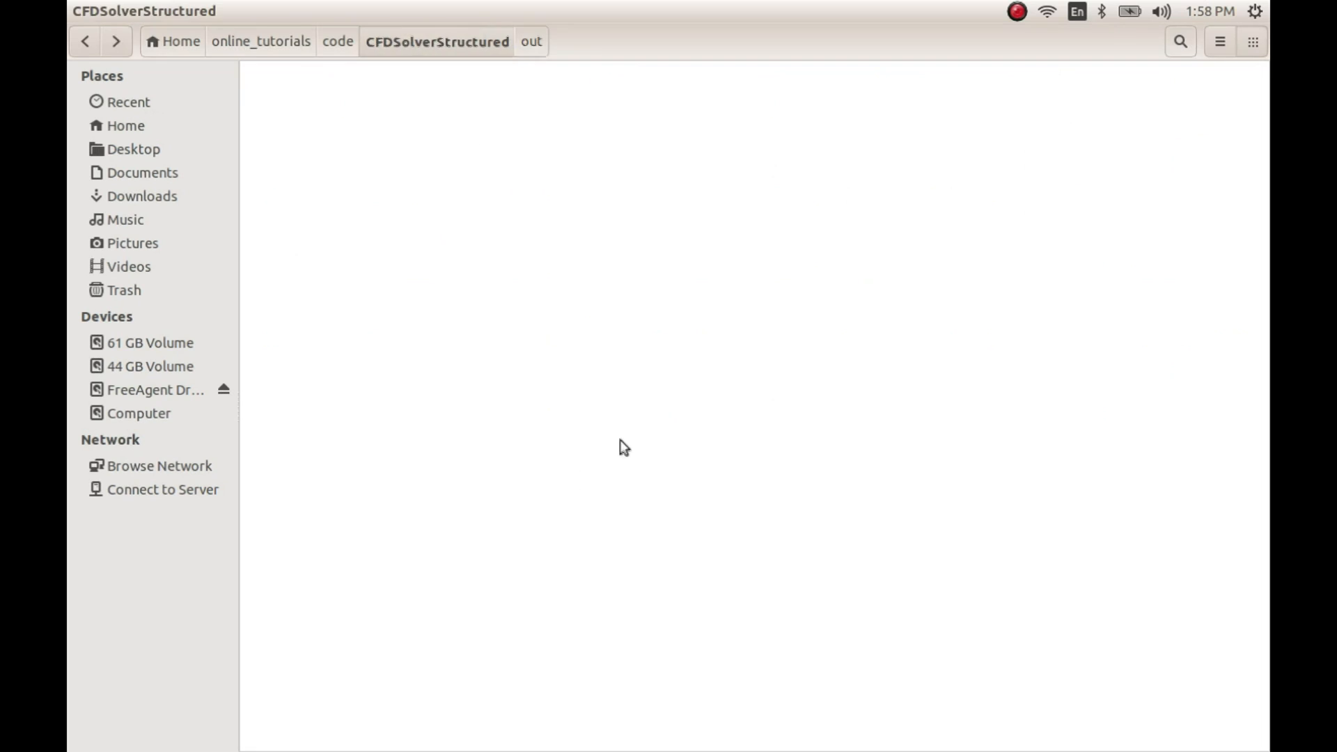
Run python plot1D.py in a terminal in the project folder to generate Solution PNG plots
{"action": "right_click", "coordinate": [623, 445]}
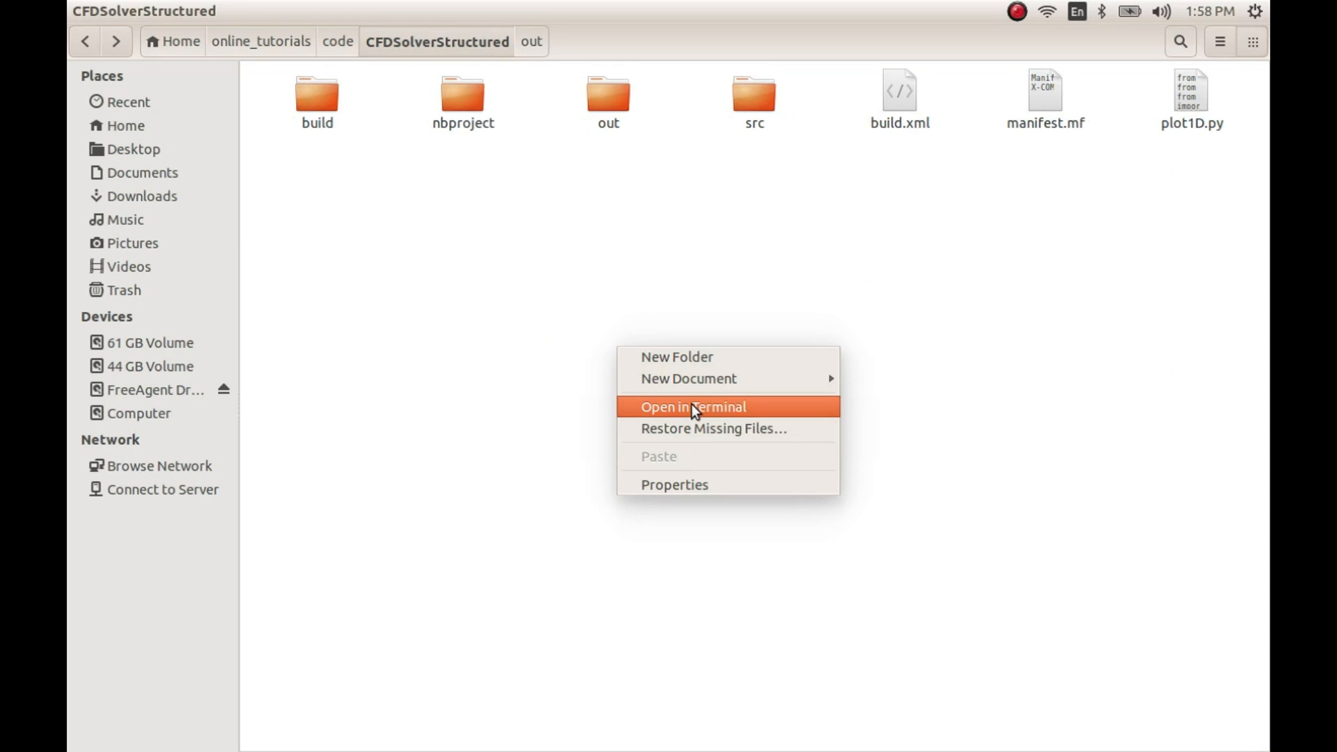
{"action": "left_click", "coordinate": [691, 407]}
{"action": "type", "text": "py"}
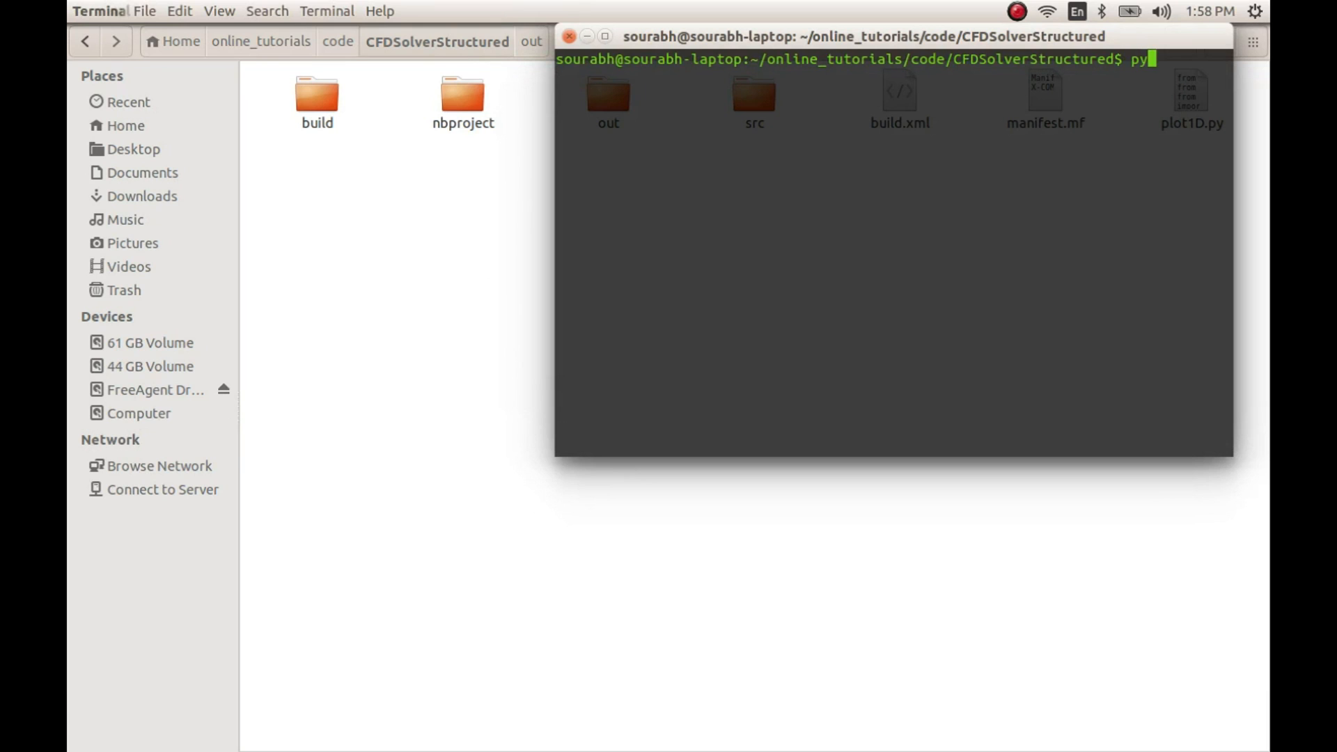
{"action": "type", "text": "thon"}
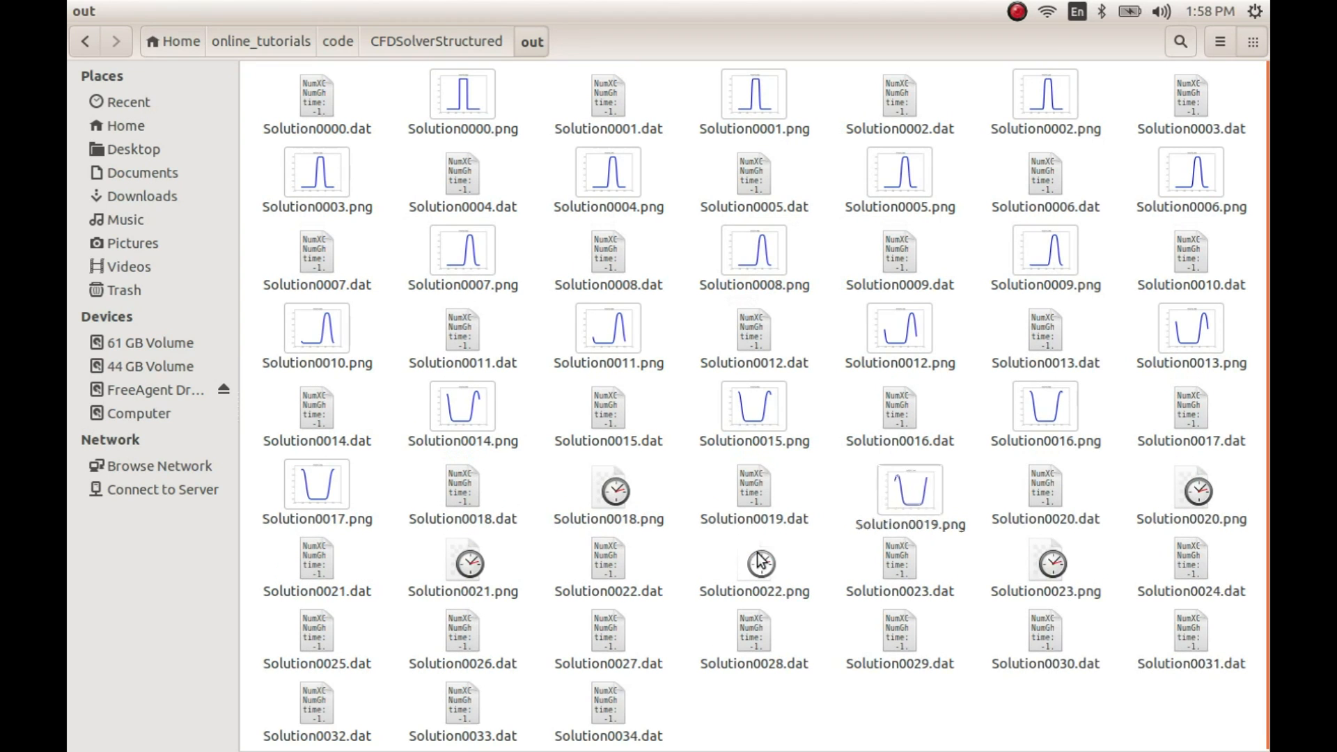
{"action": "scroll", "scroll_direction": "down", "scroll_amount": 3}
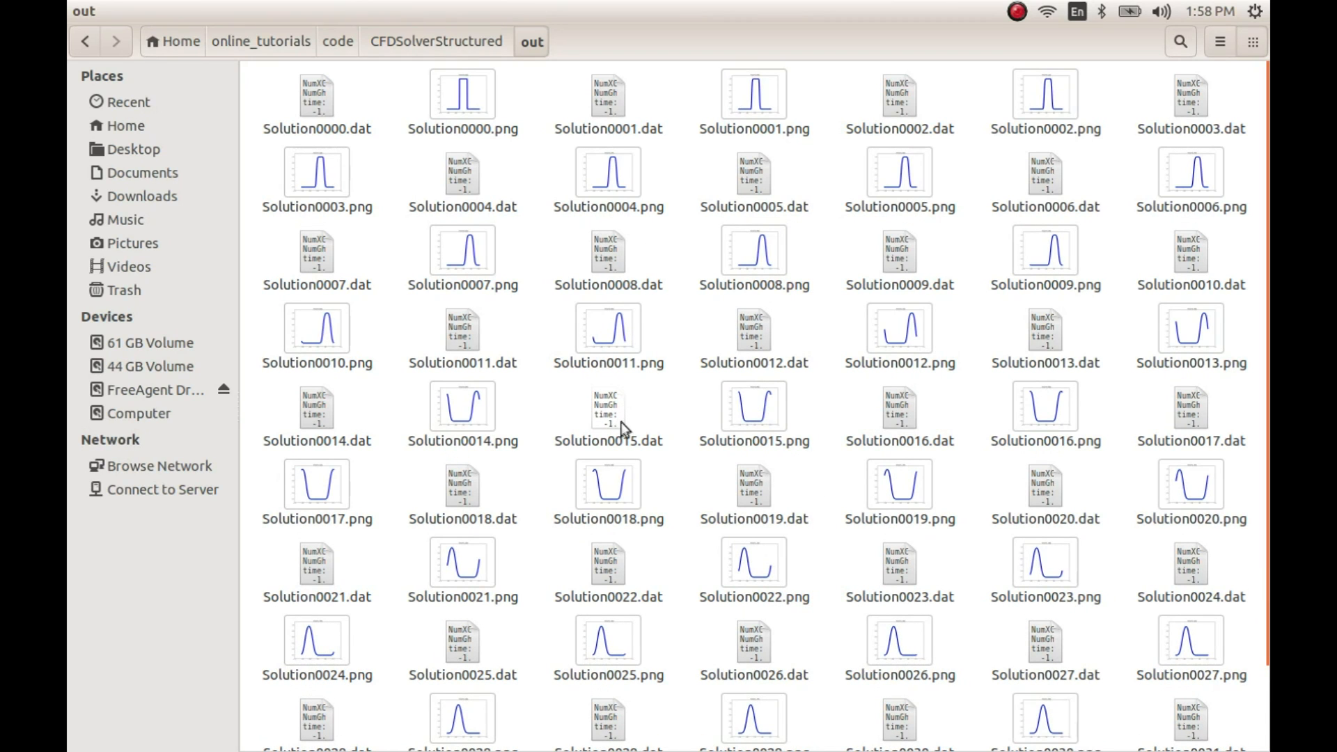
Open Solution0000.png and step through the plots as the square pulse travels right
{"action": "double_click", "coordinate": [316, 94]}
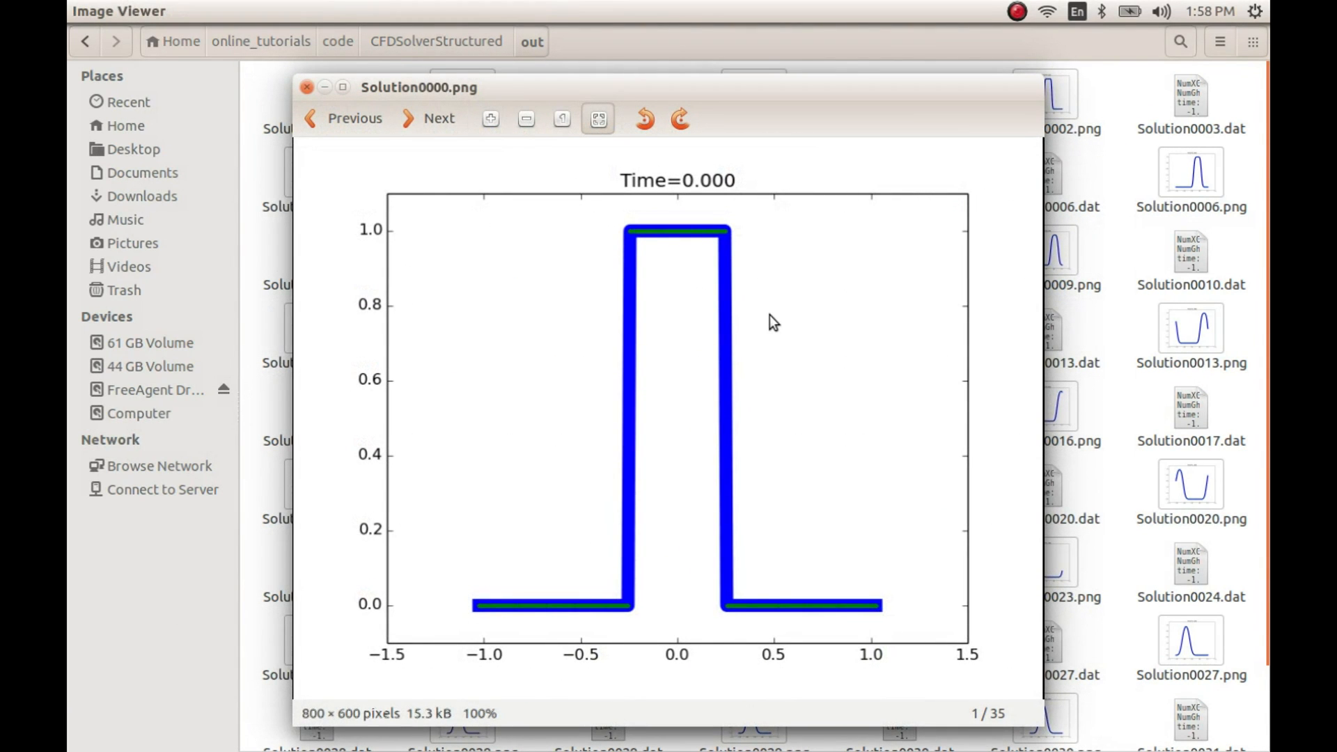
{"action": "left_click", "coordinate": [429, 118]}
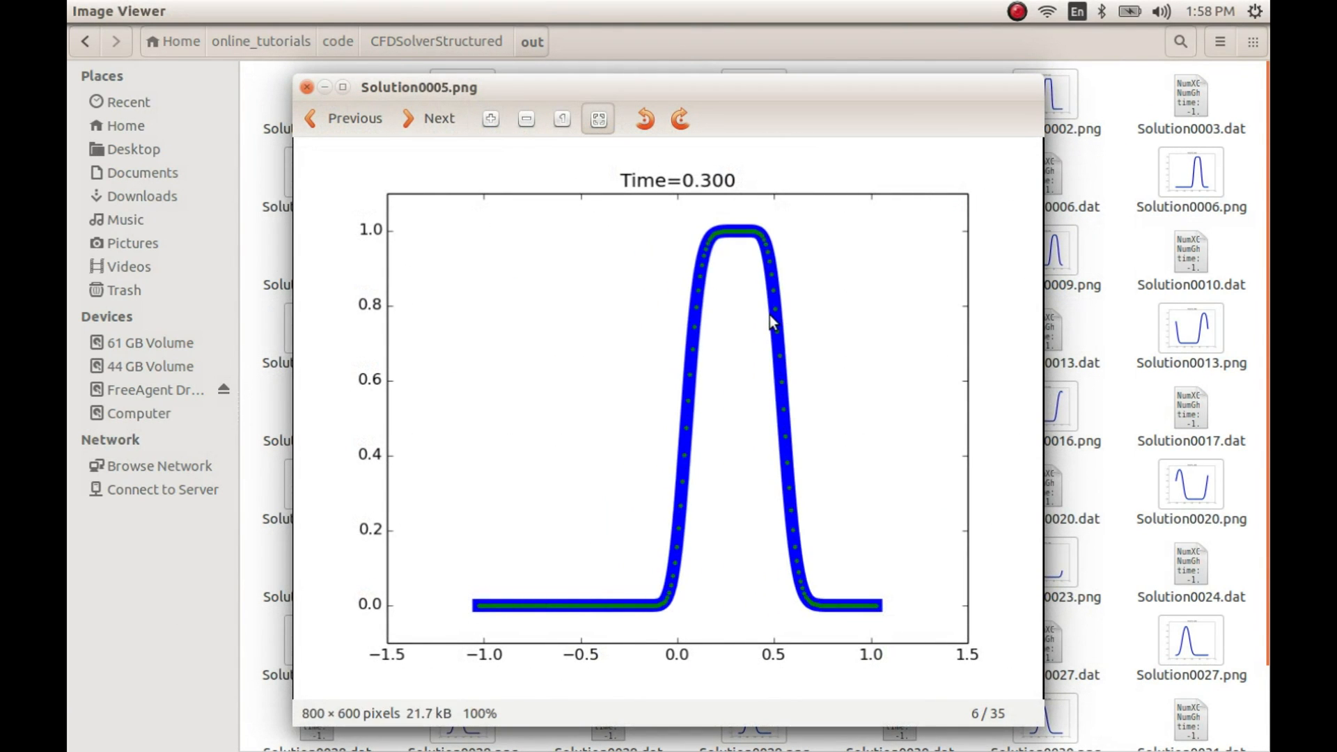
{"action": "left_click", "coordinate": [429, 118]}
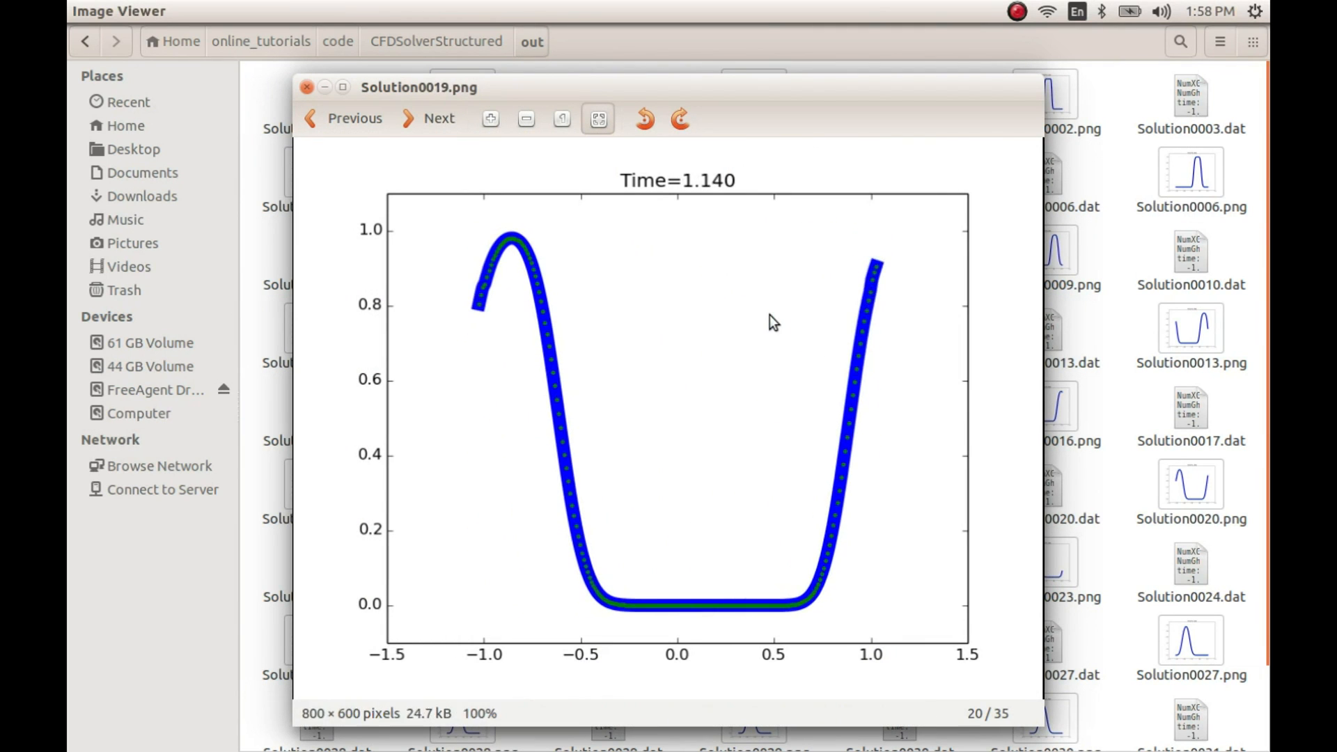
{"action": "left_click", "coordinate": [429, 117]}
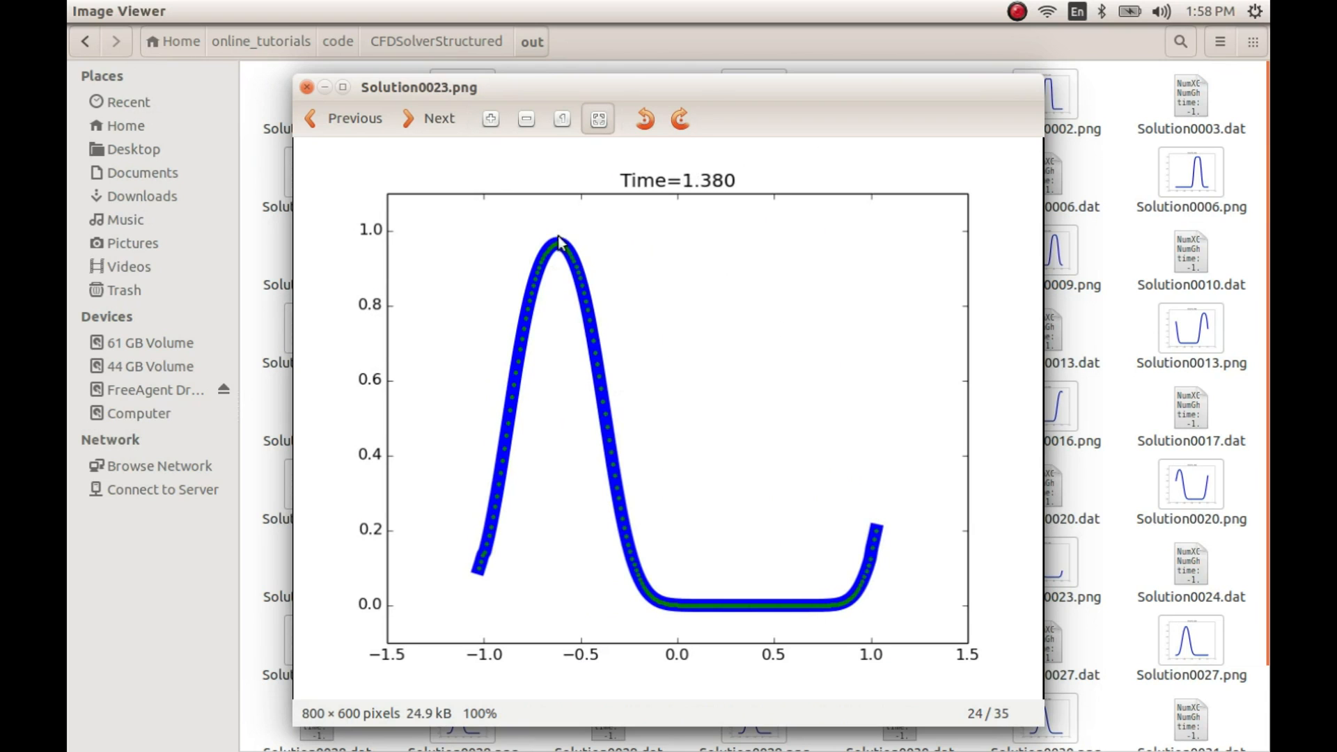
{"action": "mouse_move", "coordinate": [627, 463]}
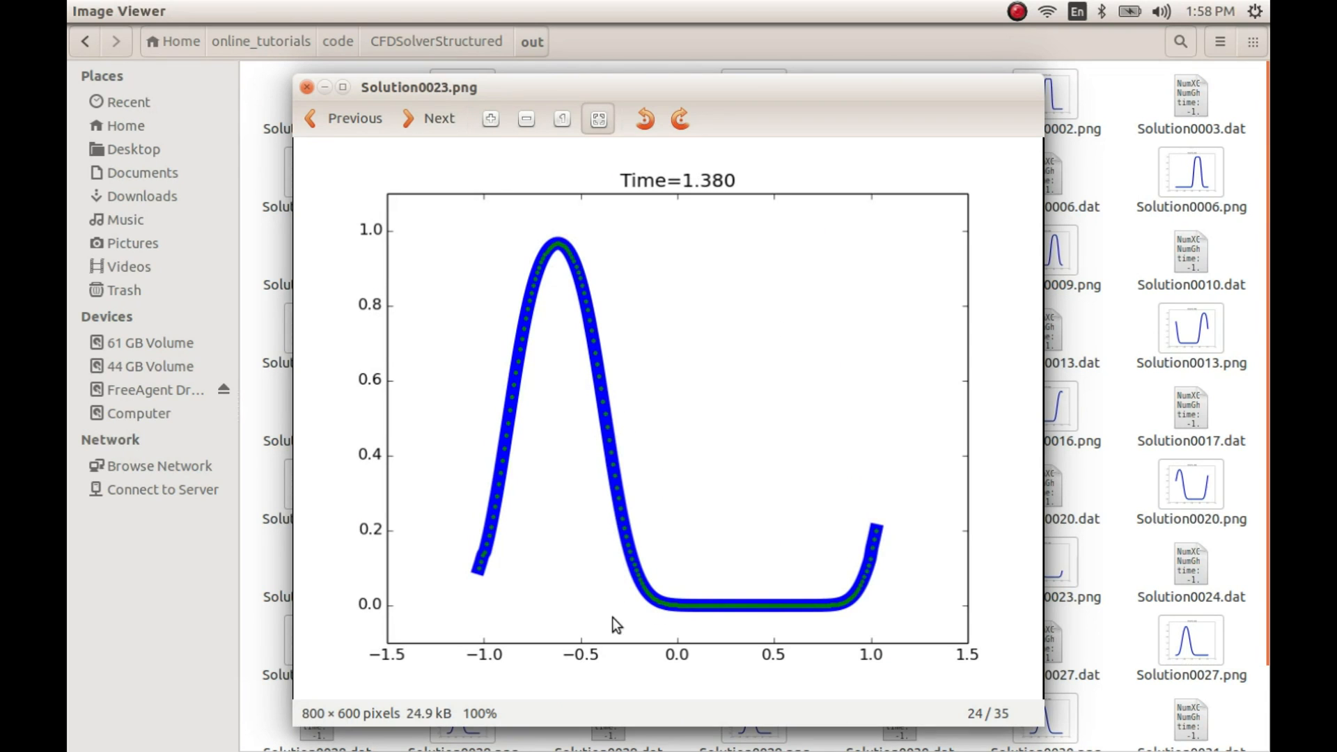
{"action": "left_click", "coordinate": [429, 118]}
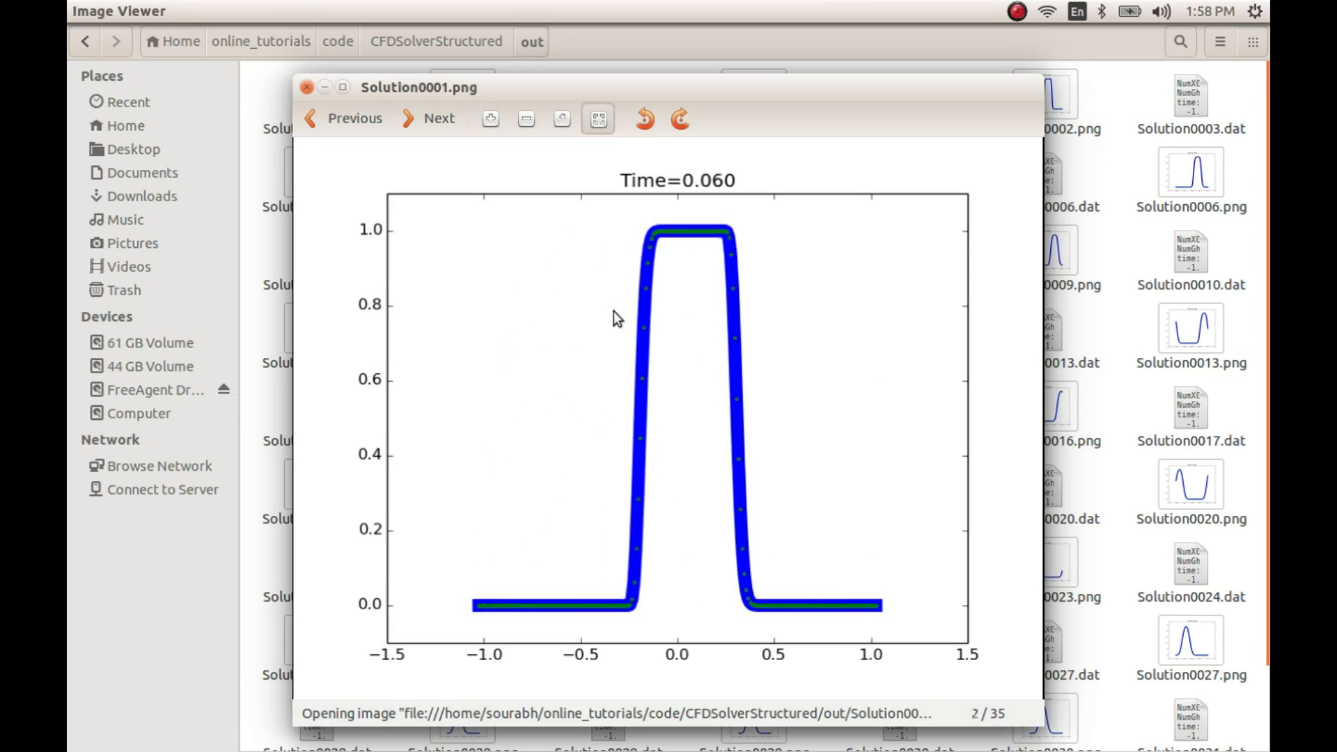
{"action": "left_click", "coordinate": [429, 118]}
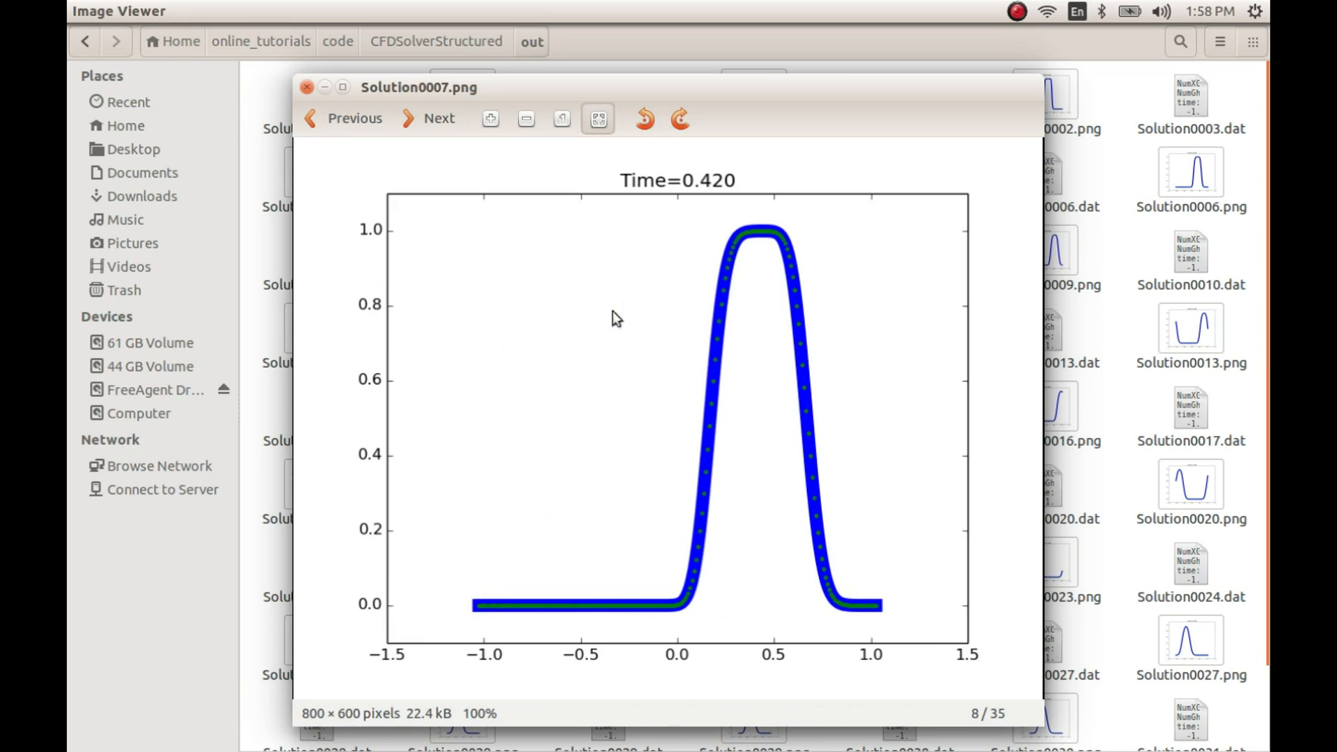
{"action": "left_click", "coordinate": [307, 87]}
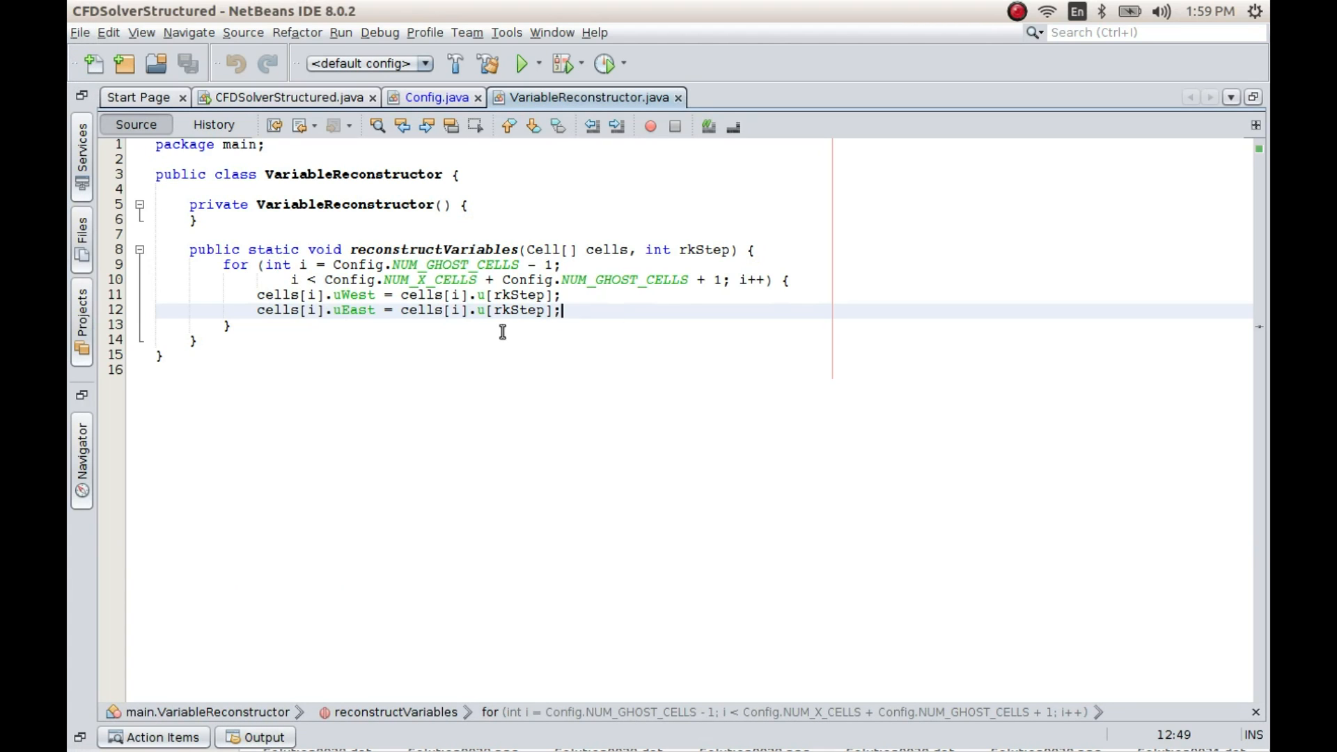
{"action": "mouse_move", "coordinate": [463, 290]}
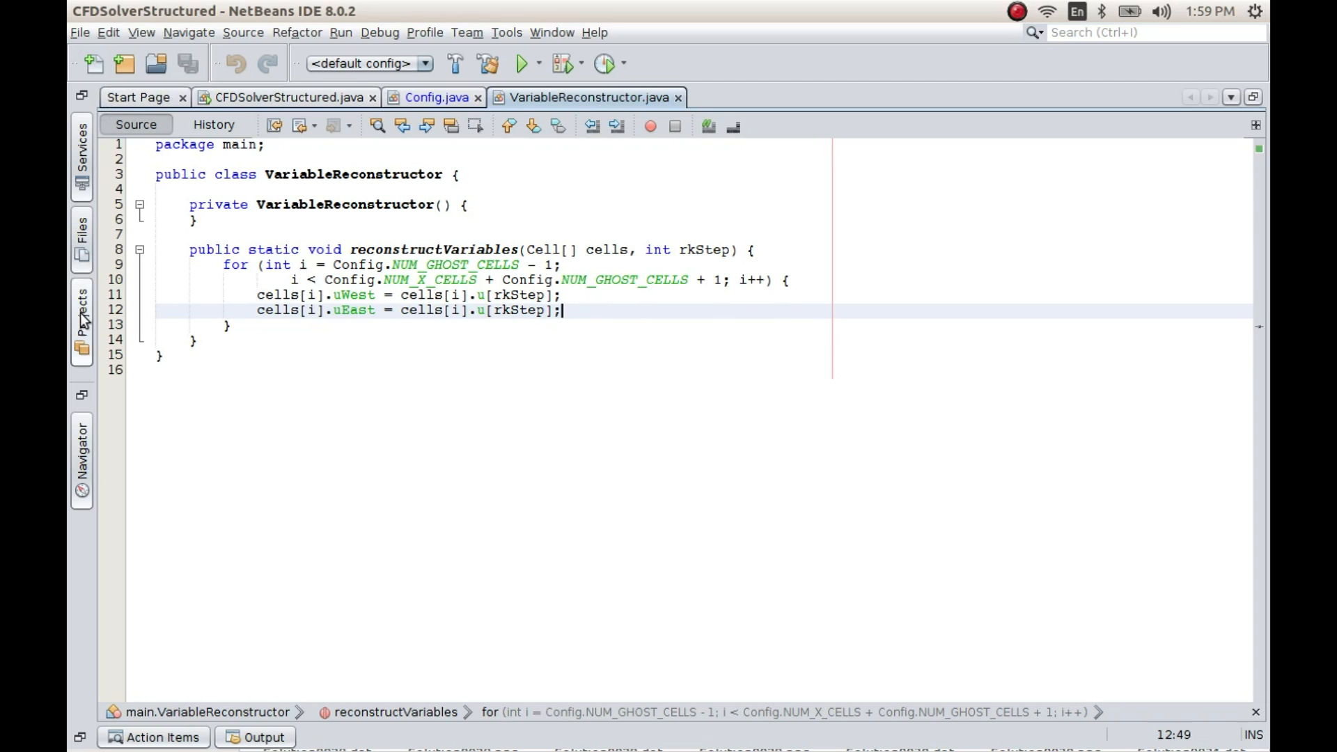
Show the CFDSolverStructured Projects tree with the main package's Java sources
{"action": "left_click", "coordinate": [81, 320]}
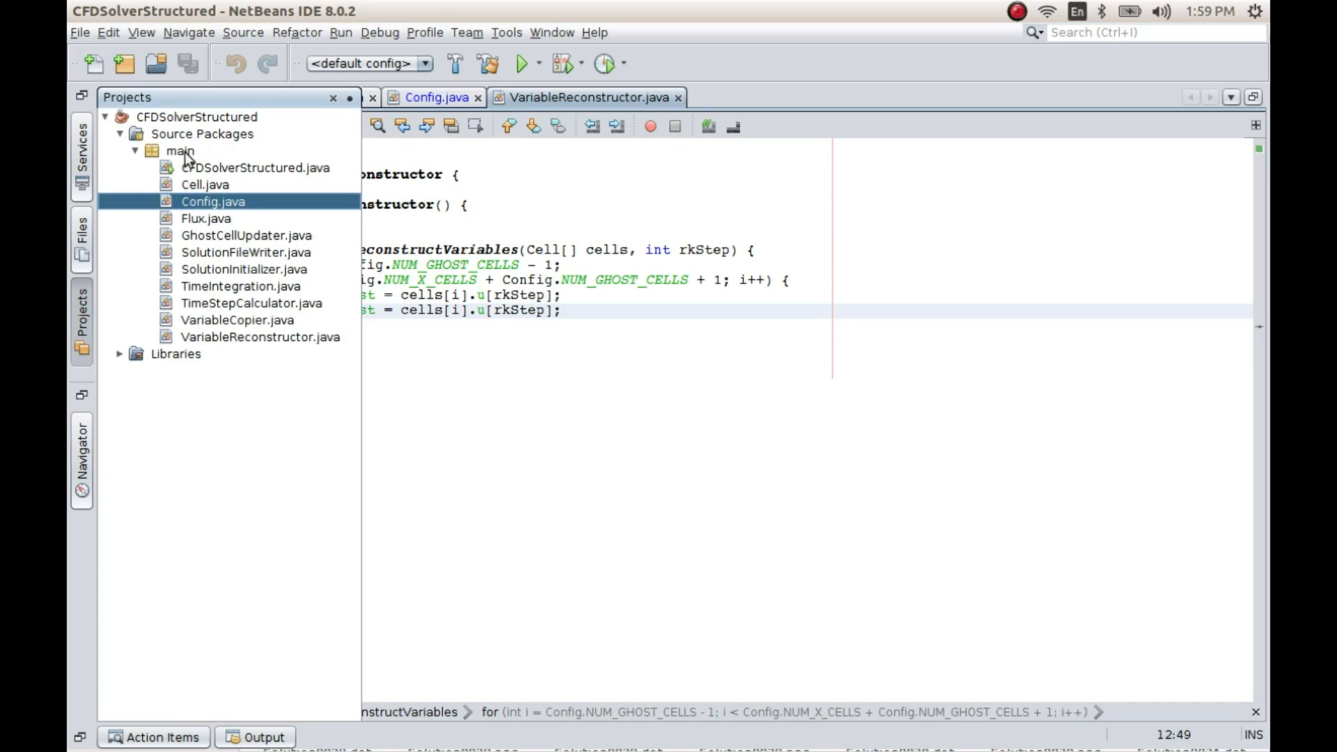
Bring up the context menu for the main package in CFDSolverStructured
{"action": "right_click", "coordinate": [179, 152]}
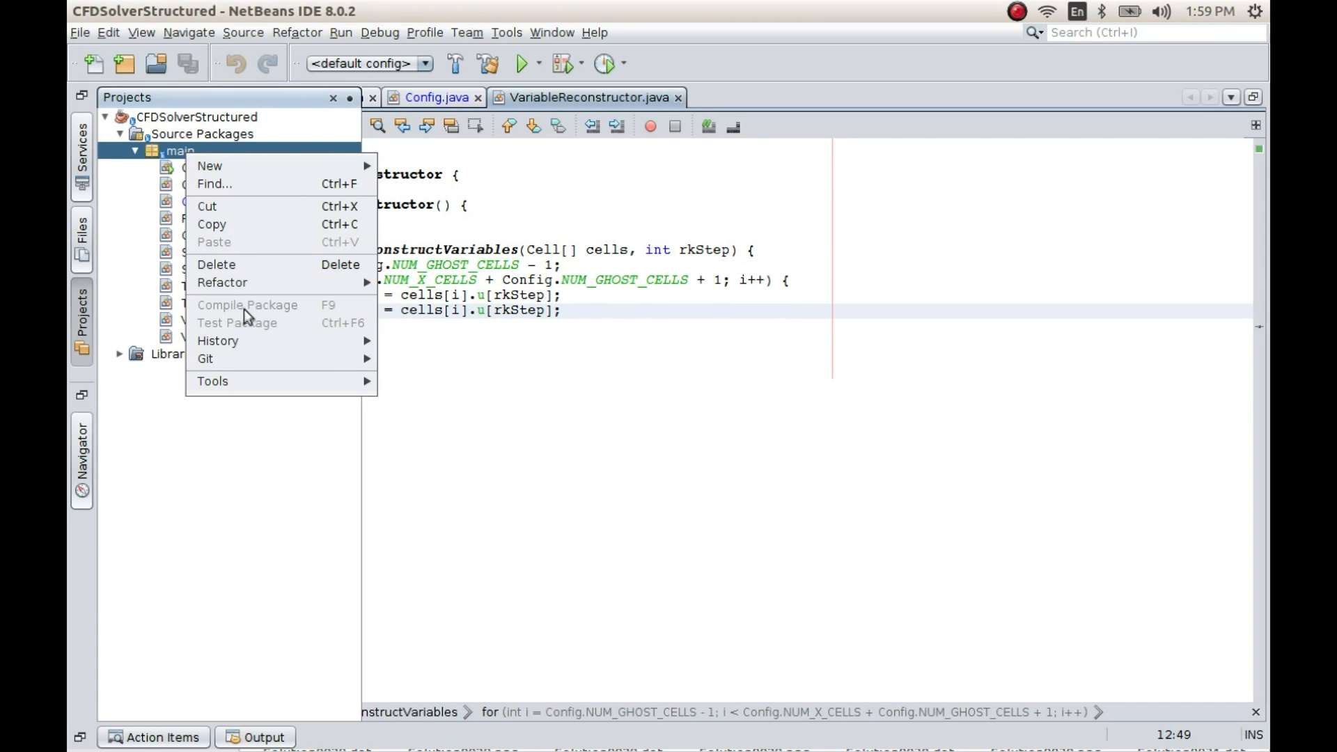
{"action": "mouse_move", "coordinate": [210, 165]}
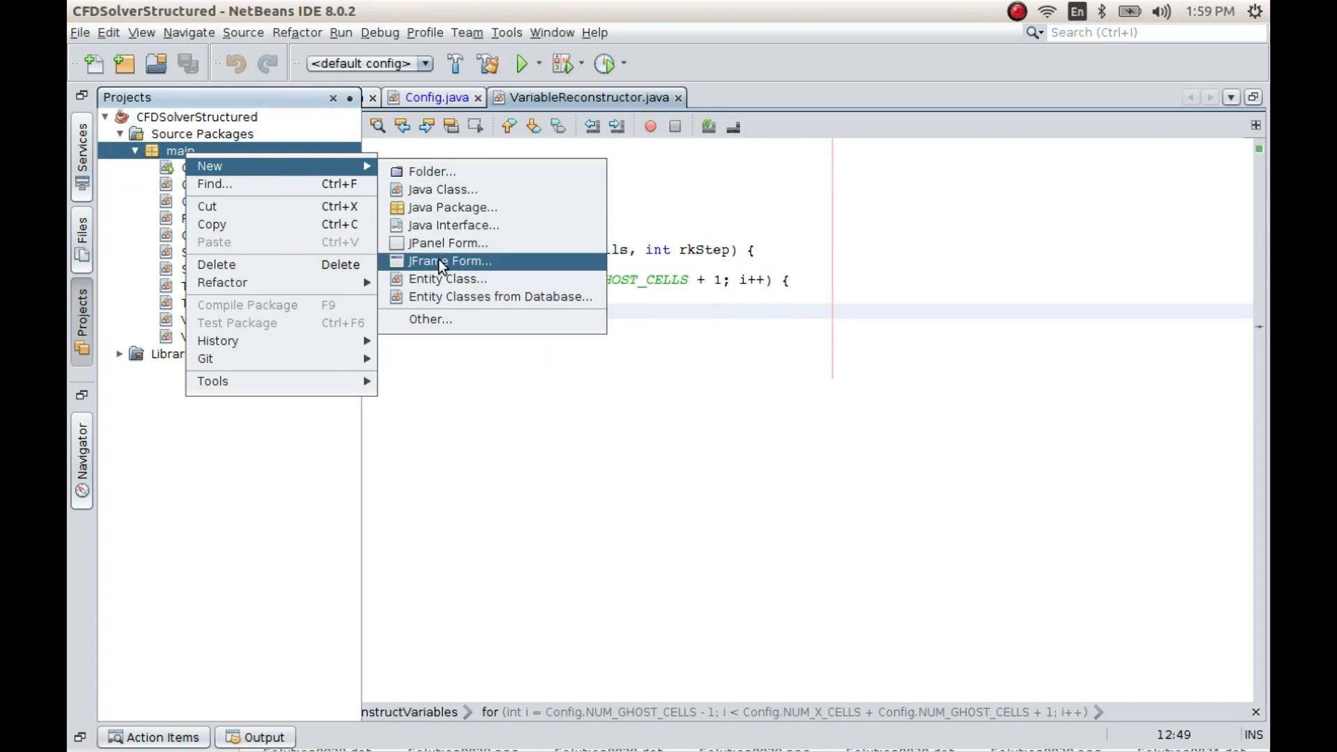
{"action": "mouse_move", "coordinate": [453, 225]}
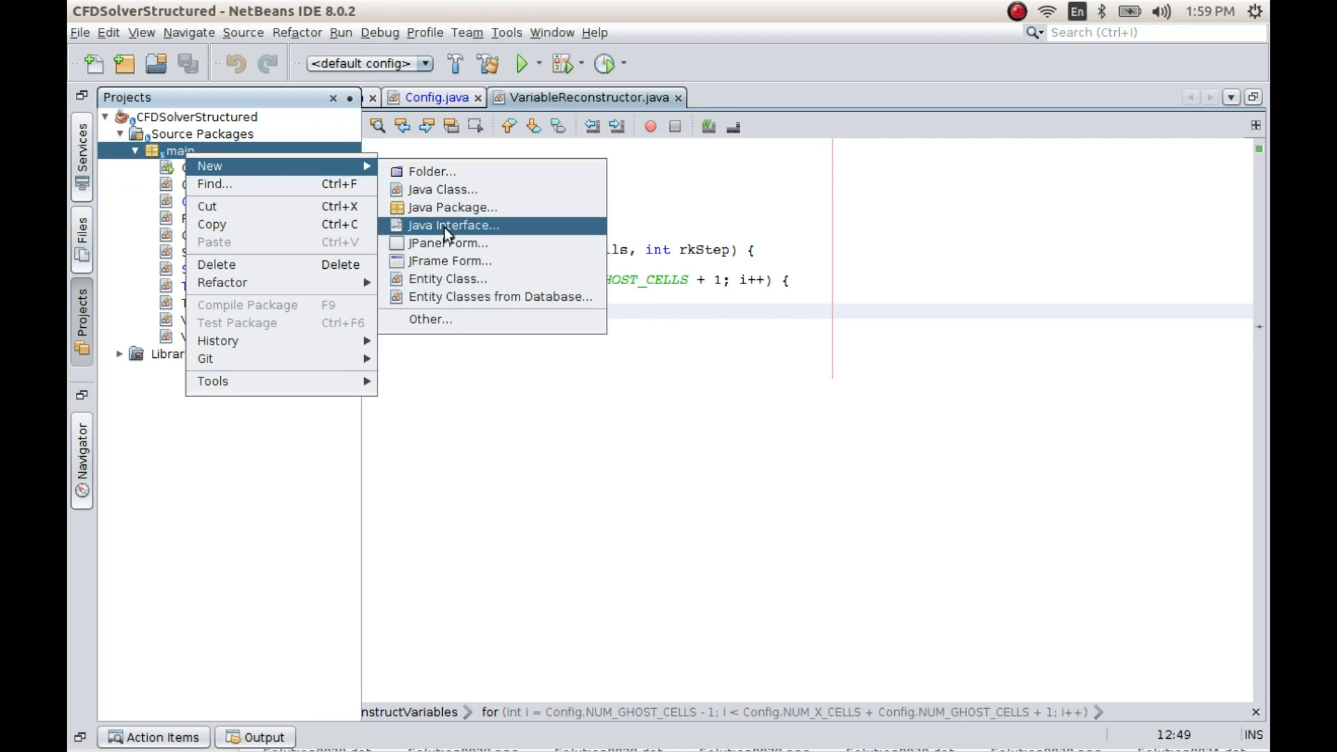
{"action": "mouse_move", "coordinate": [429, 318]}
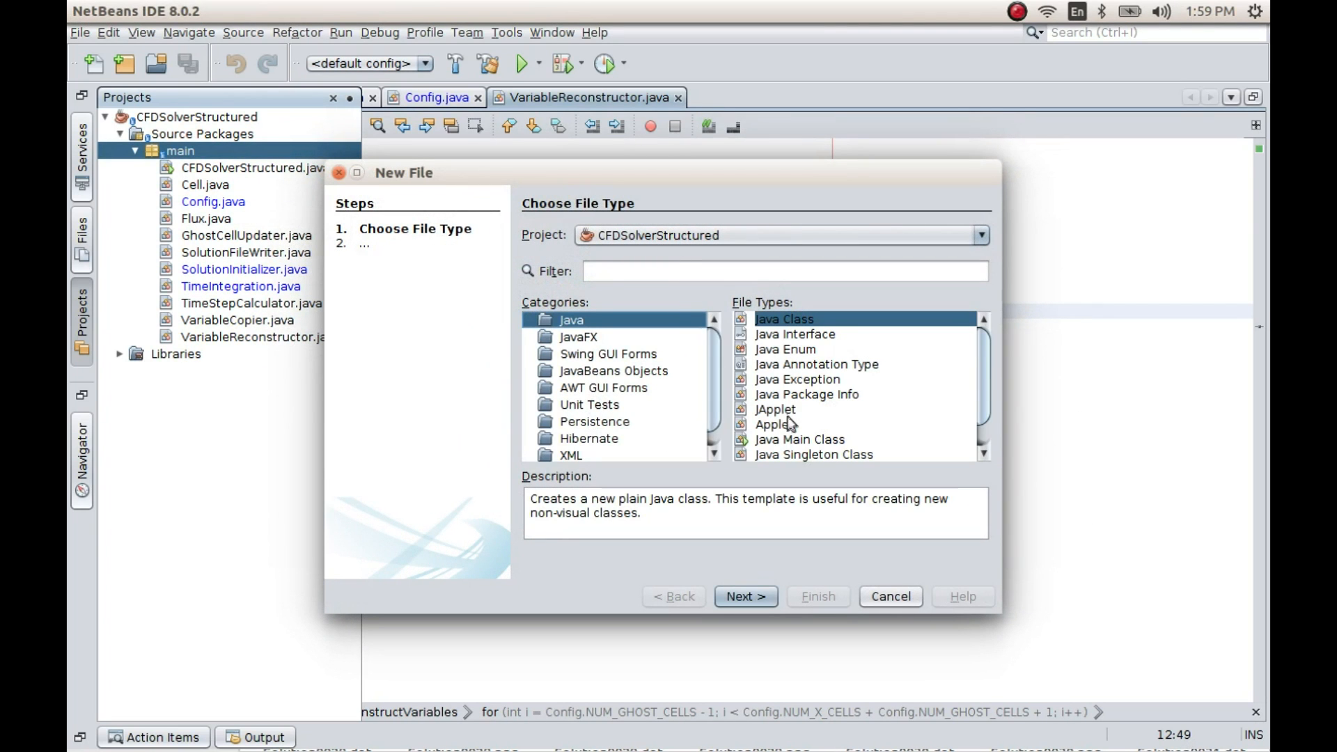
Create a Java Enum named ReconstructionTypes in package main
{"action": "left_click", "coordinate": [785, 349]}
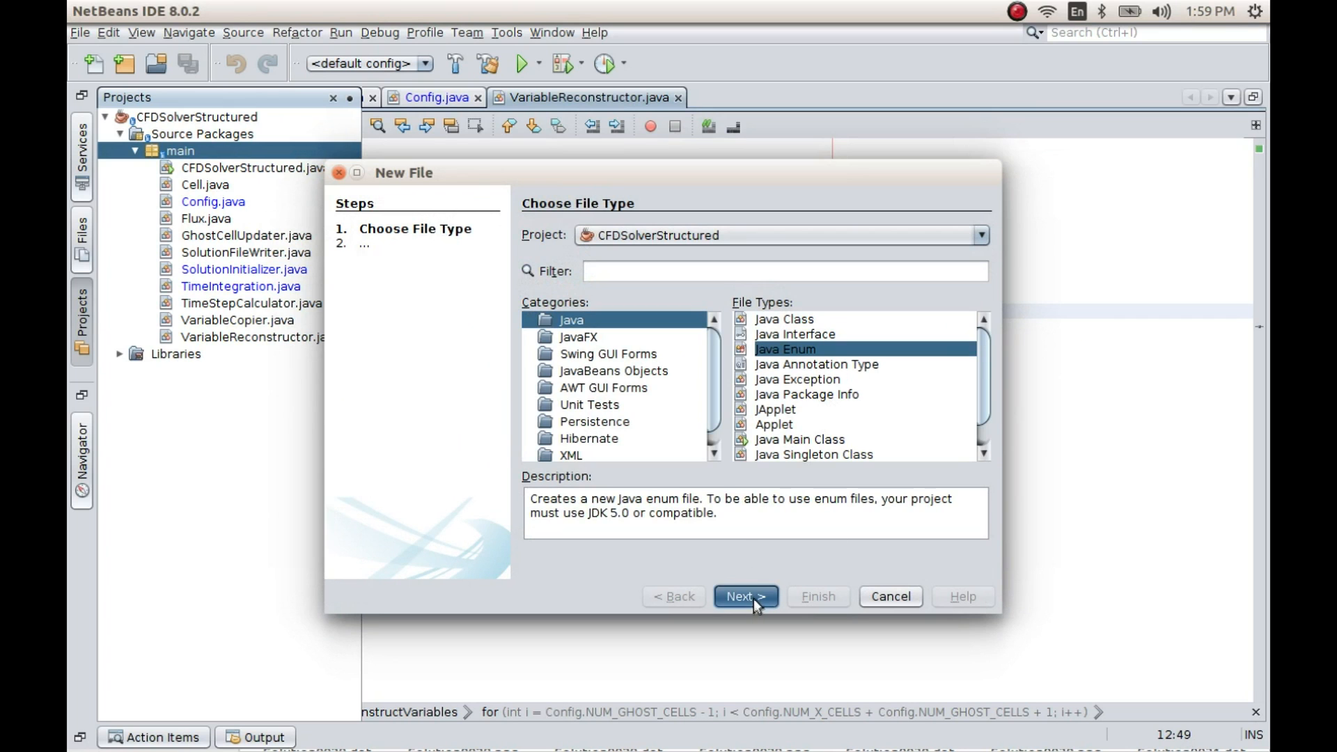
{"action": "left_click", "coordinate": [743, 596]}
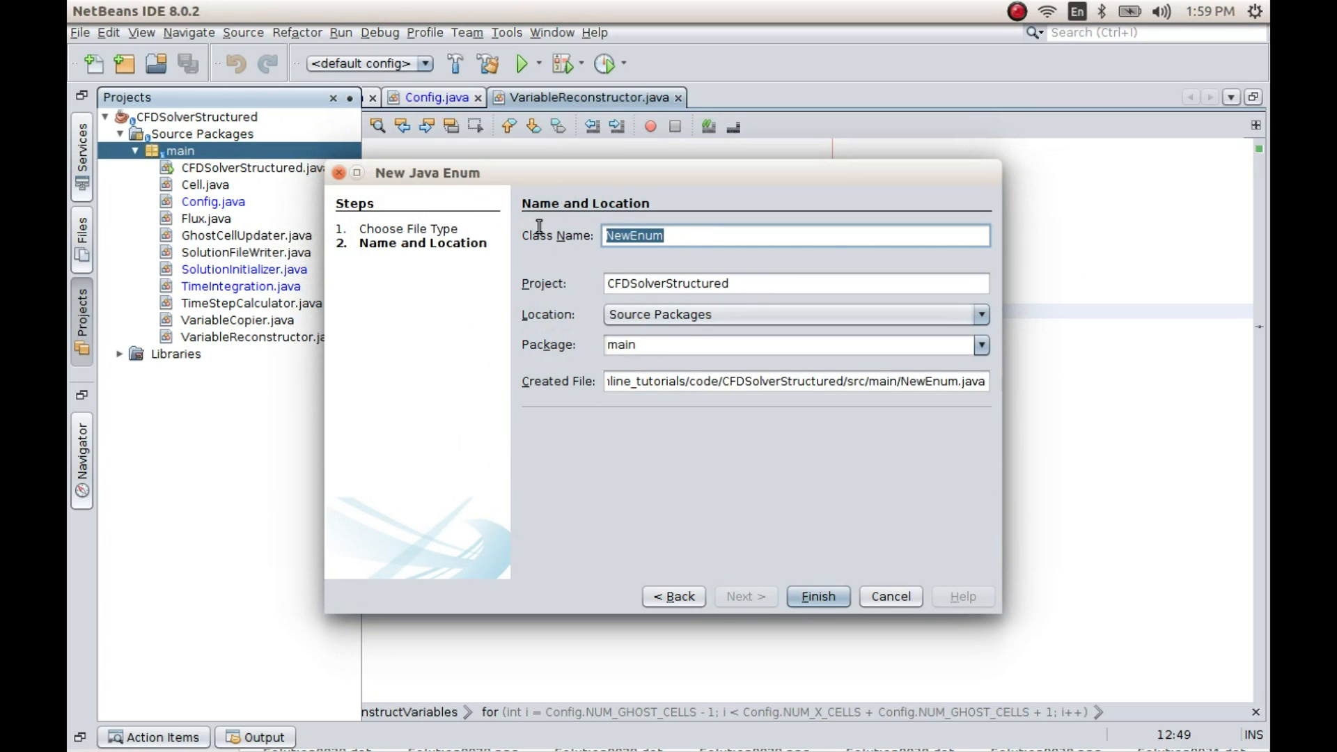
{"action": "type", "text": "Recon"}
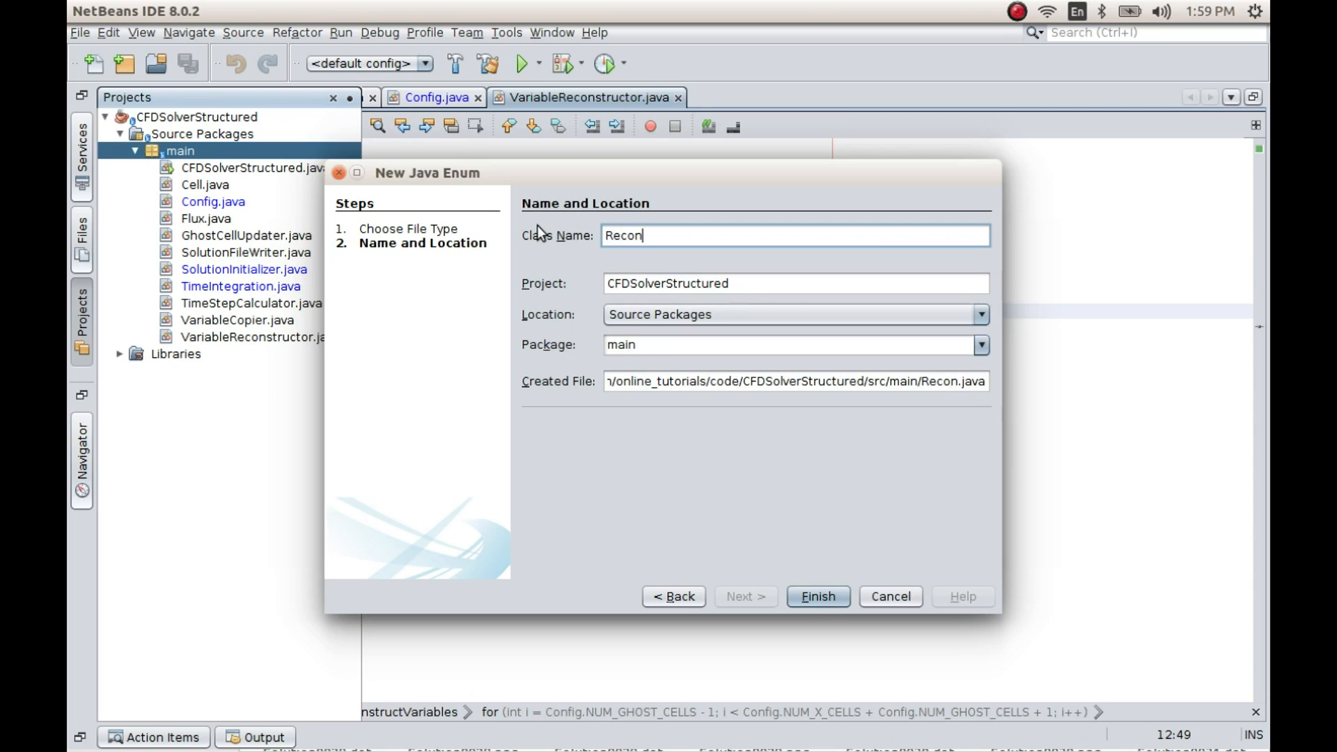
{"action": "key", "text": "BackSpace"}
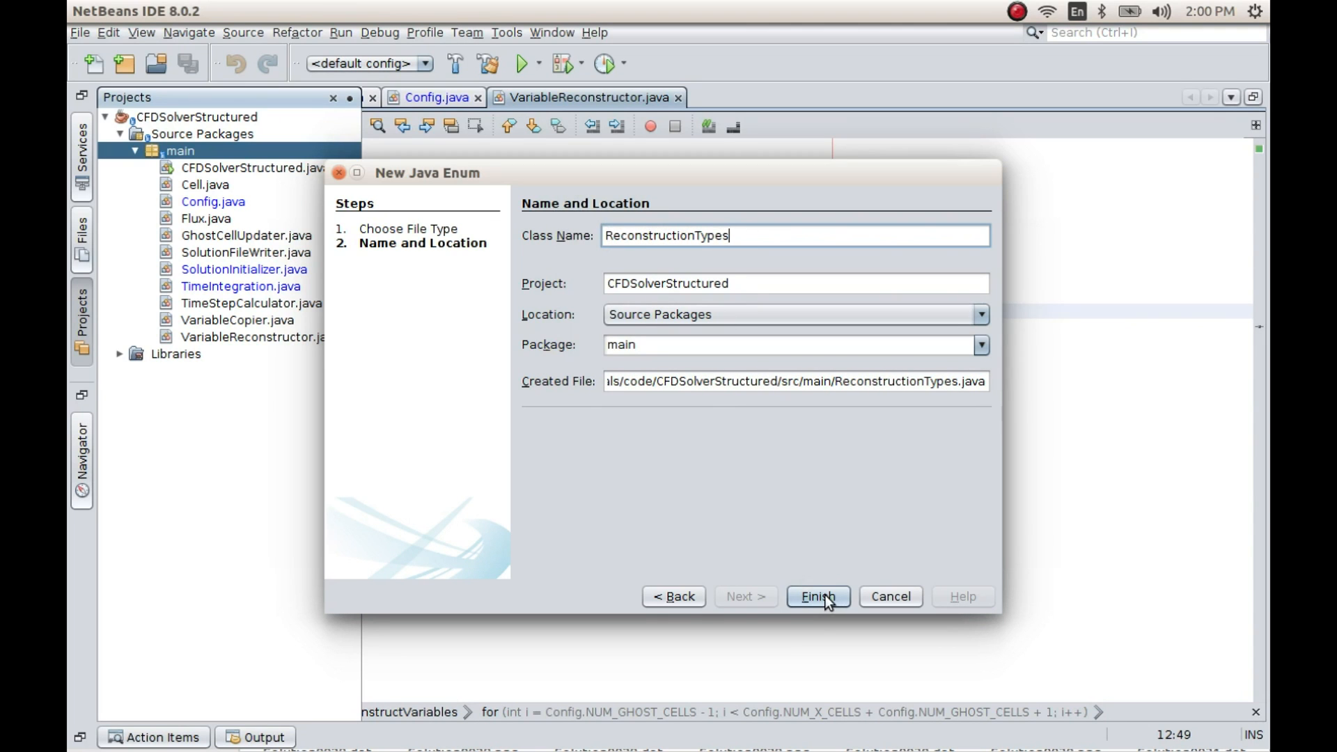
{"action": "left_click", "coordinate": [816, 596]}
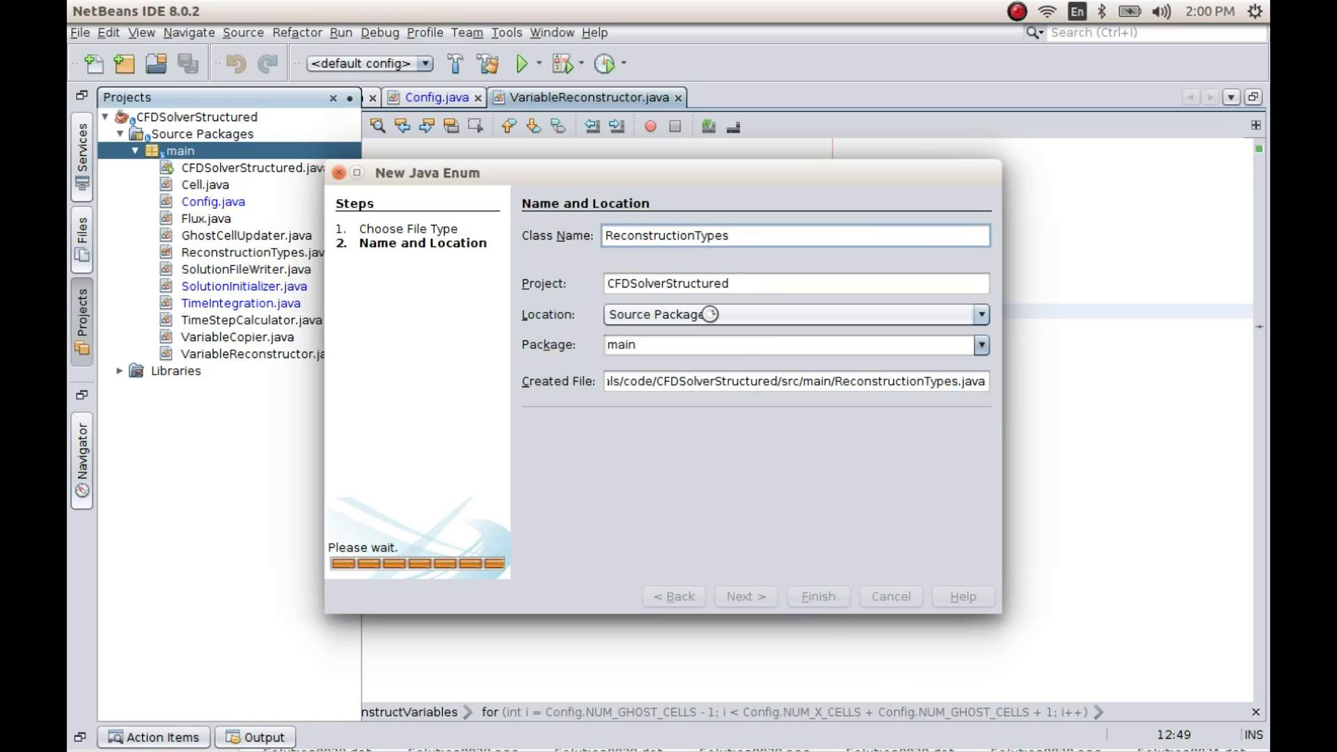
{"action": "left_click", "coordinate": [816, 596]}
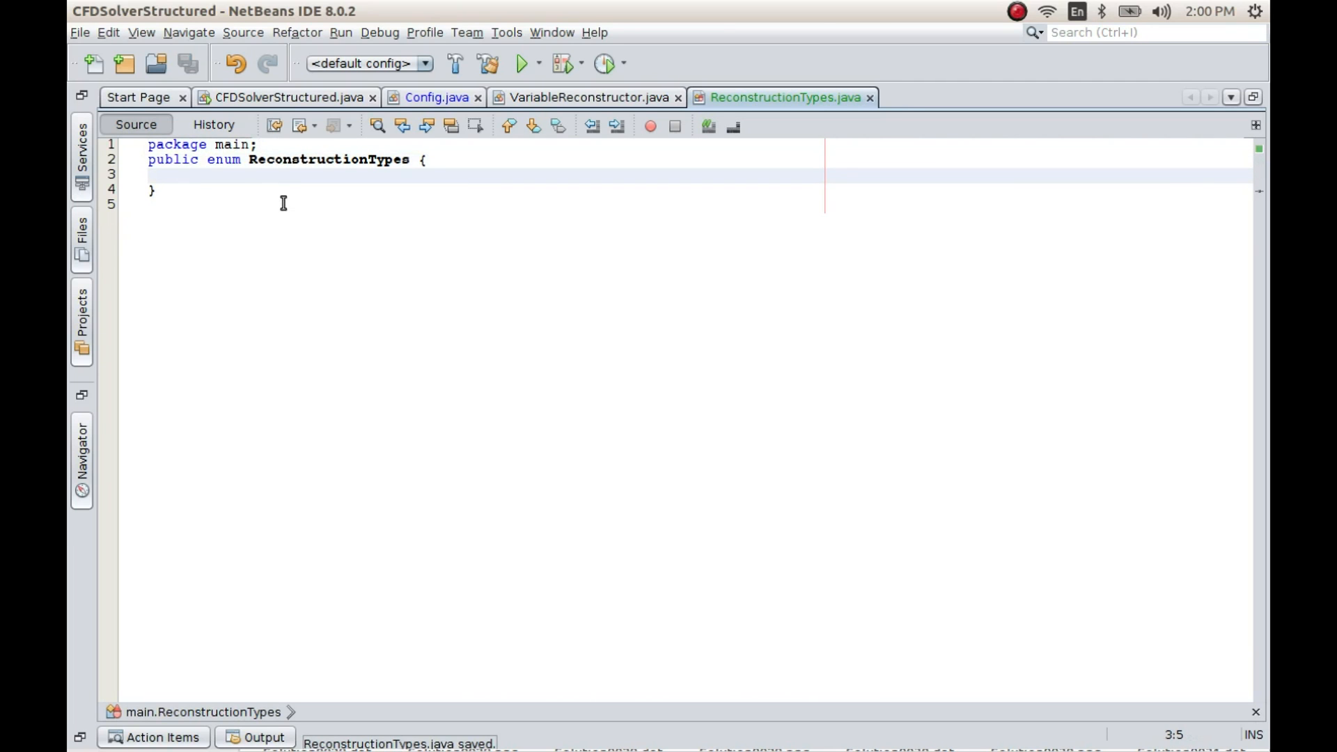
Type the constants FIRST_ORDER, LAX_WENDROFF, BEAM_WARMING, FROMM into the enum body and save
{"action": "type", "text": "FIR"}
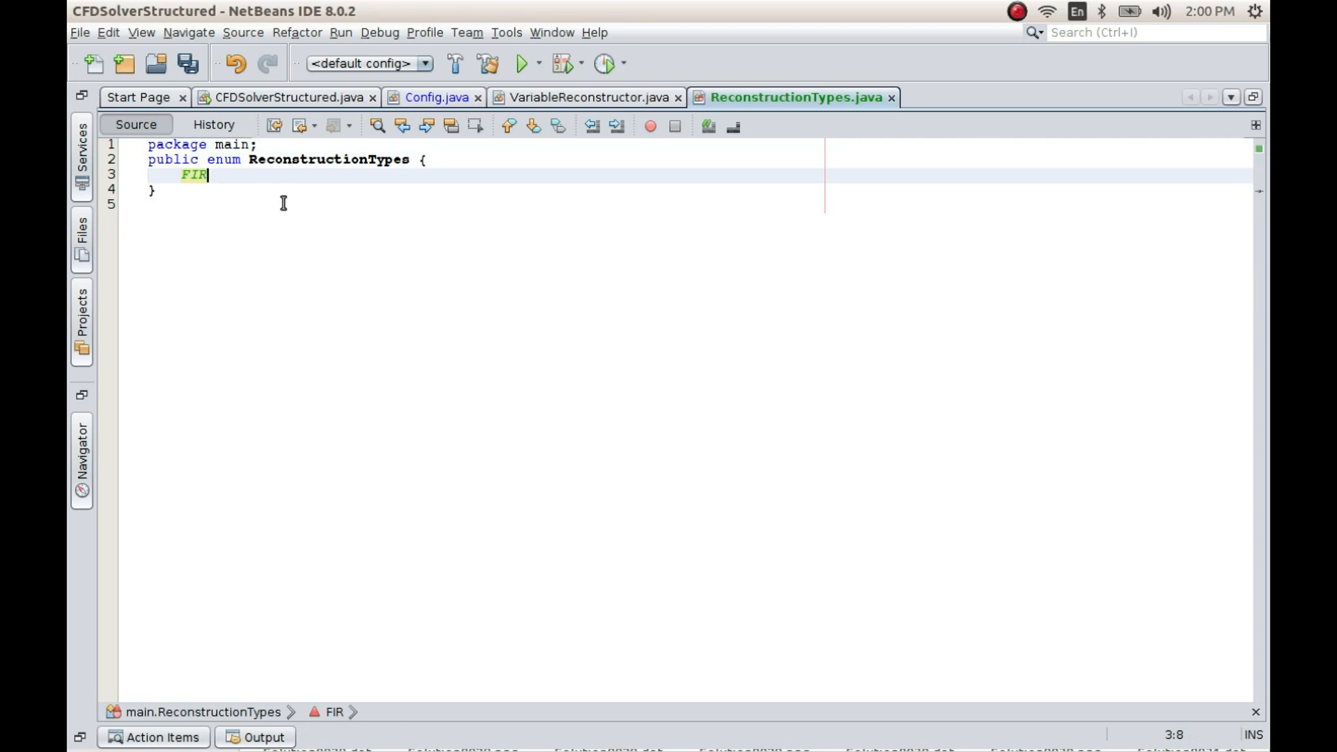
{"action": "type", "text": "ST"}
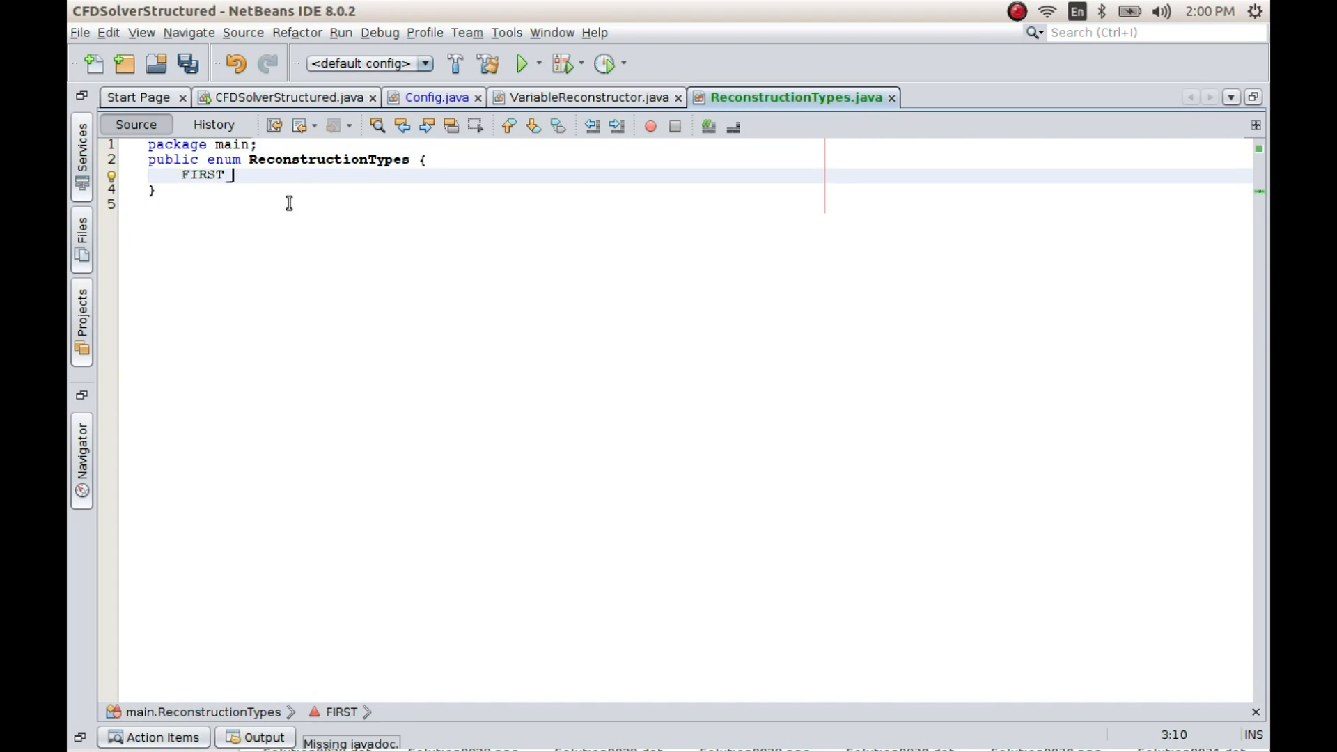
{"action": "type", "text": "_OR"}
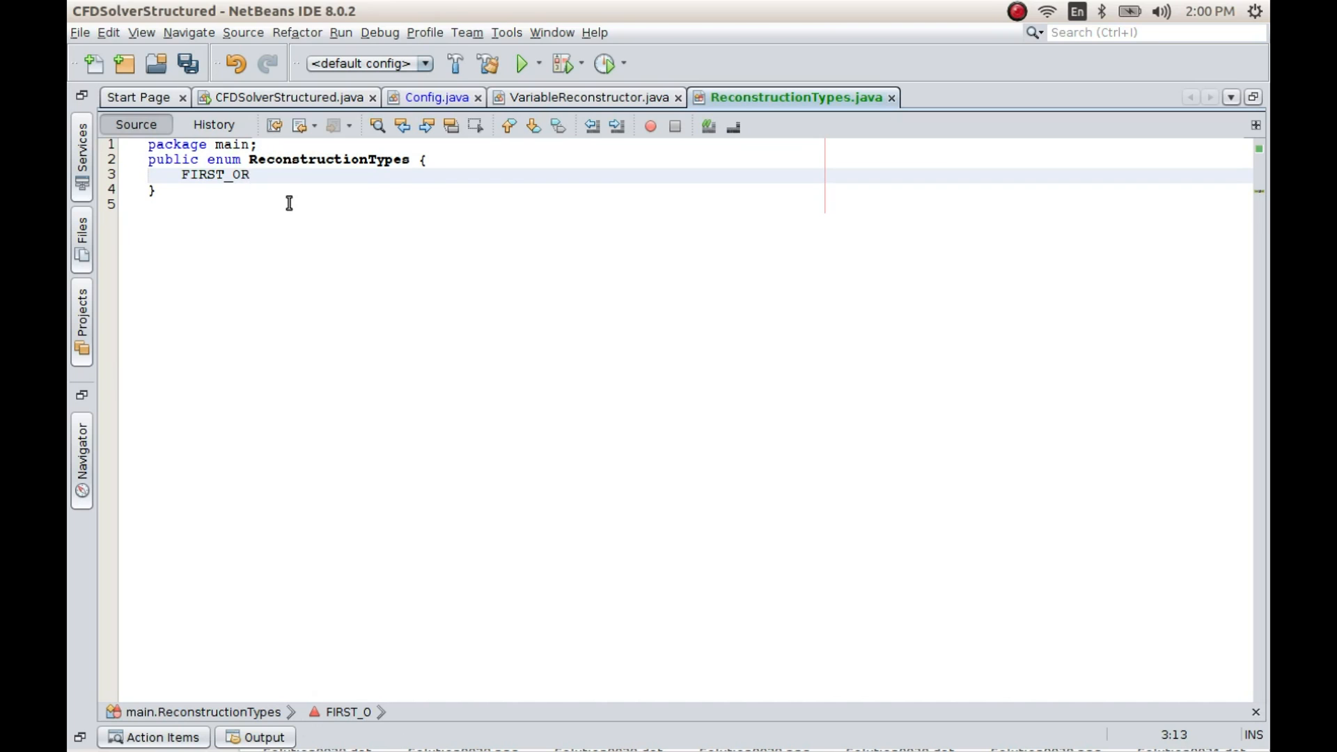
{"action": "type", "text": "DER,"}
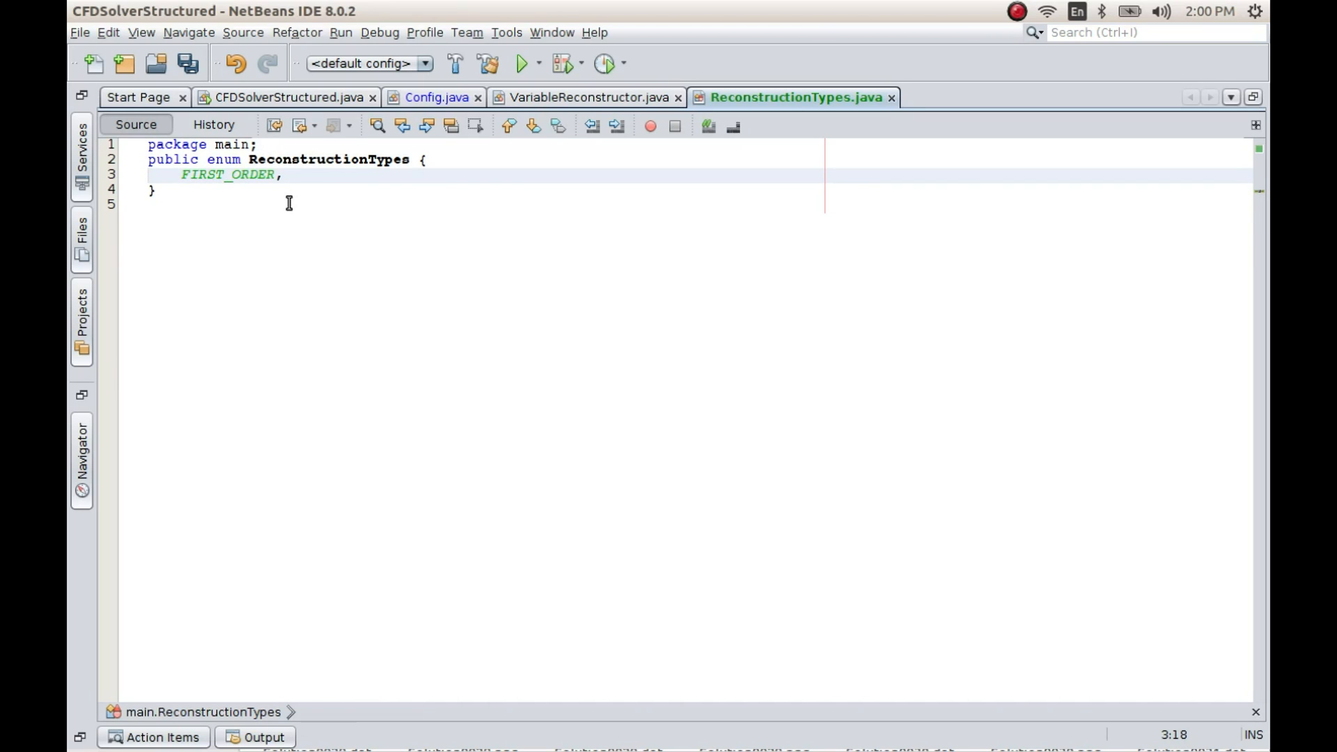
{"action": "type", "text": "LAX_W"}
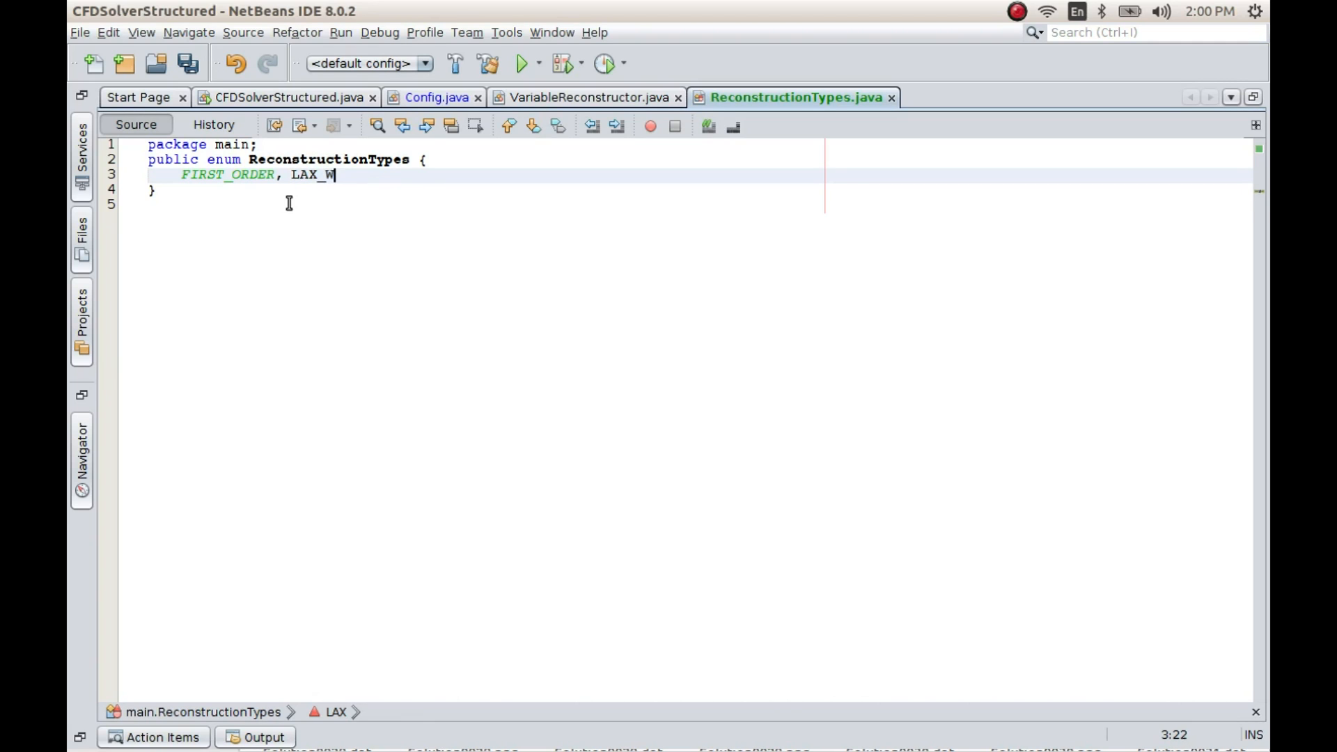
{"action": "type", "text": "ENDROFF"}
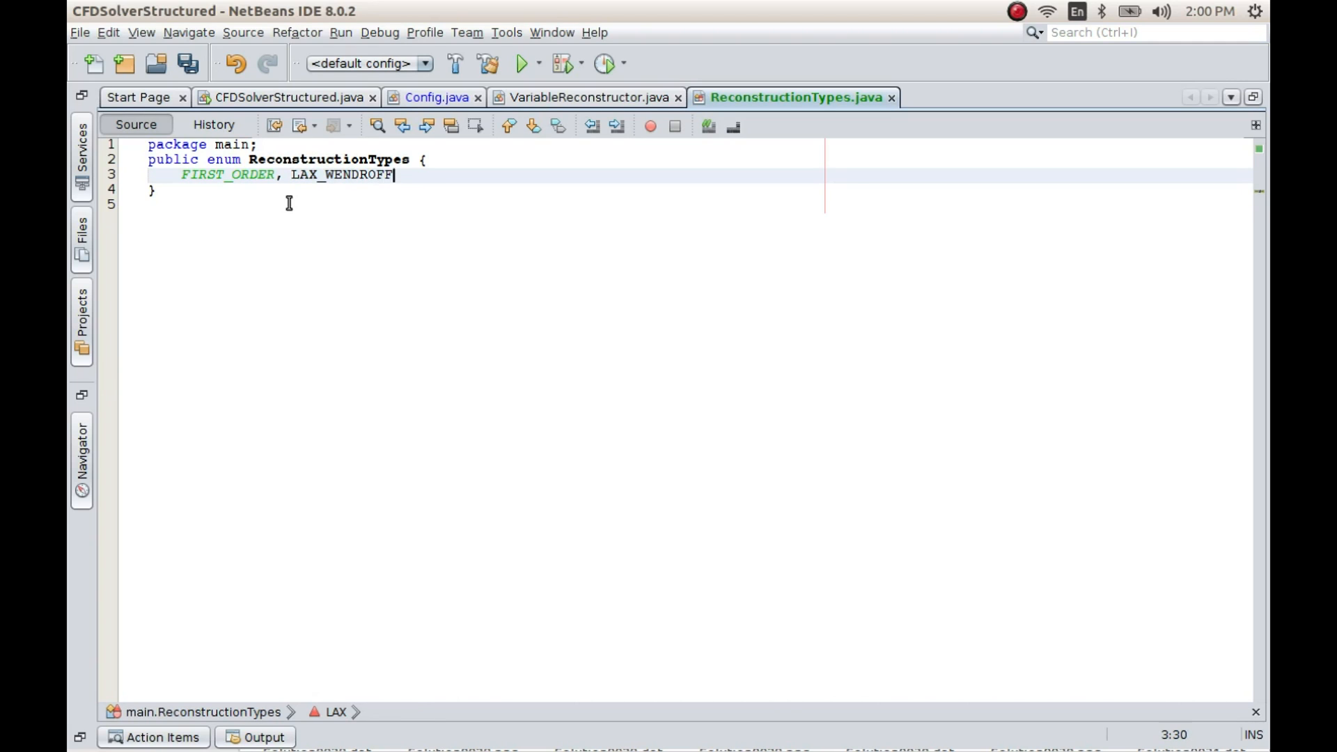
{"action": "type", "text": ","}
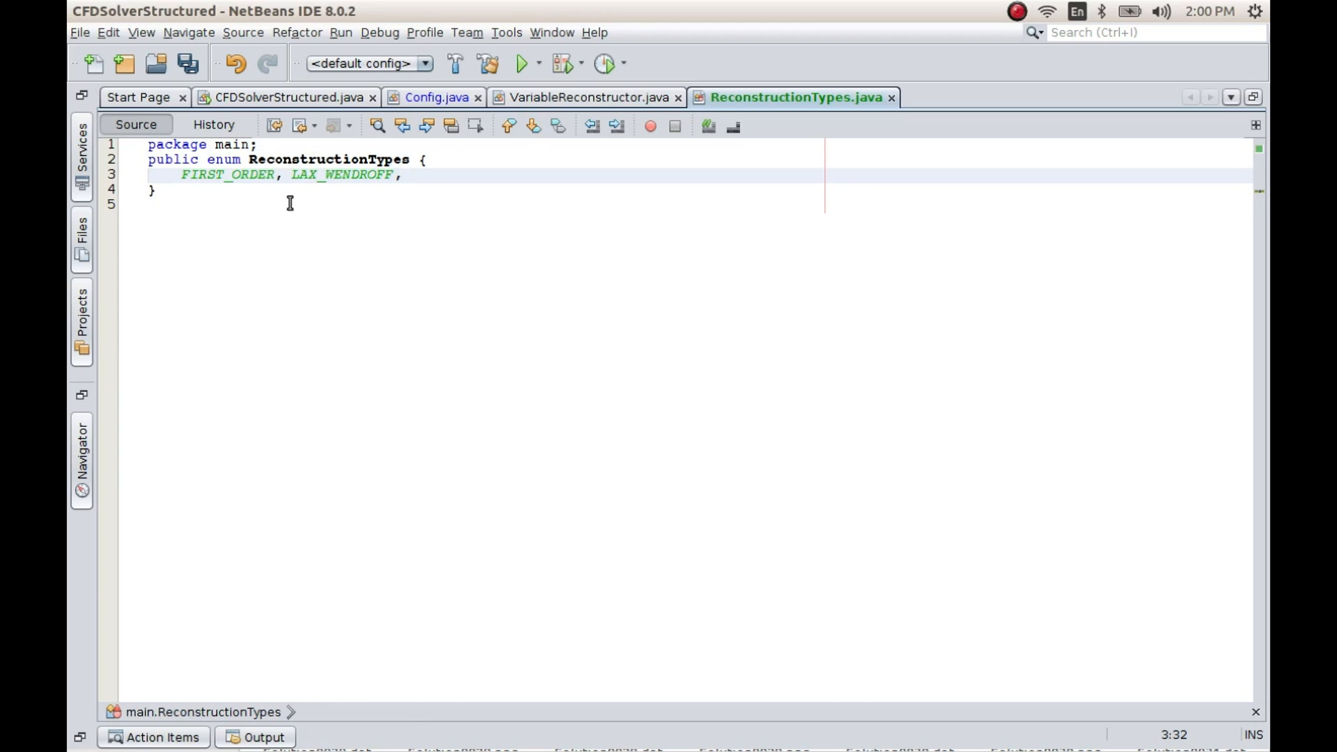
{"action": "type", "text": "BEAM_WA"}
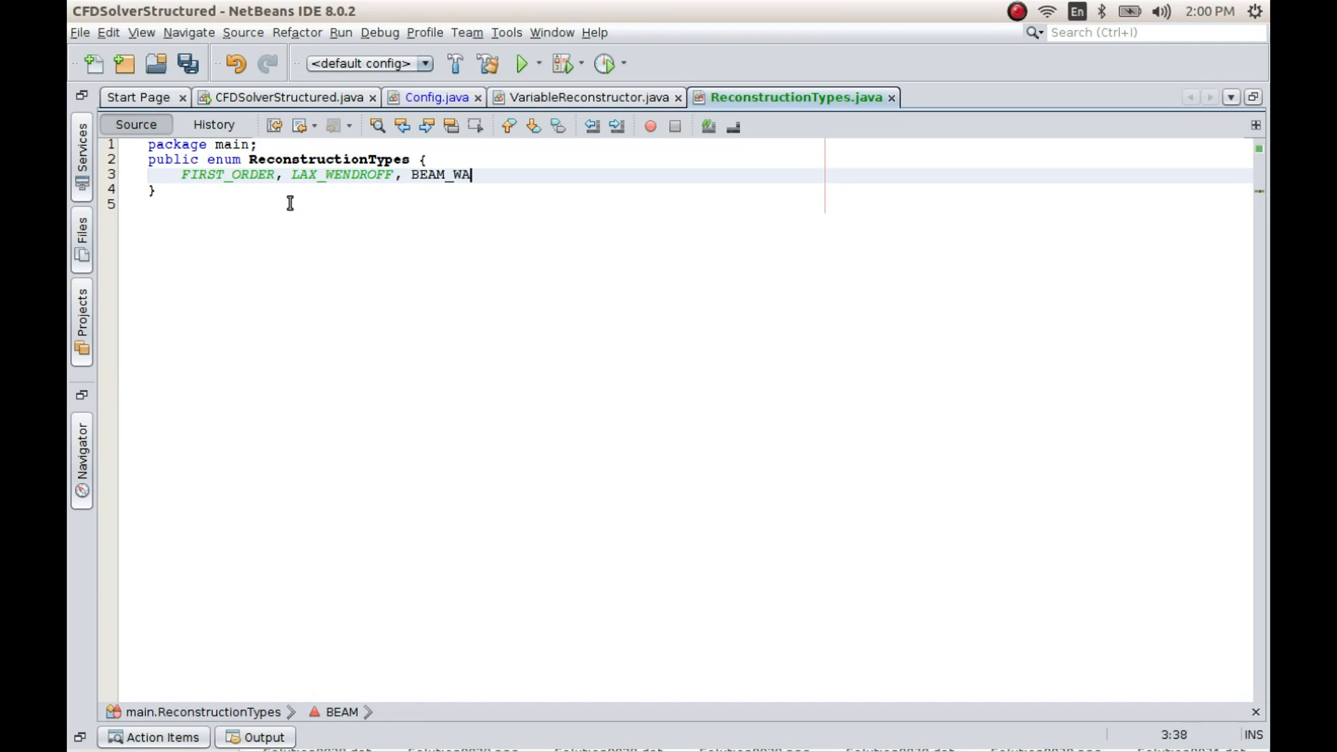
{"action": "type", "text": "RMING,"}
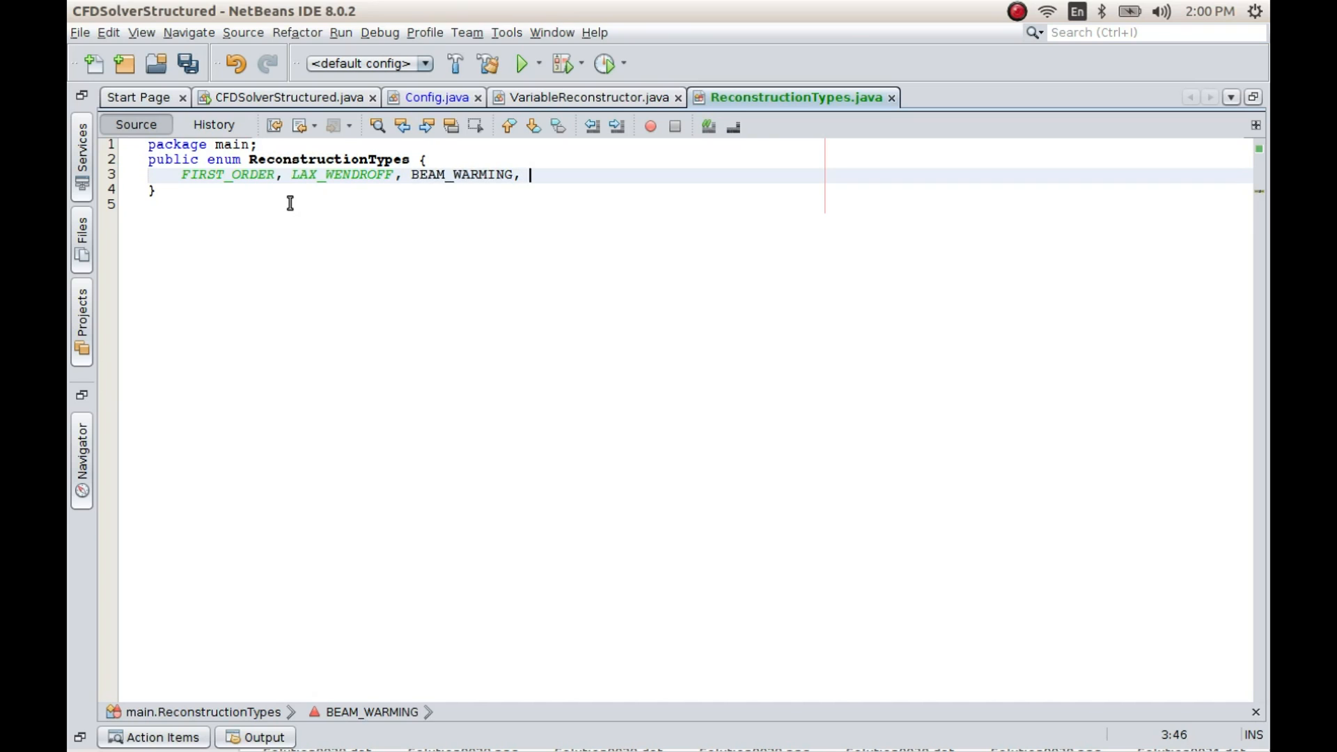
{"action": "type", "text": "FRO"}
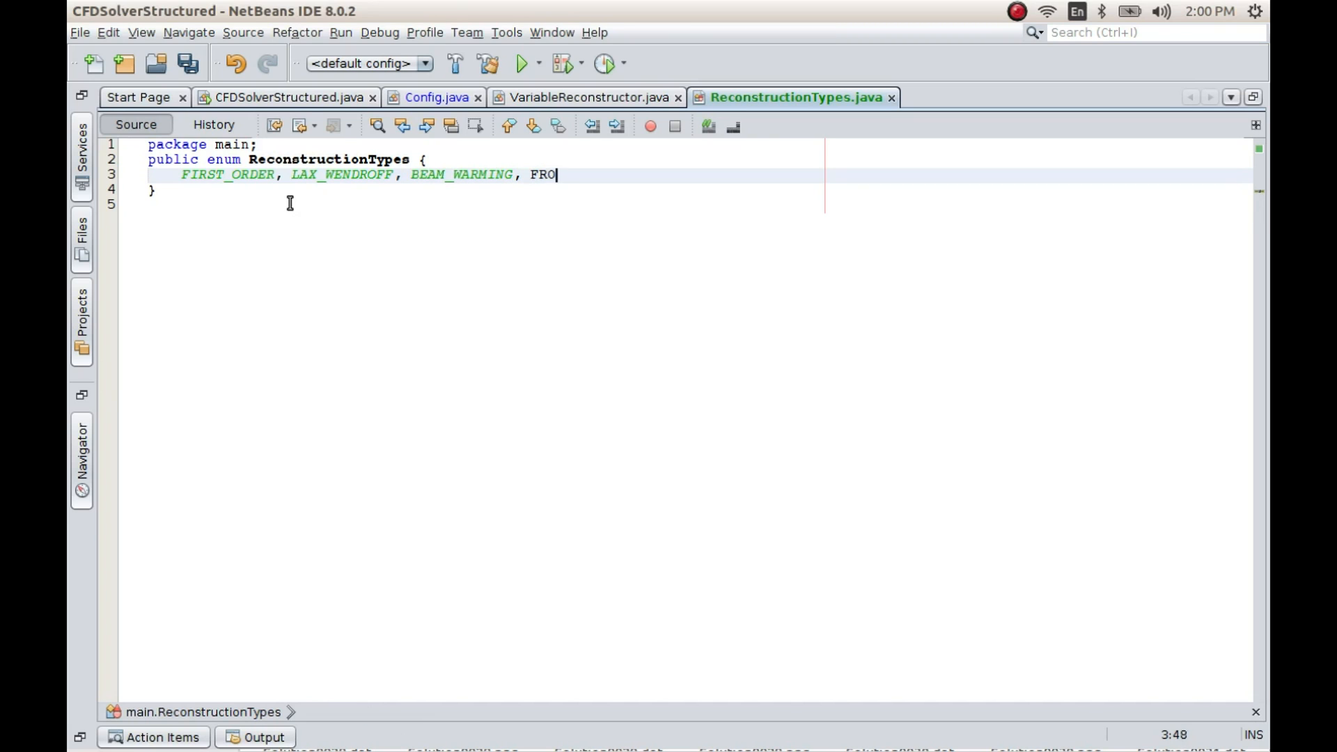
{"action": "type", "text": "MM;"}
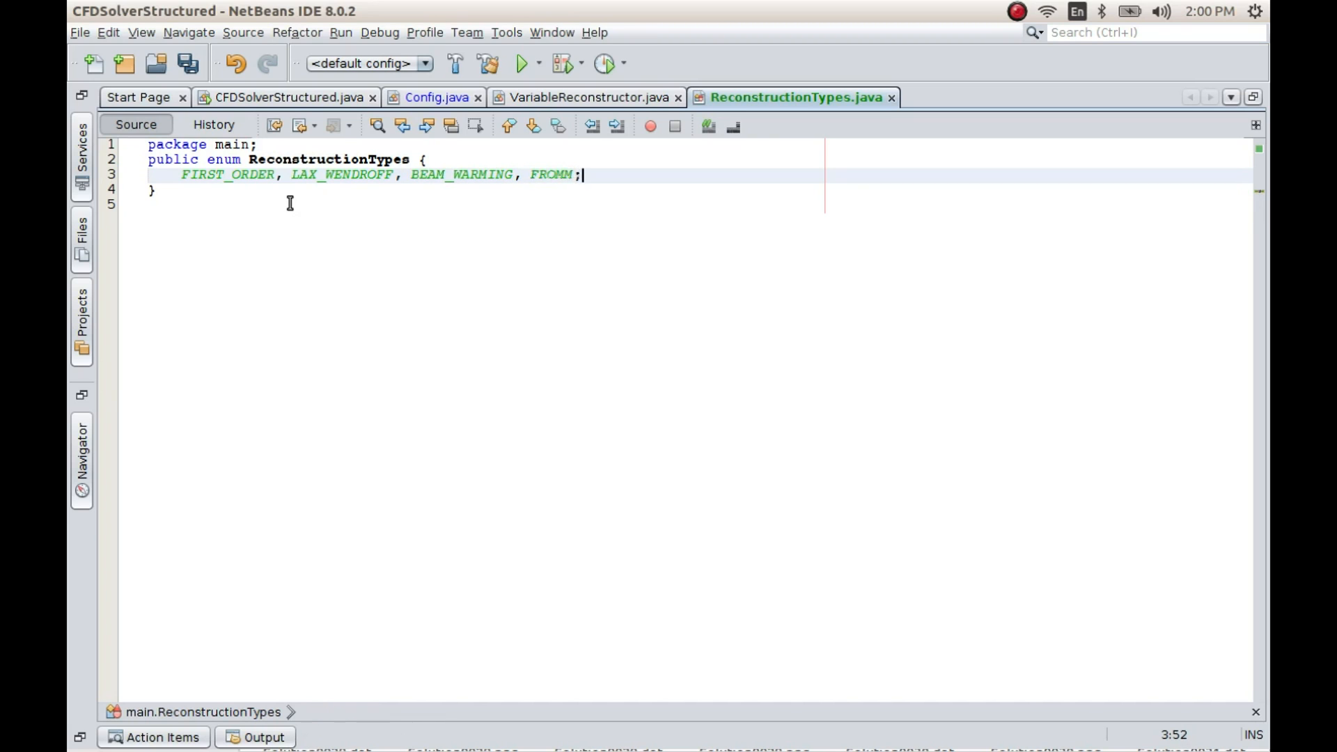
{"action": "key", "text": "ctrl+s"}
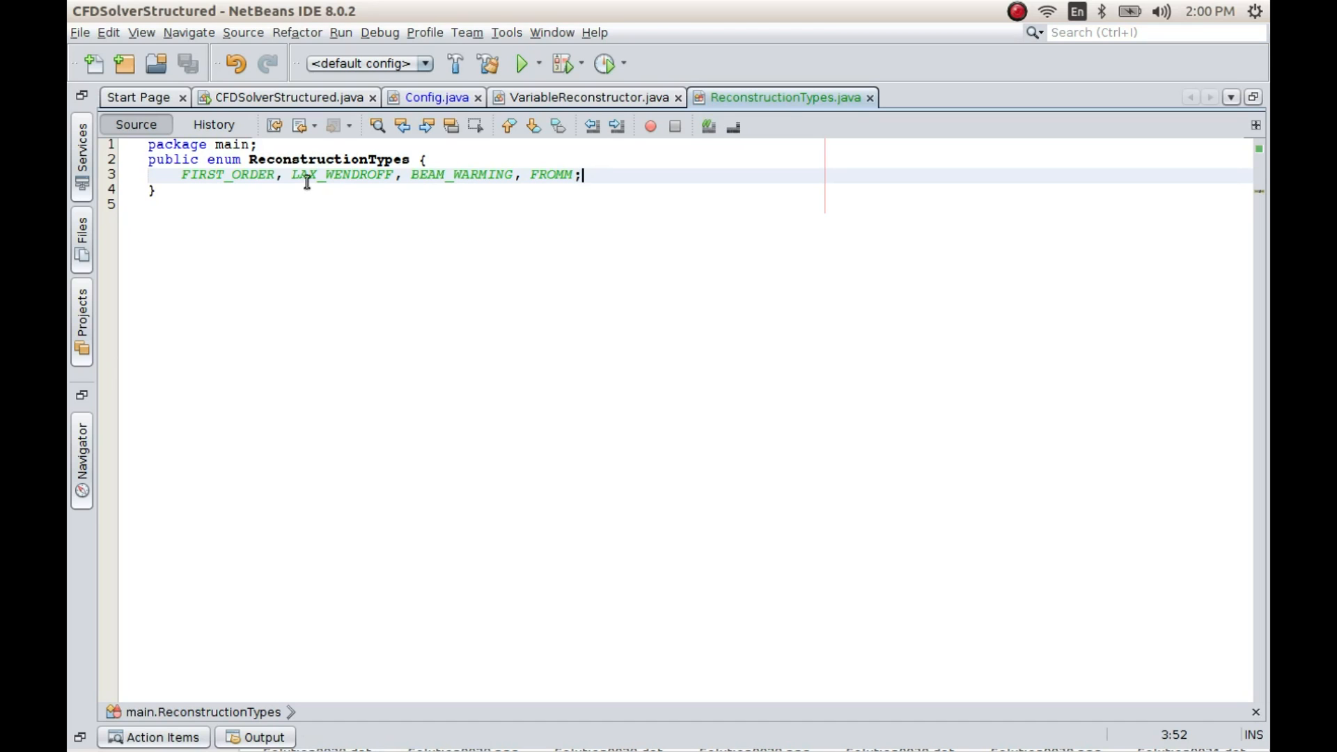
{"action": "mouse_move", "coordinate": [640, 273]}
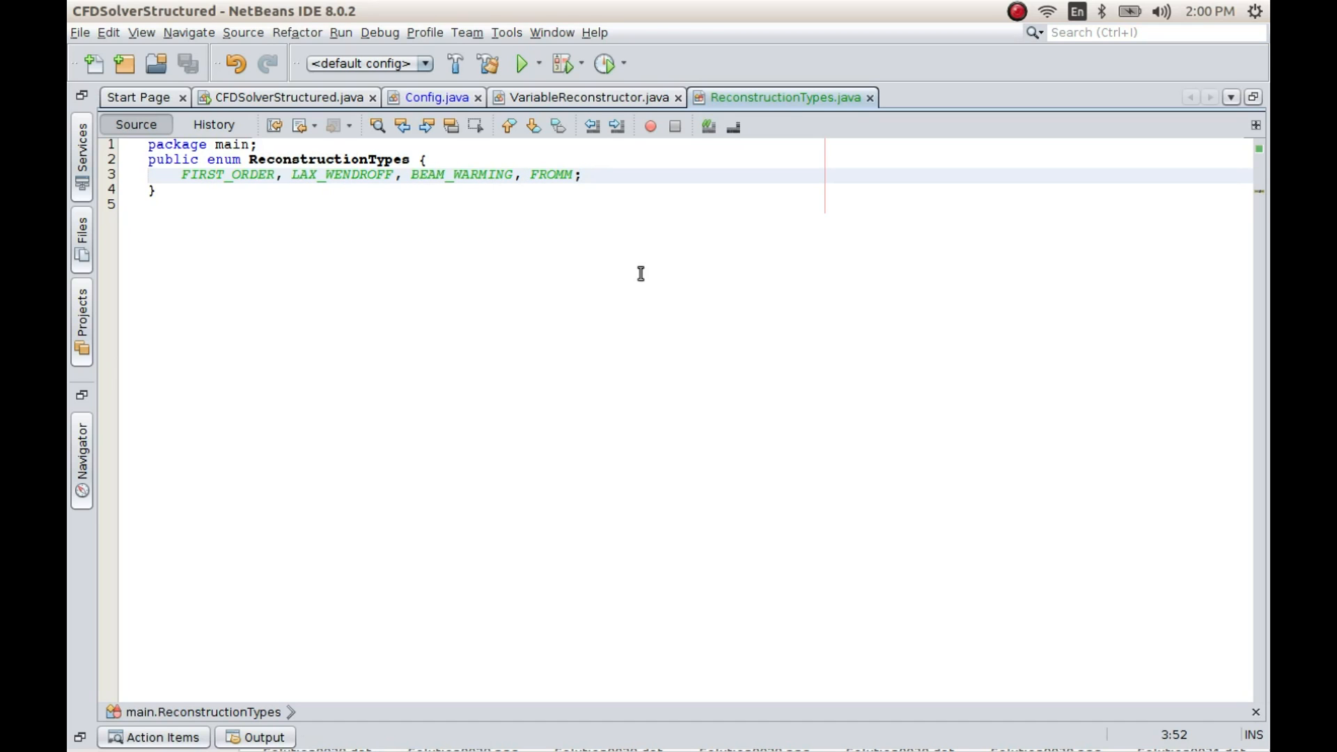
{"action": "mouse_move", "coordinate": [192, 179]}
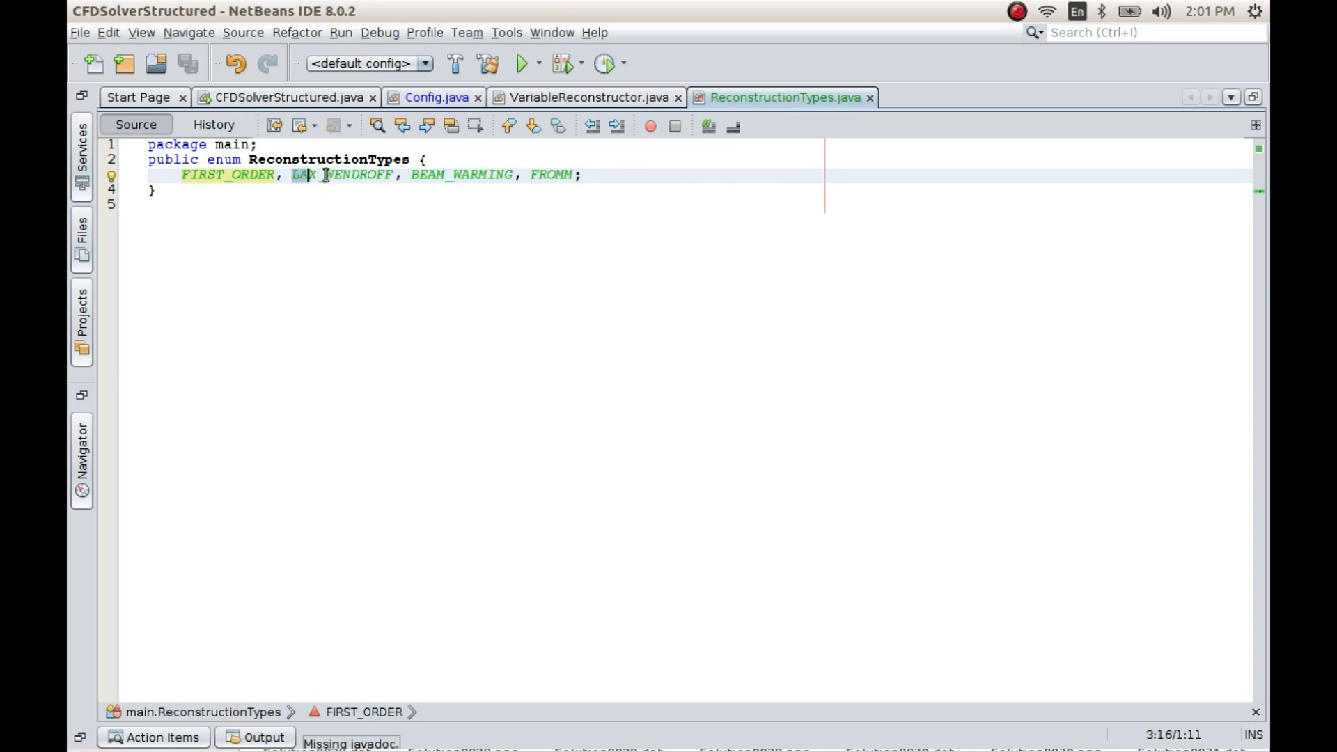
Switch to Config.java, showing constants like NUM_X_CELLS and COURANT_NUM
{"action": "left_click", "coordinate": [635, 173]}
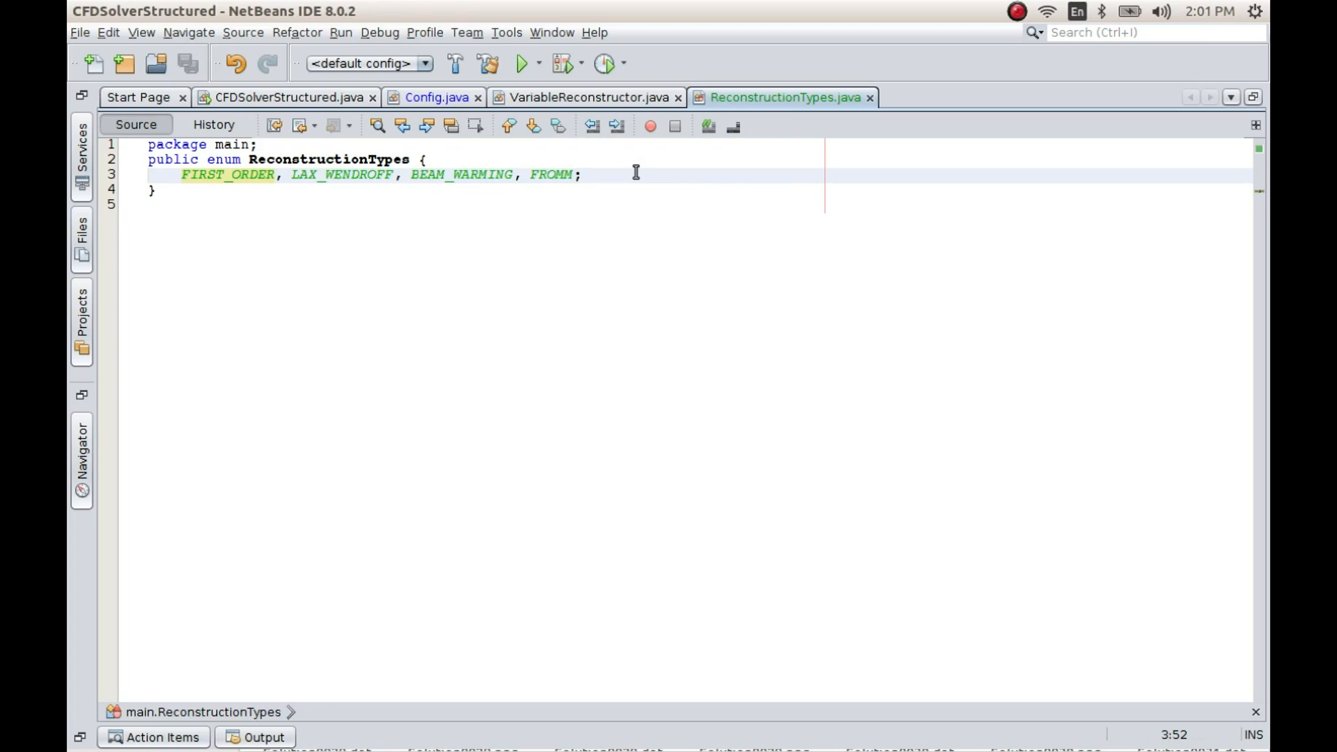
{"action": "left_click", "coordinate": [583, 175]}
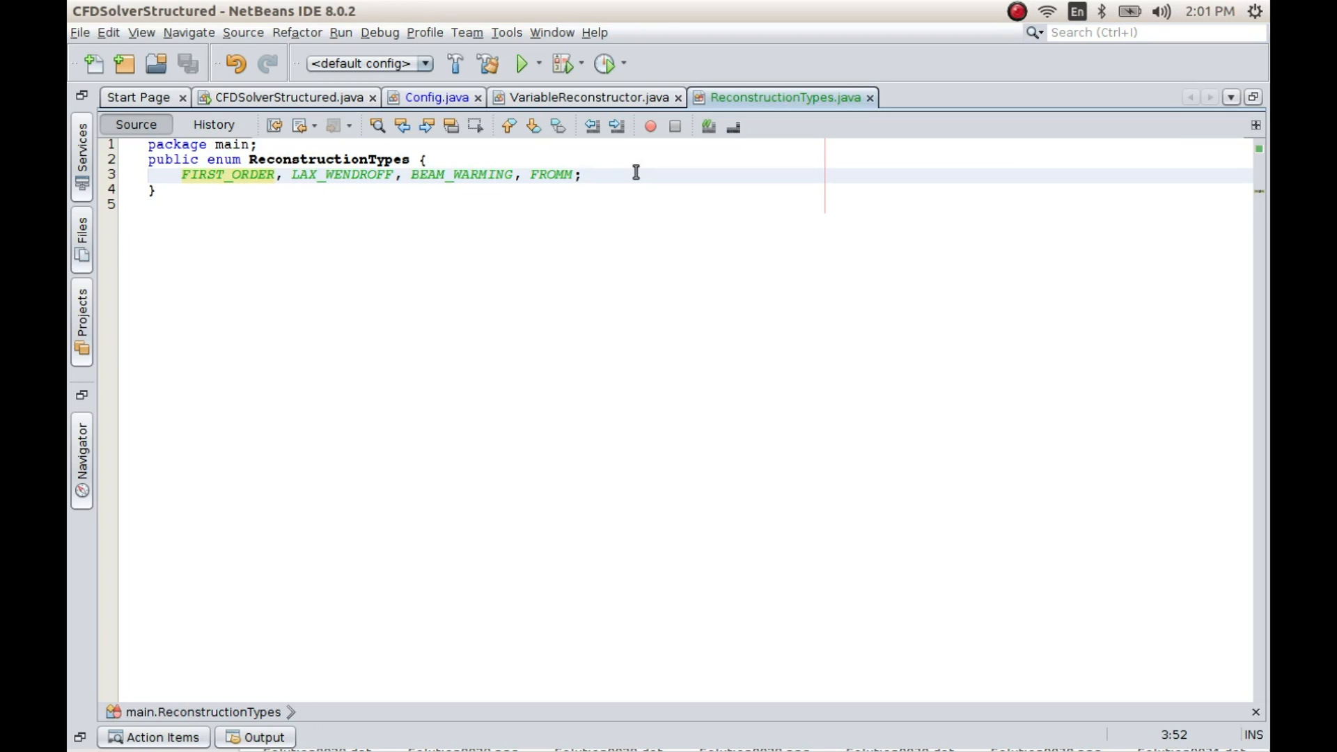
{"action": "left_click", "coordinate": [583, 175]}
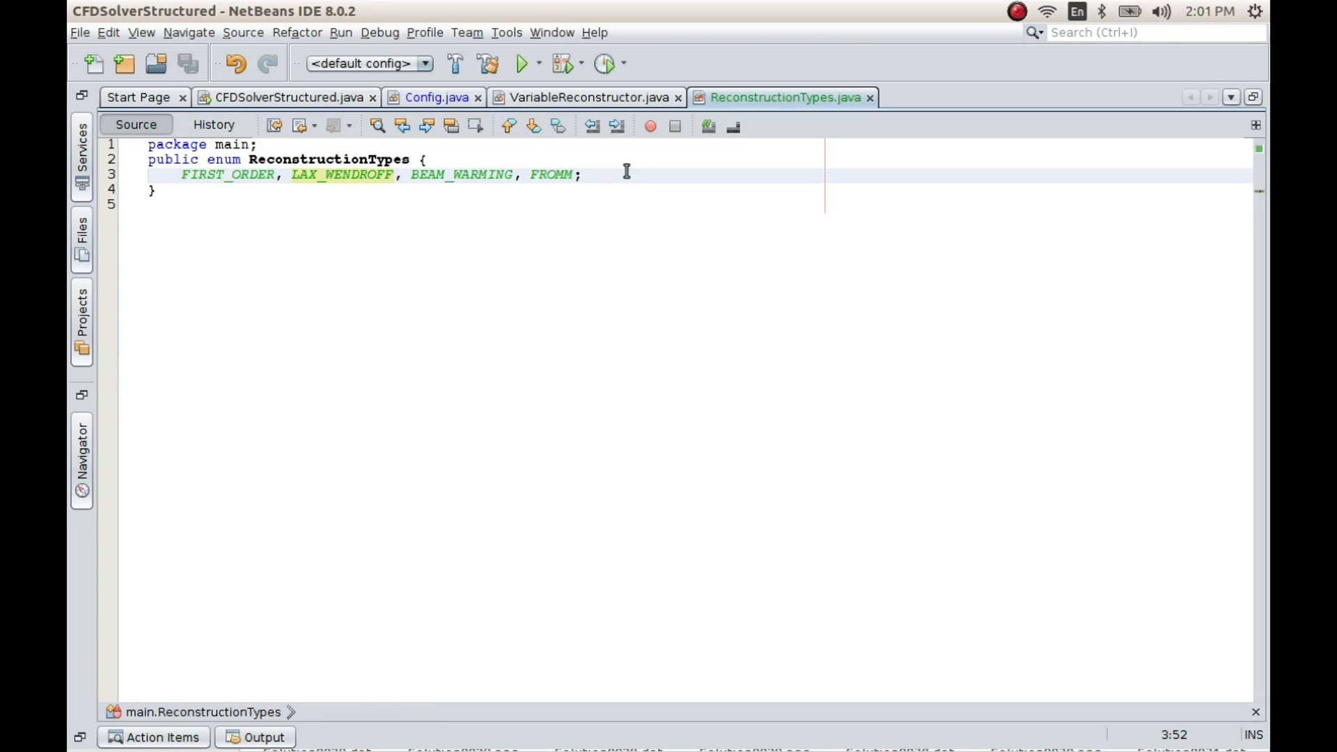
{"action": "left_click", "coordinate": [583, 175]}
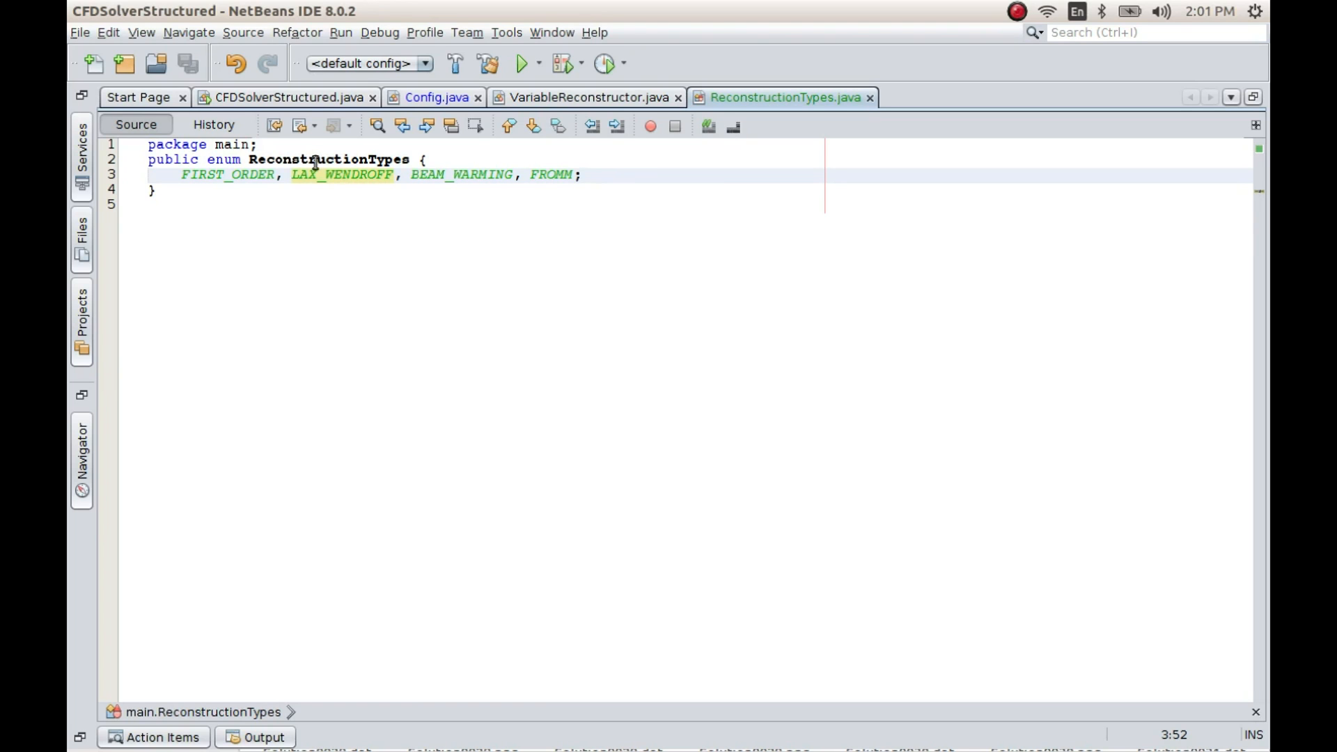
{"action": "mouse_move", "coordinate": [542, 223]}
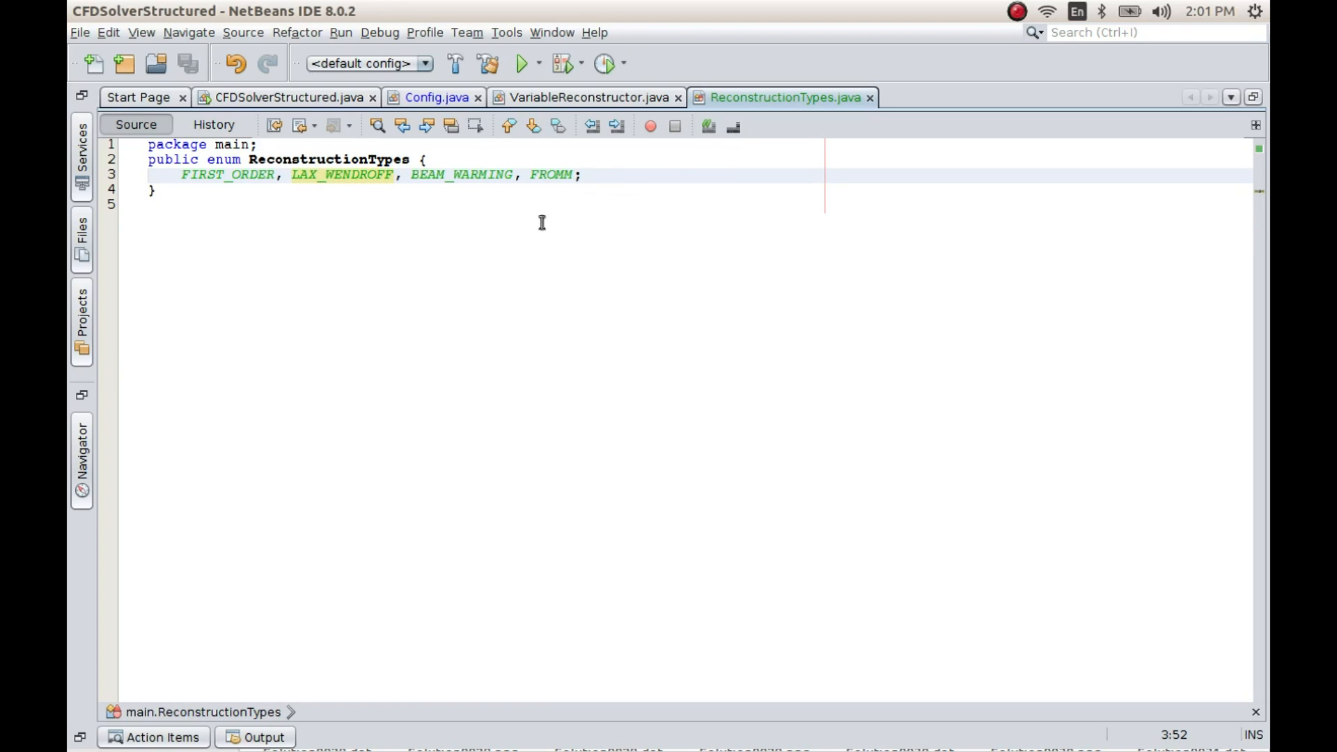
{"action": "left_click", "coordinate": [433, 96]}
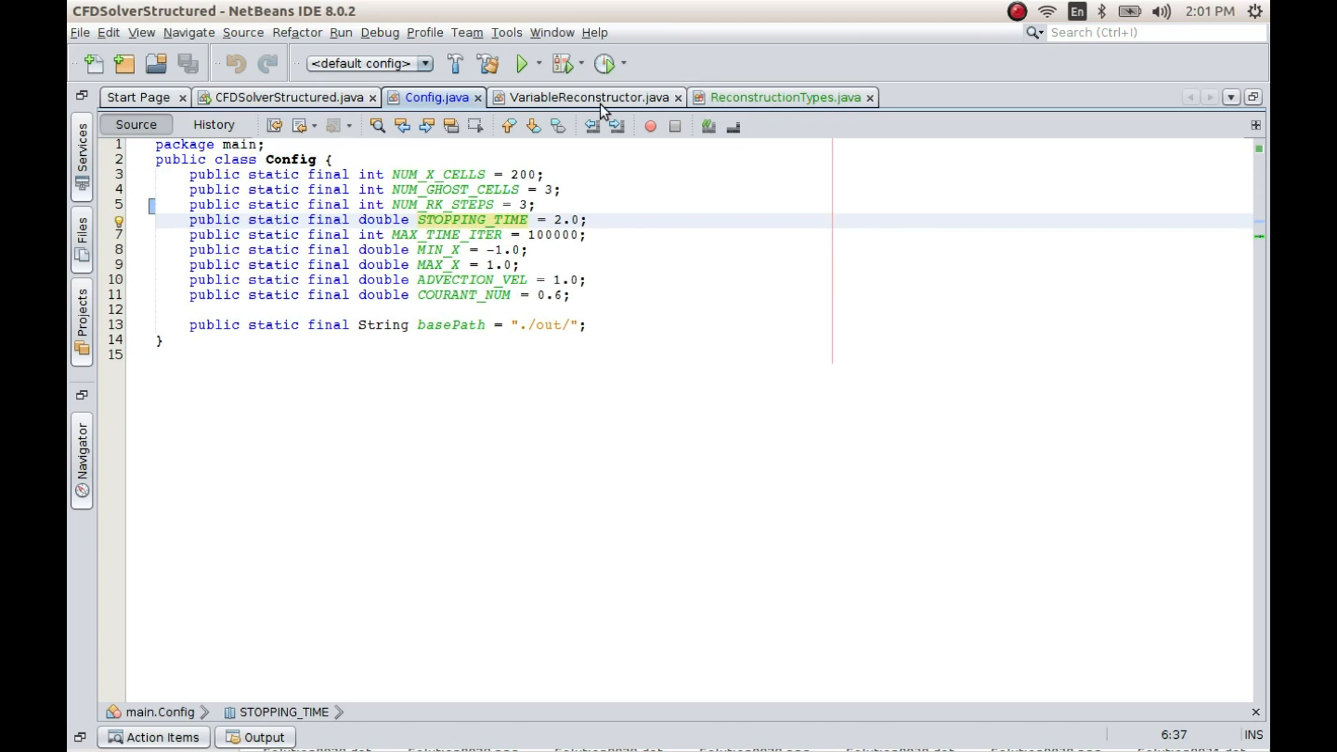
Start a switch() statement above the for loop in VariableReconstructor.reconstructVariables
{"action": "left_click", "coordinate": [586, 98]}
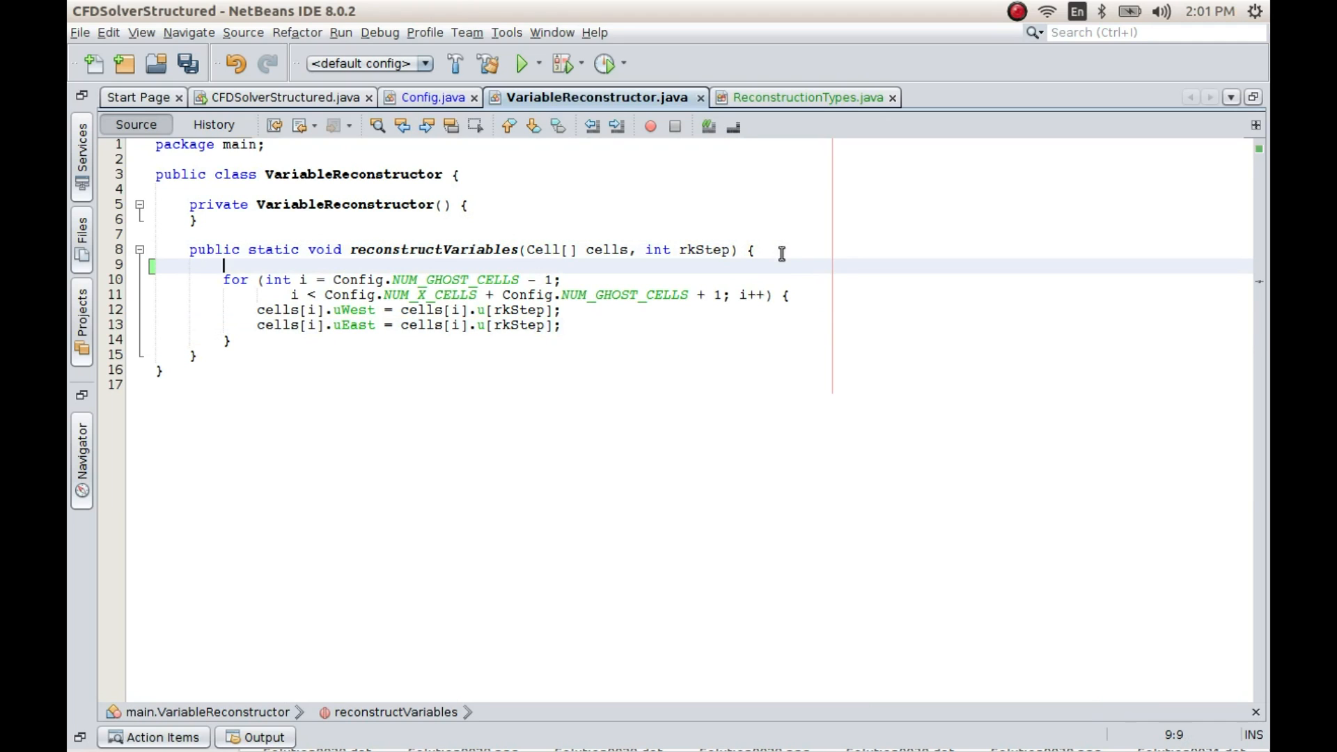
{"action": "type", "text": "case"}
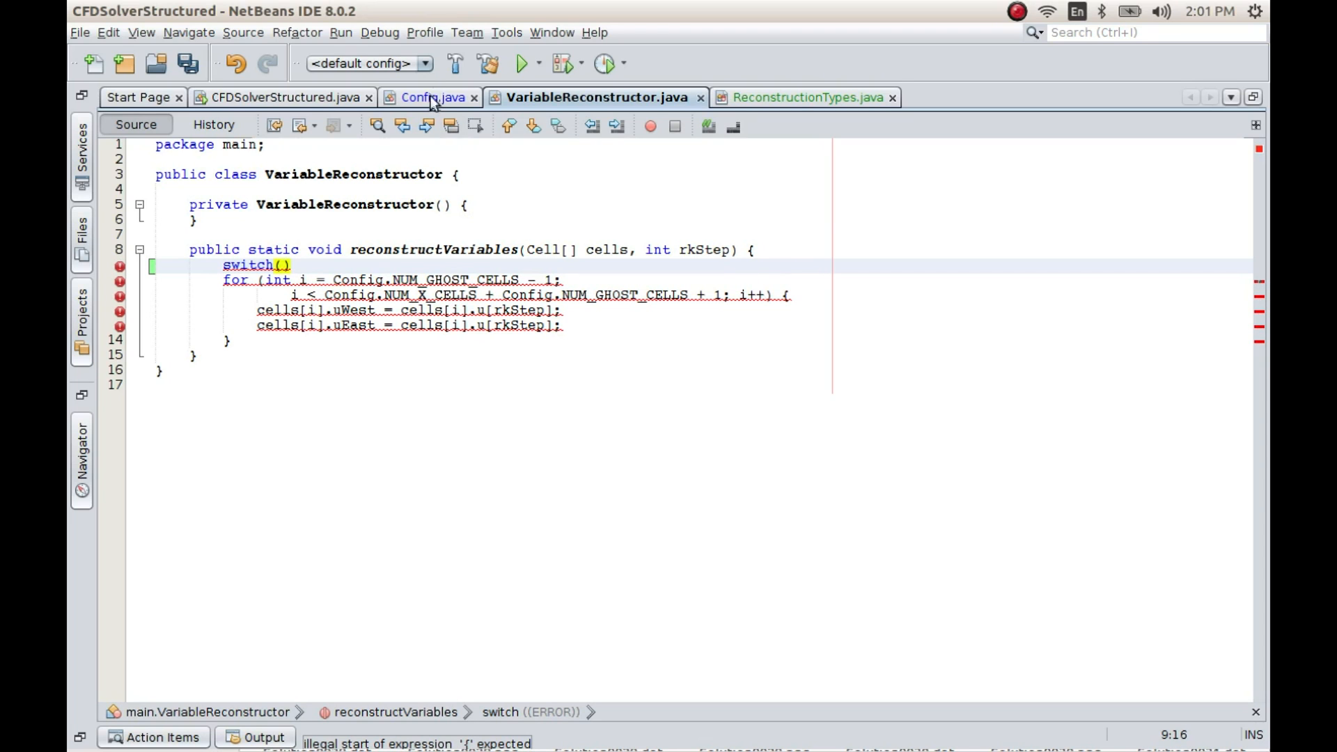
Declare public static final ReconstructionTypes RECONST_TYPE = ReconstructionTypes.FIRST_ORDER in Config
{"action": "left_click", "coordinate": [429, 98]}
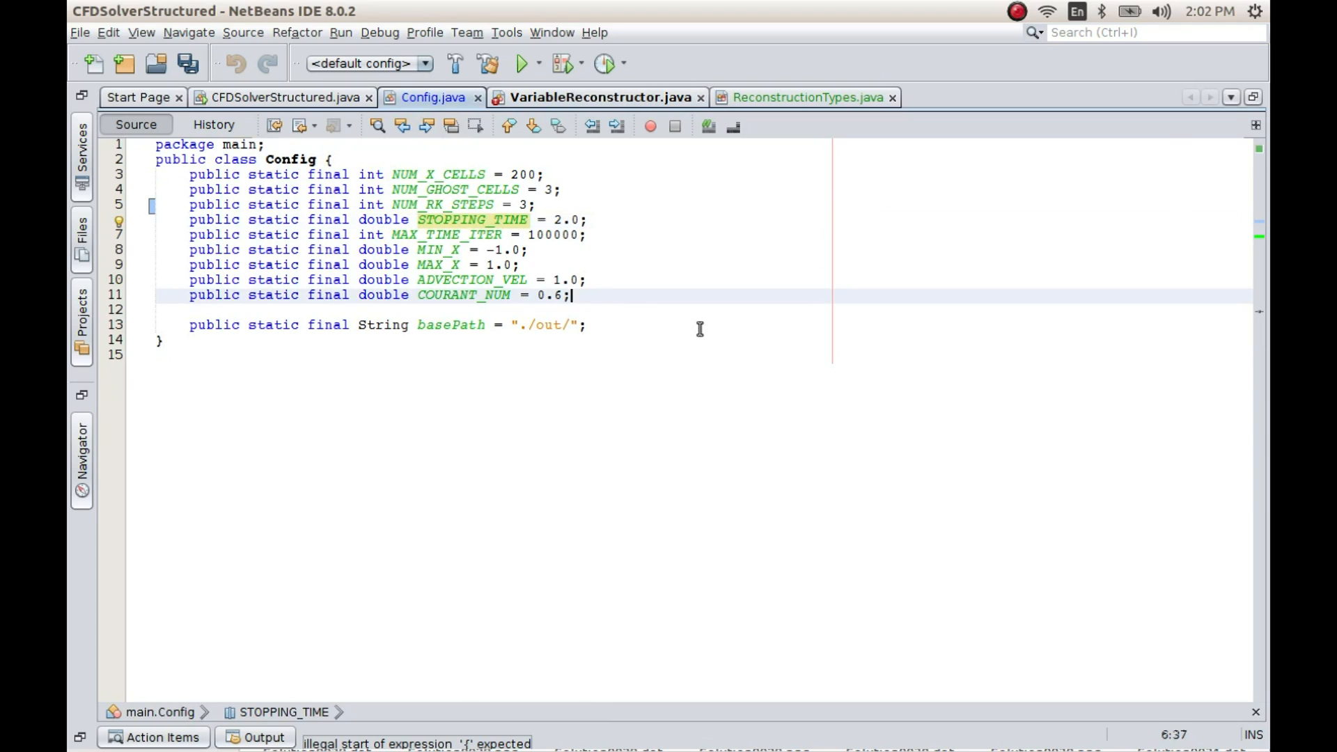
{"action": "type", "text": "public static final"}
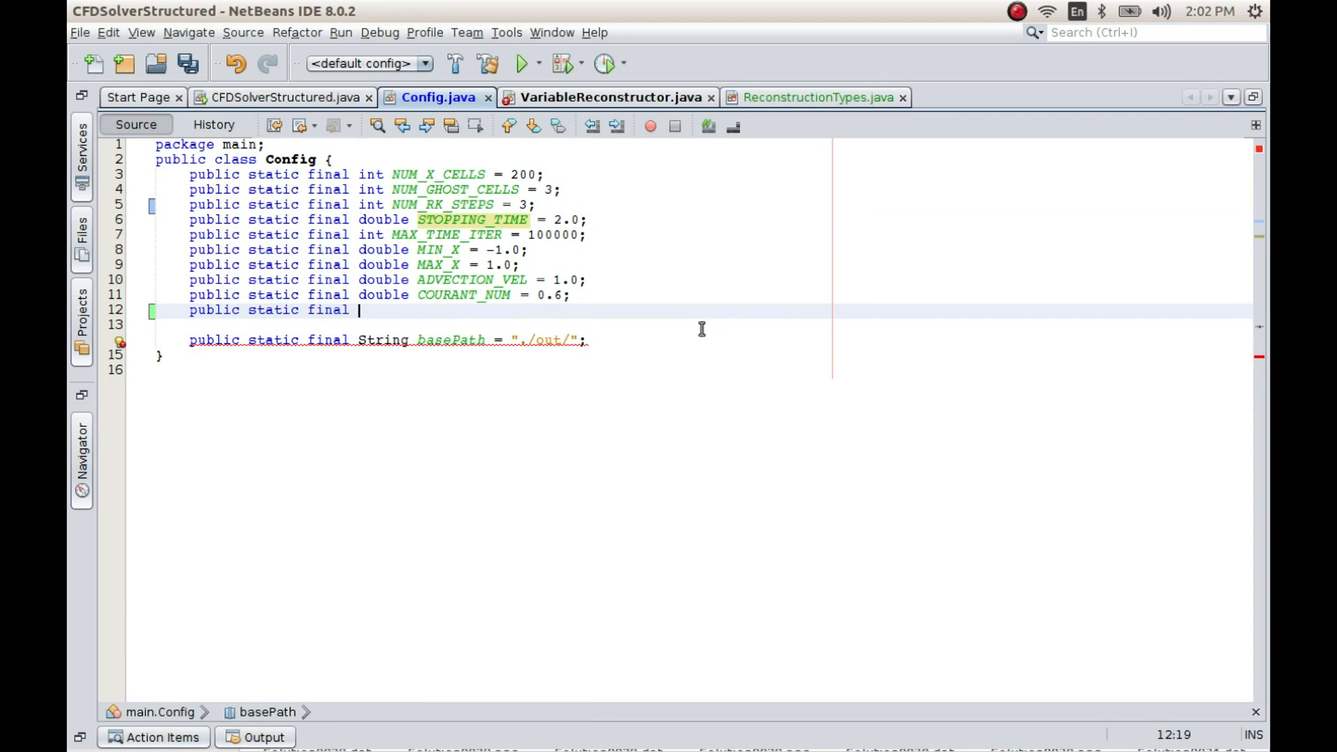
{"action": "type", "text": "RE"}
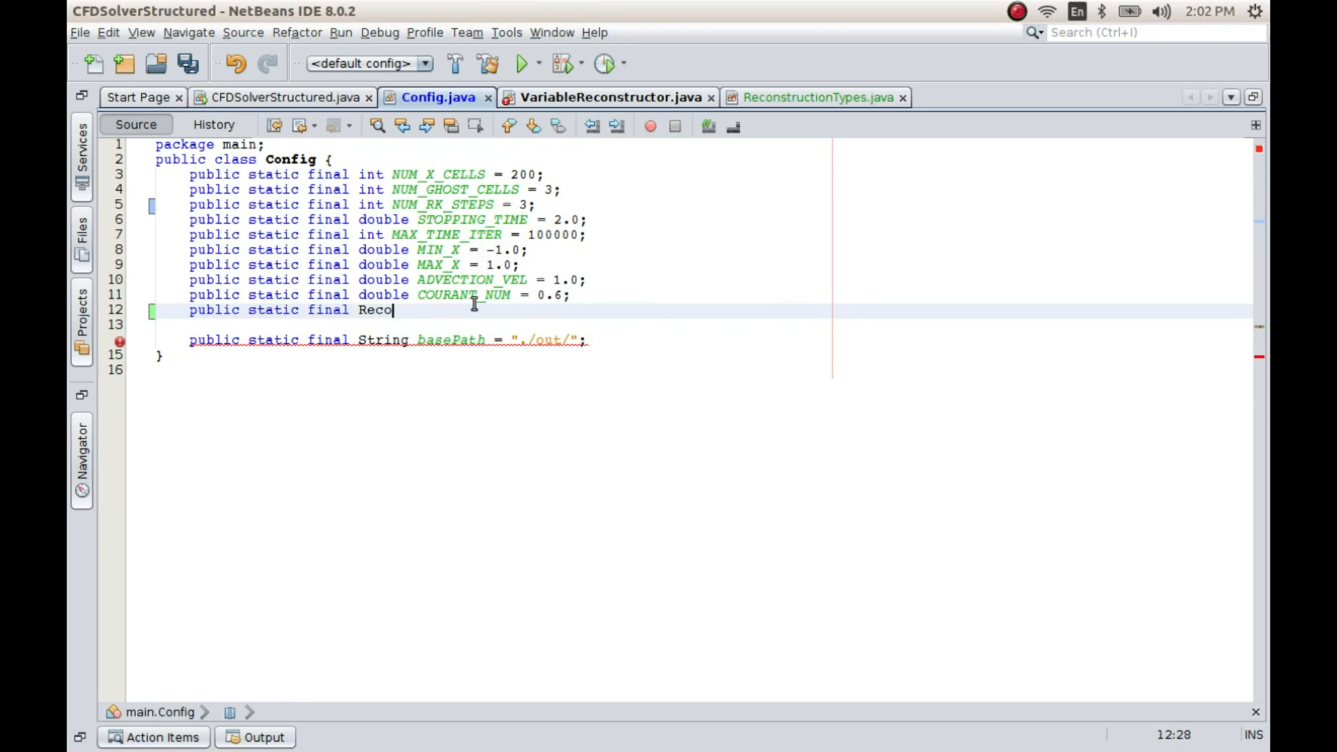
{"action": "key", "text": "ctrl+space"}
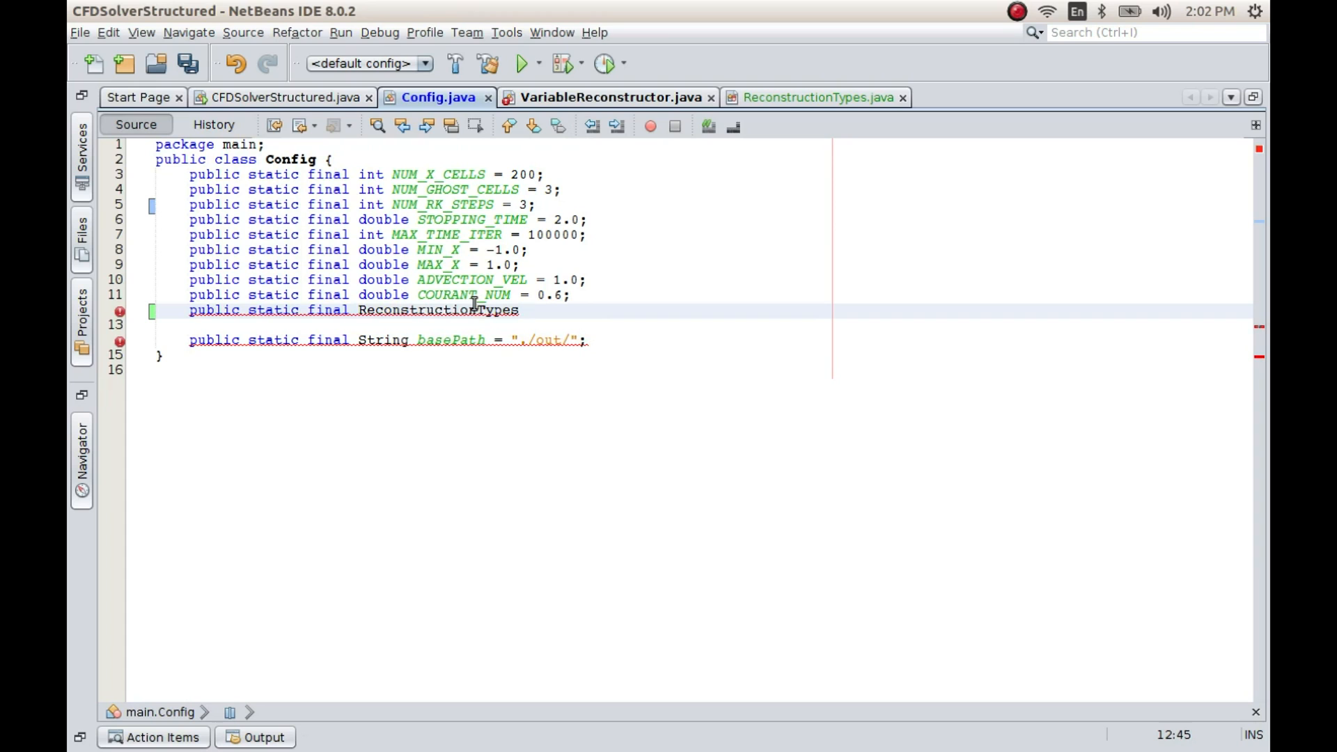
{"action": "type", "text": "RECONST_T"}
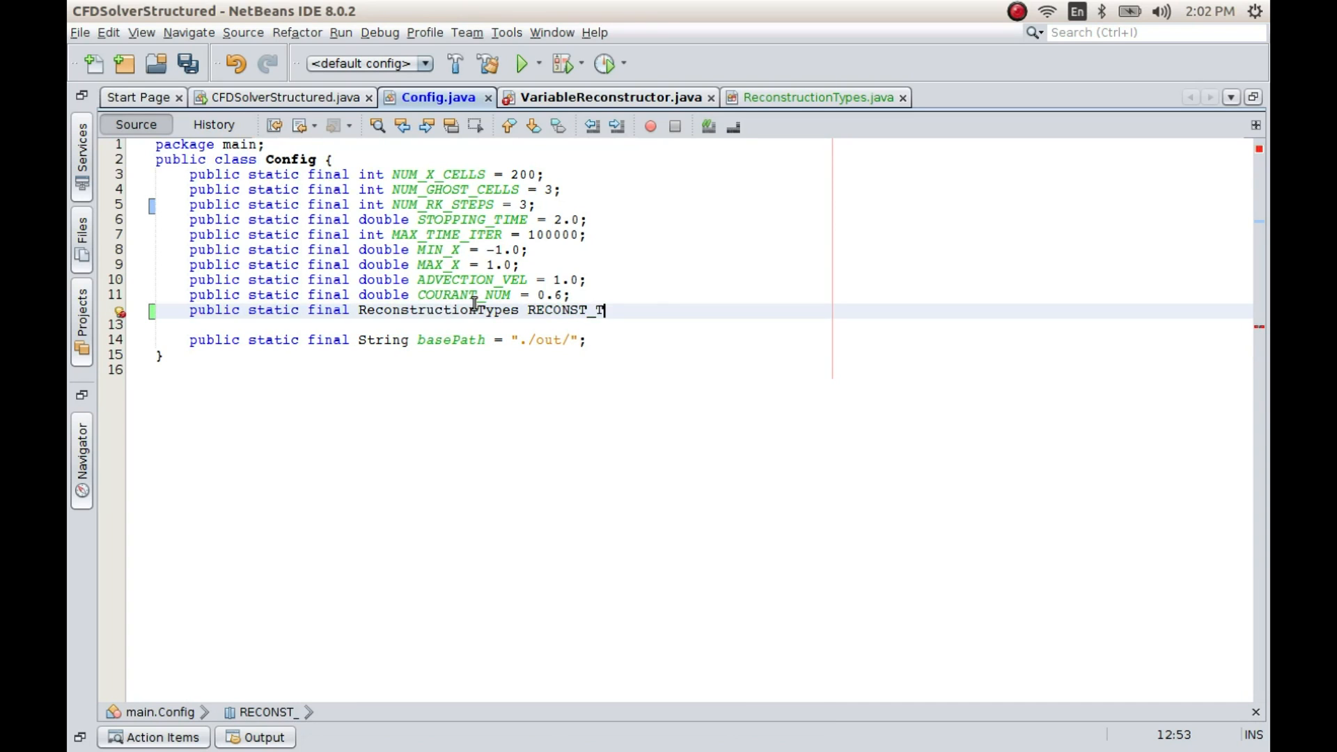
{"action": "type", "text": "YPE ="}
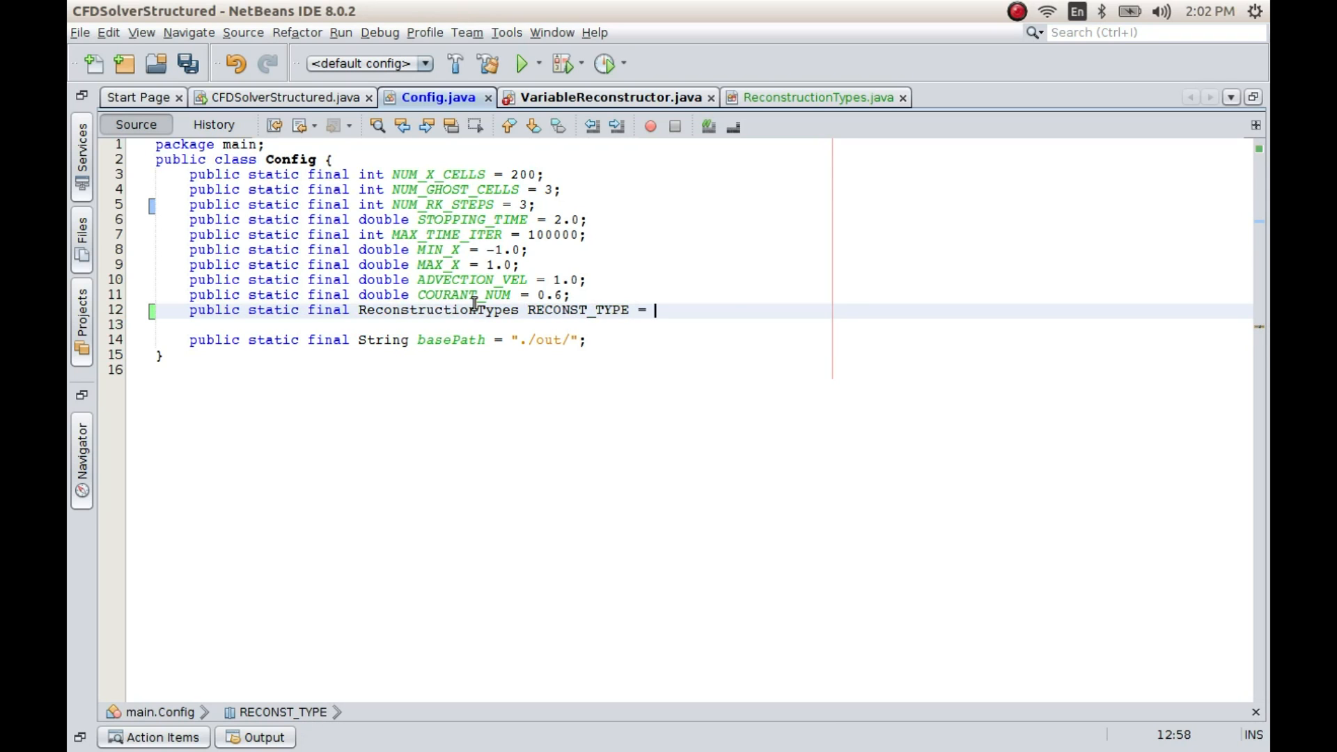
{"action": "type", "text": "ReconstructionTypes.FIRST_ORDER;"}
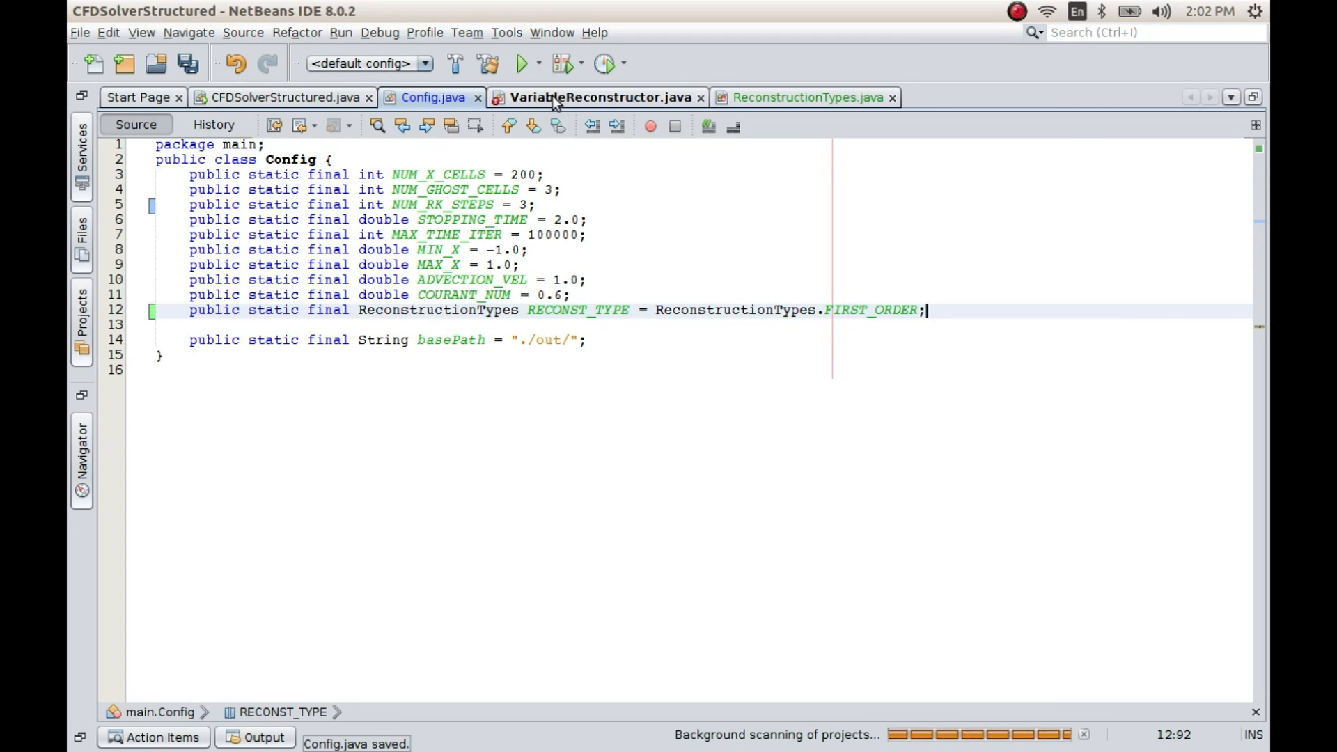
In VariableReconstructor.java, start a switch on Config.RECONST_TYPE in reconstructVariables
{"action": "left_click", "coordinate": [601, 96]}
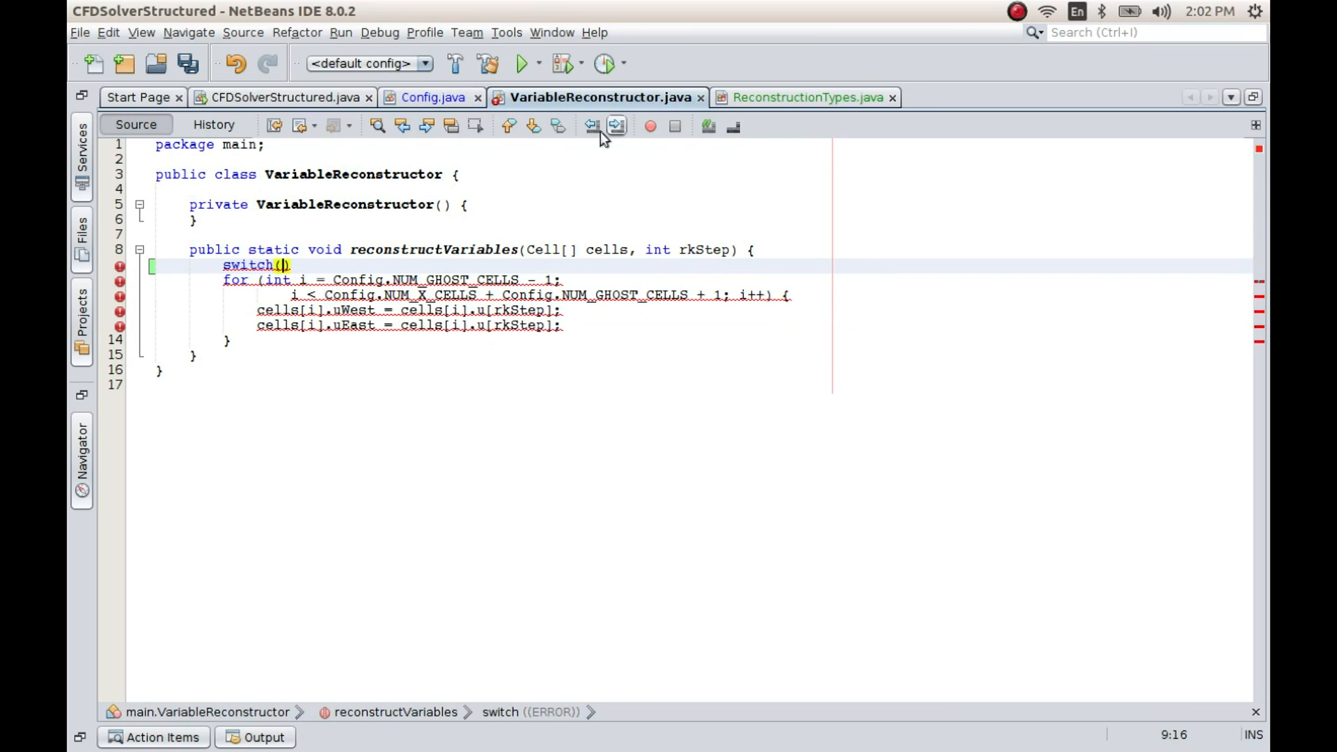
{"action": "type", "text": "RE"}
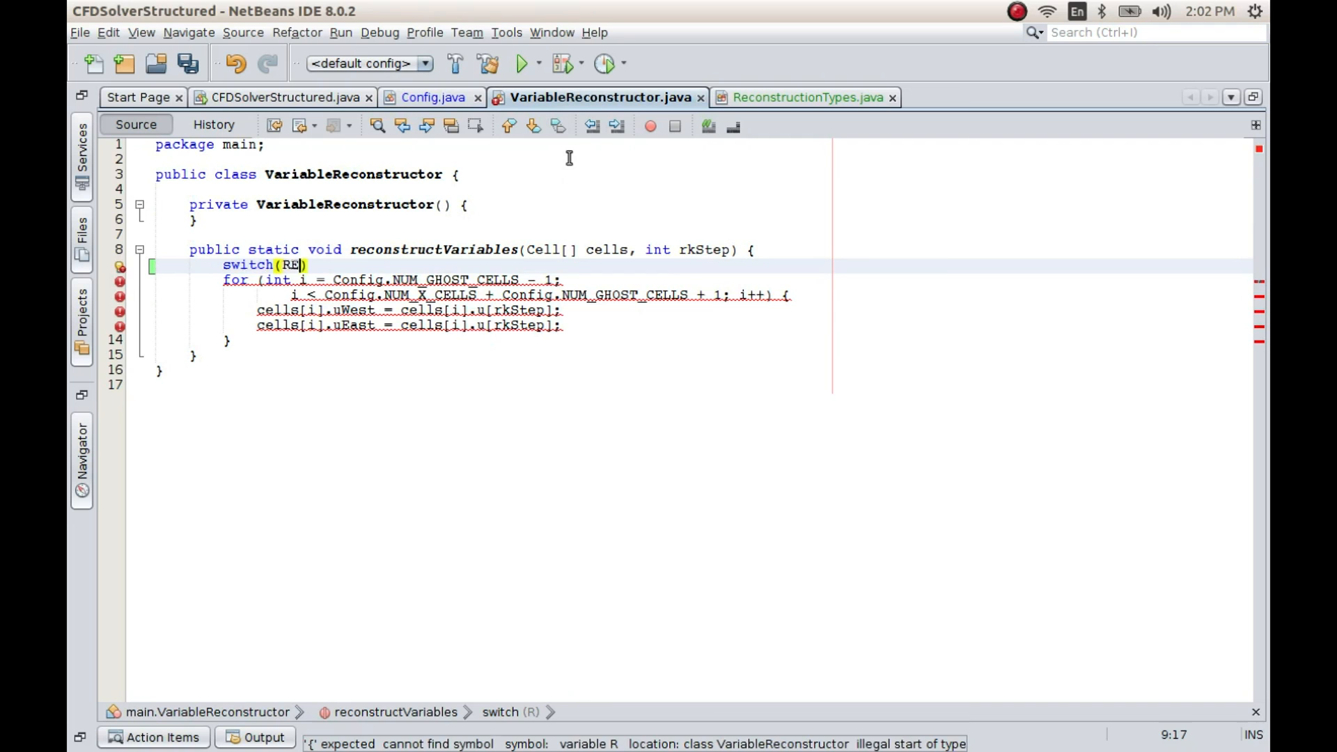
{"action": "type", "text": "C"}
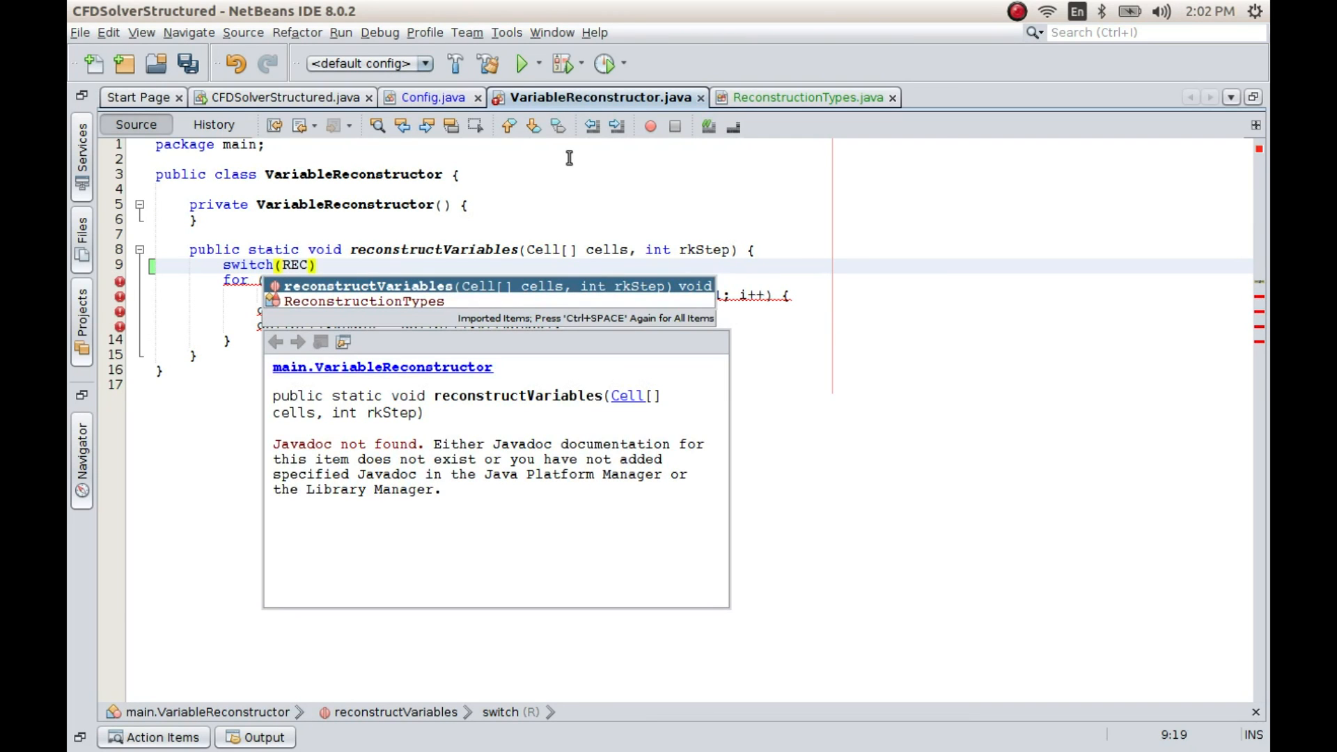
{"action": "key", "text": "BackSpace"}
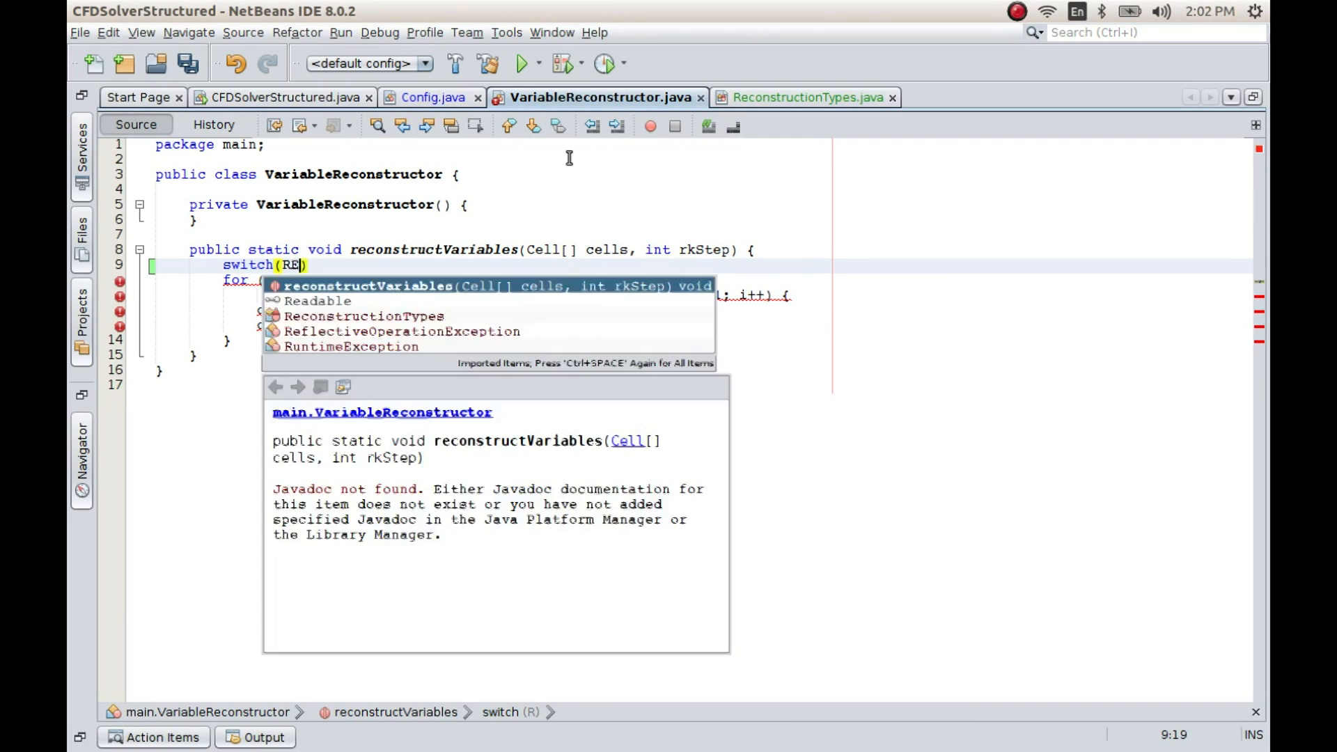
{"action": "type", "text": "Config"}
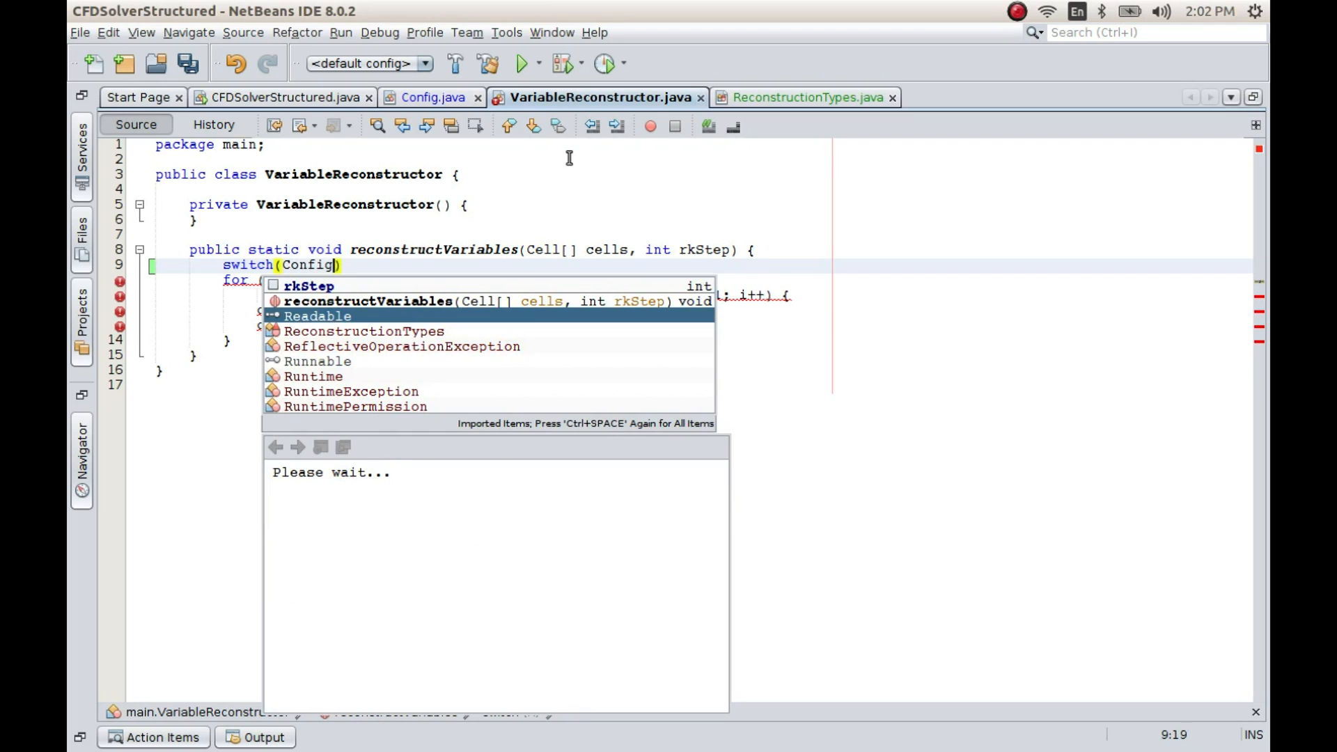
{"action": "type", "text": ".RECONST_TYPE"}
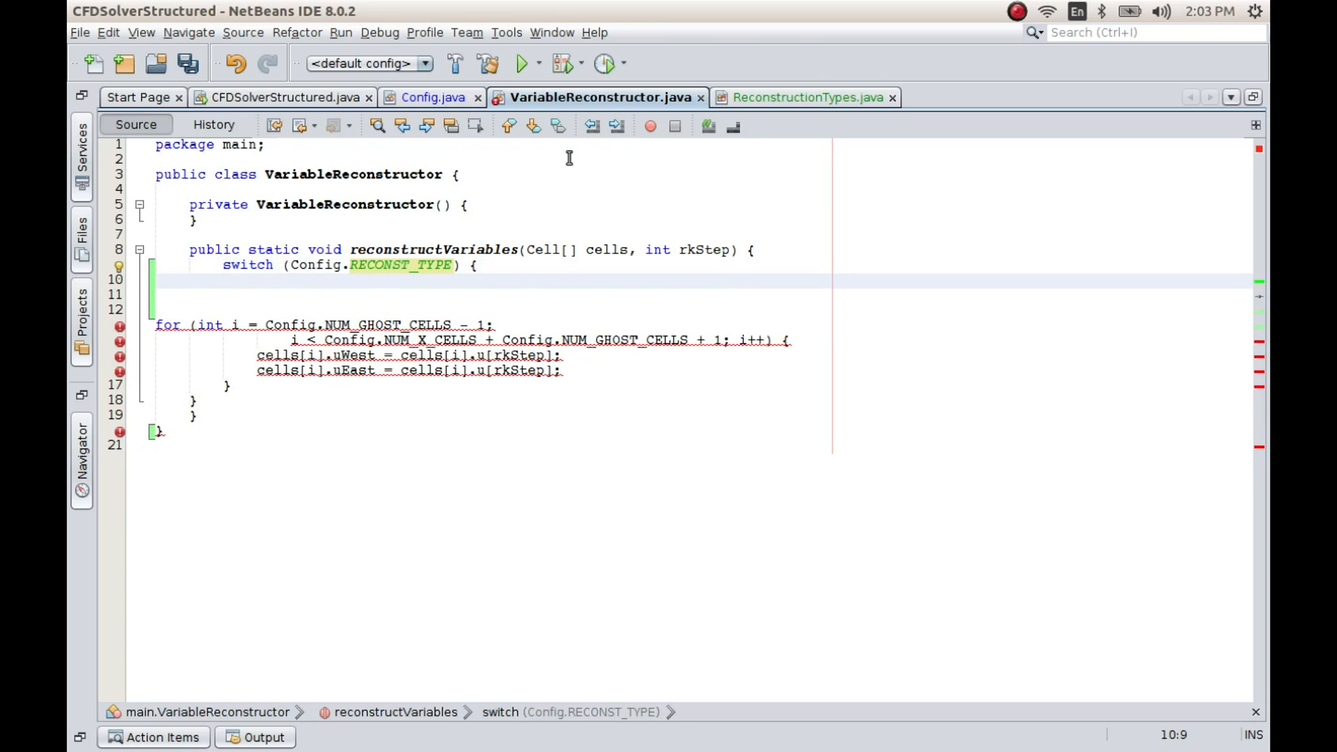
Add a 'case FIRST_ORDER:' label above the reconstruction for loop
{"action": "type", "text": "case"}
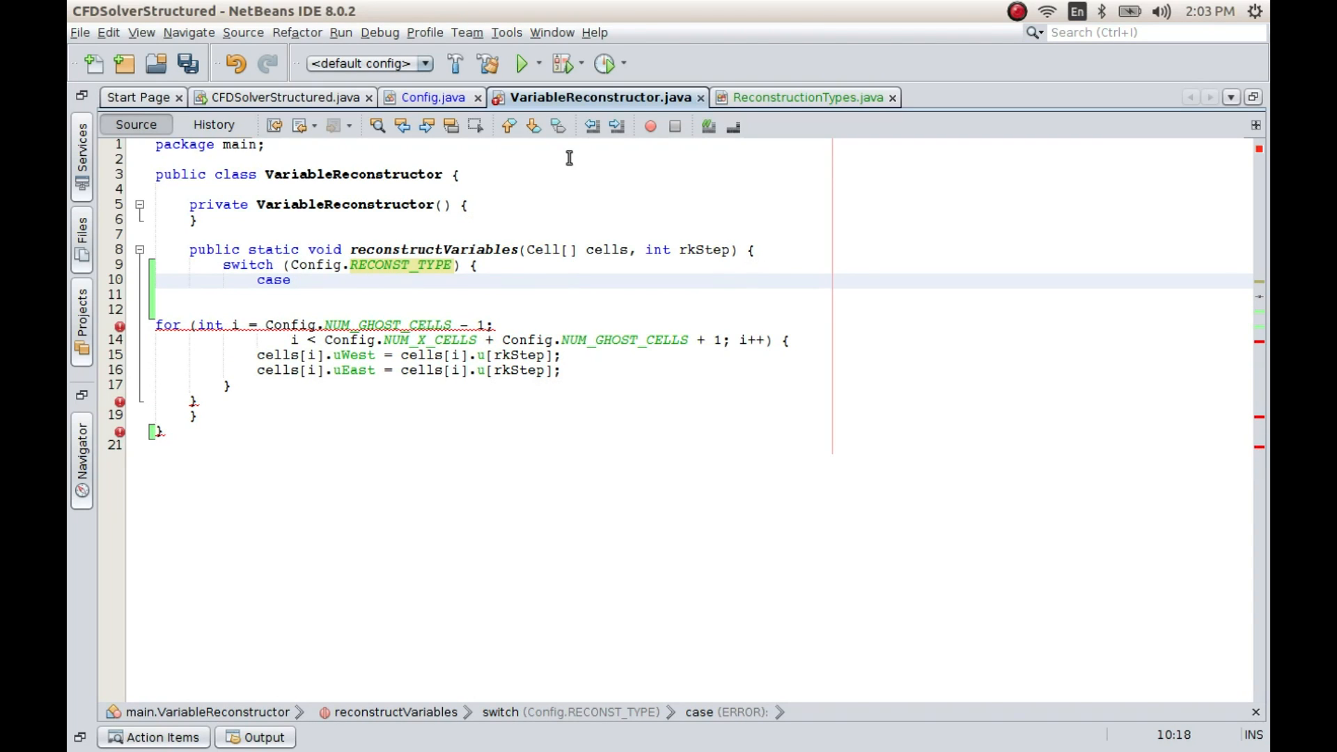
{"action": "type", "text": "F"}
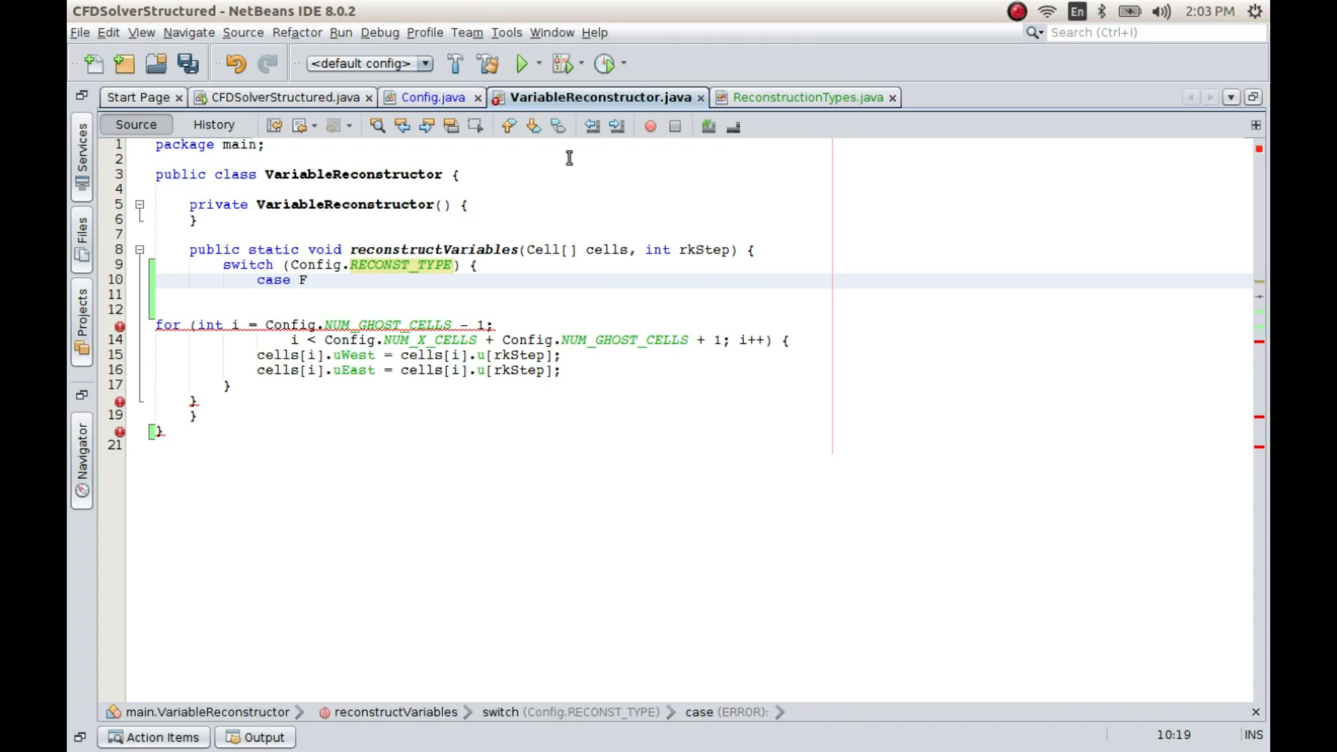
{"action": "type", "text": "IRST_ORDER:"}
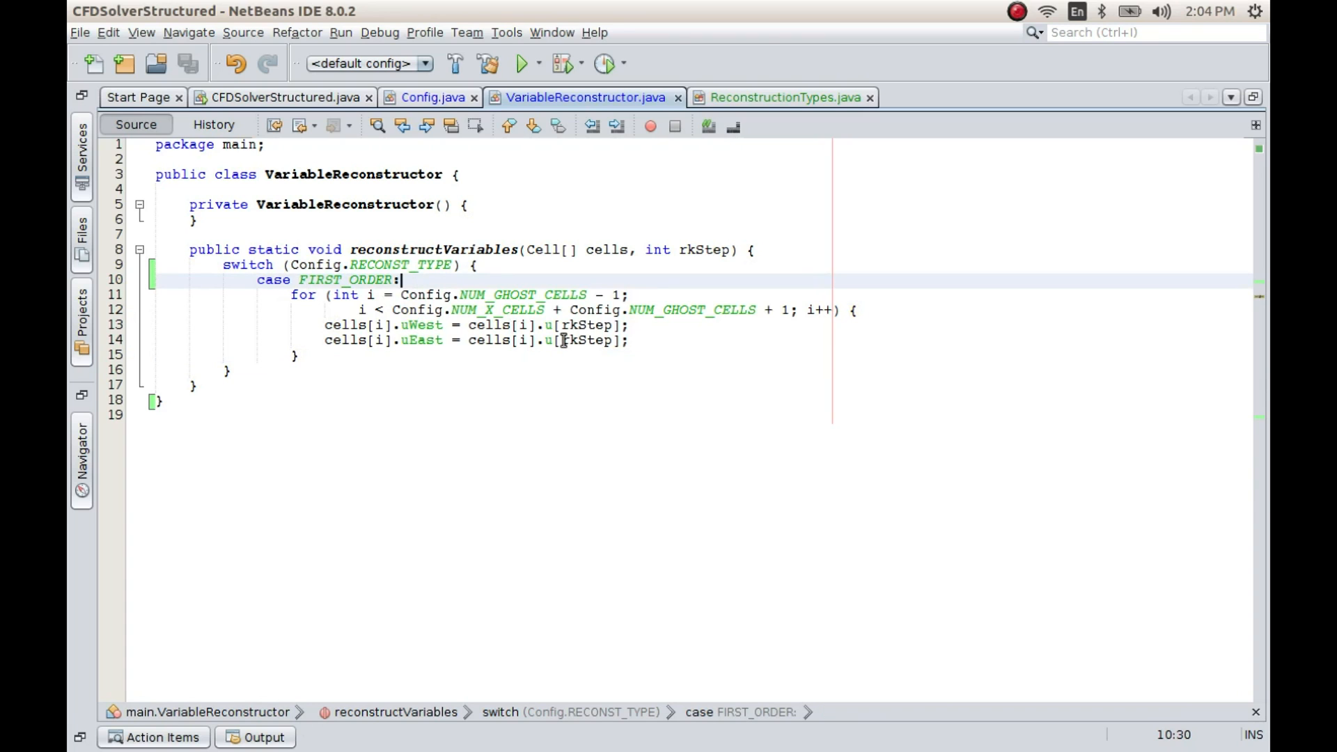
End FIRST_ORDER with break; and add a 'case BEAM_WARMING:' holding only break;
{"action": "key", "text": "enter"}
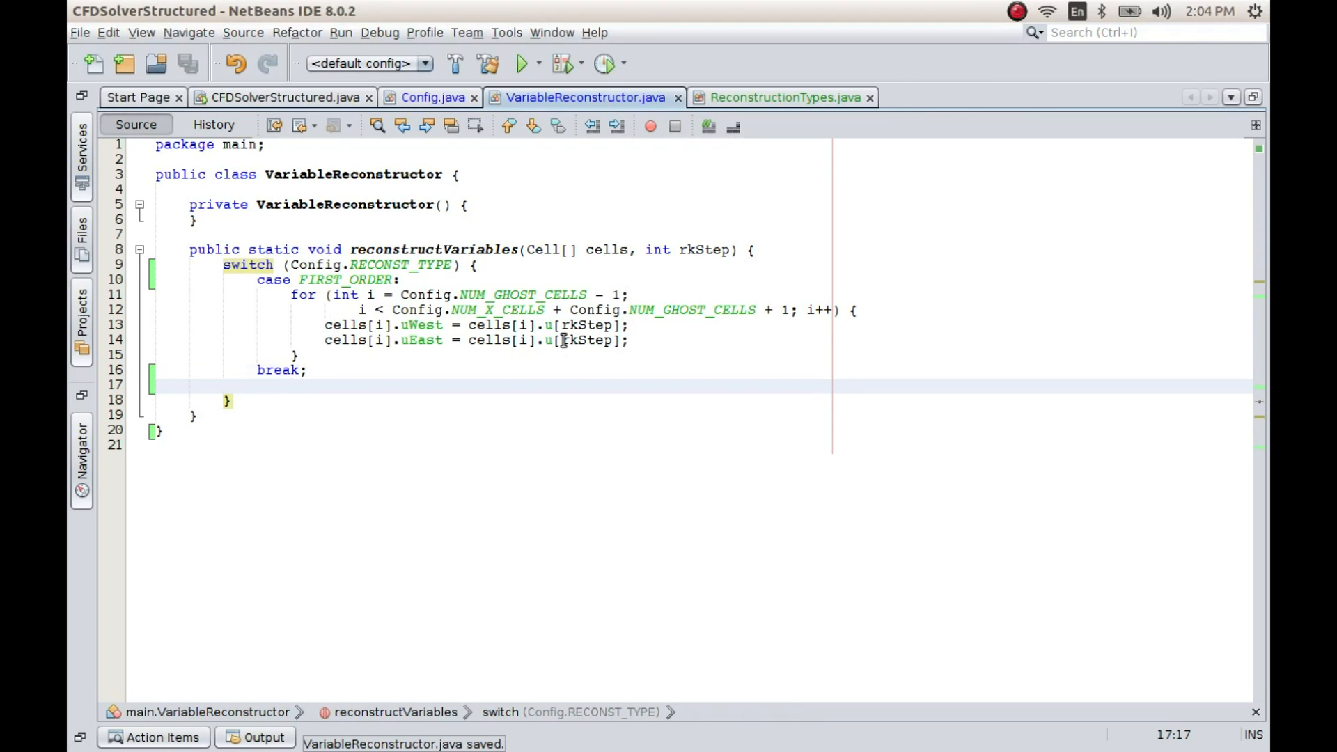
{"action": "type", "text": "case"}
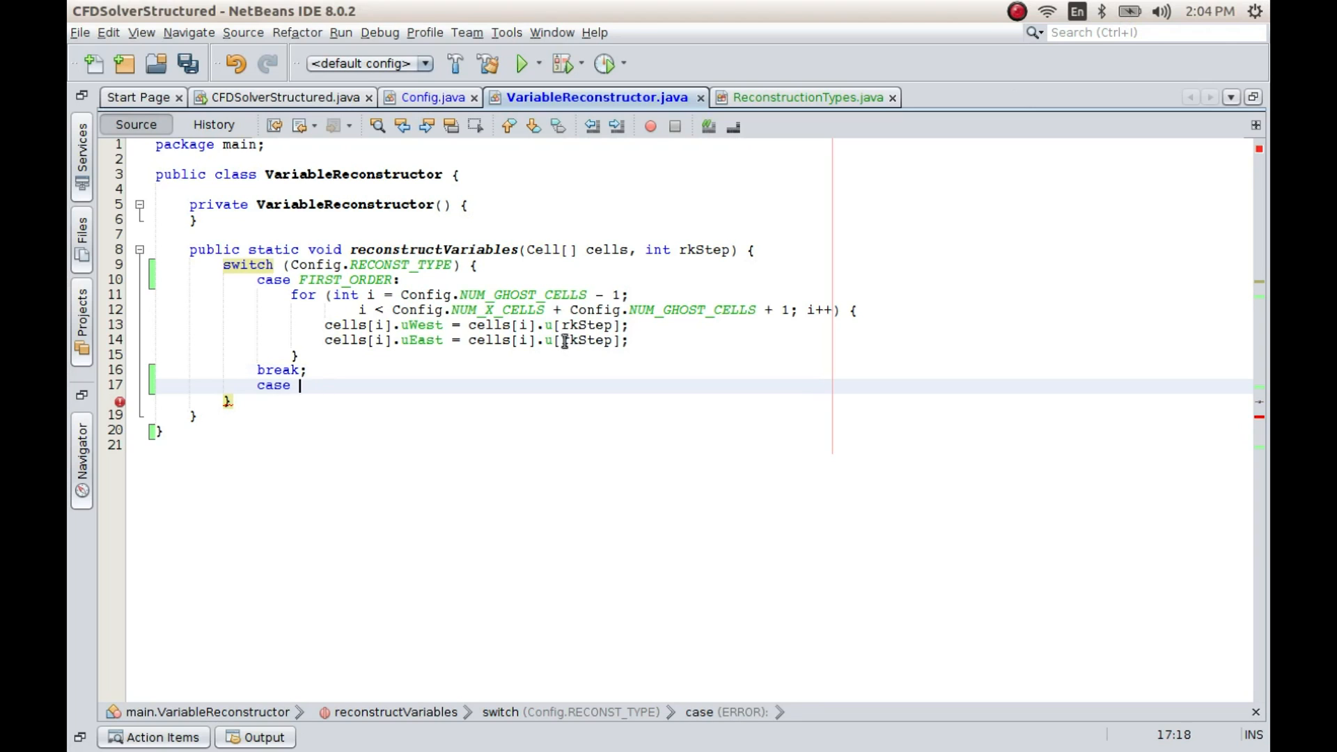
{"action": "type", "text": "L"}
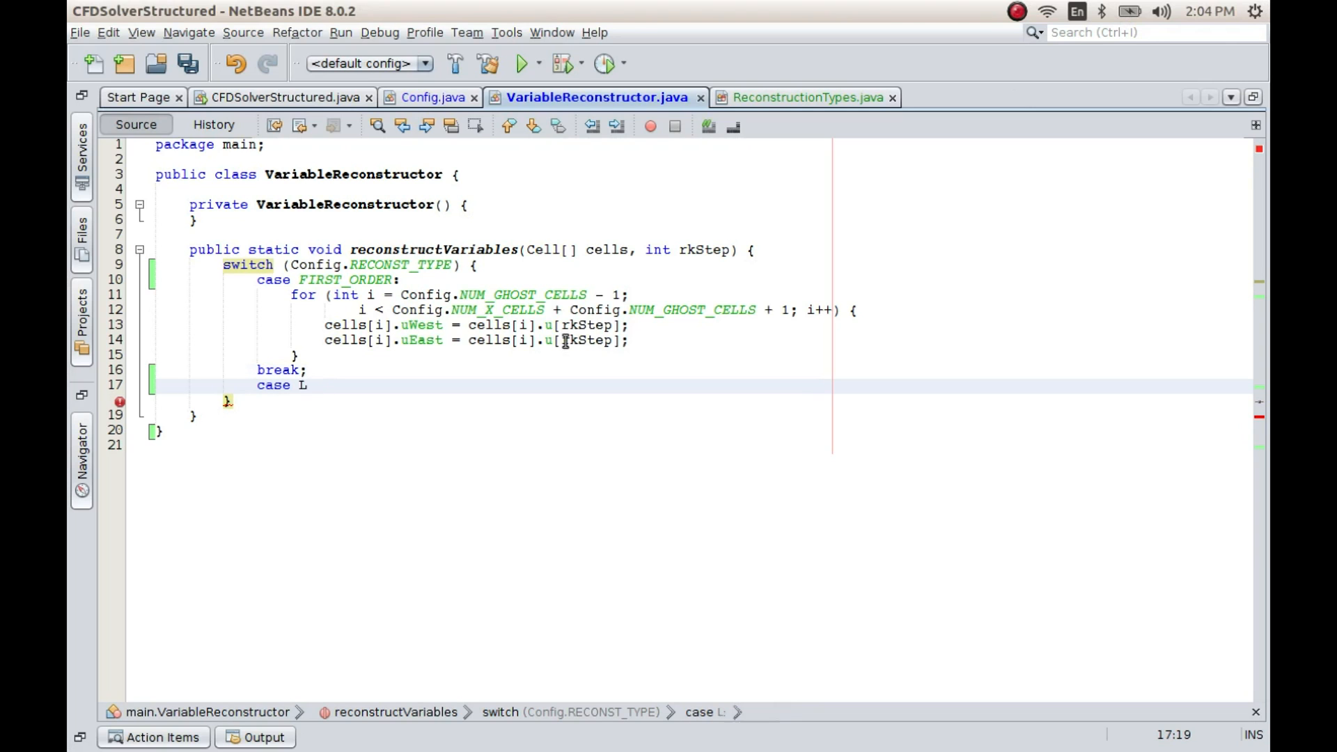
{"action": "type", "text": "BE"}
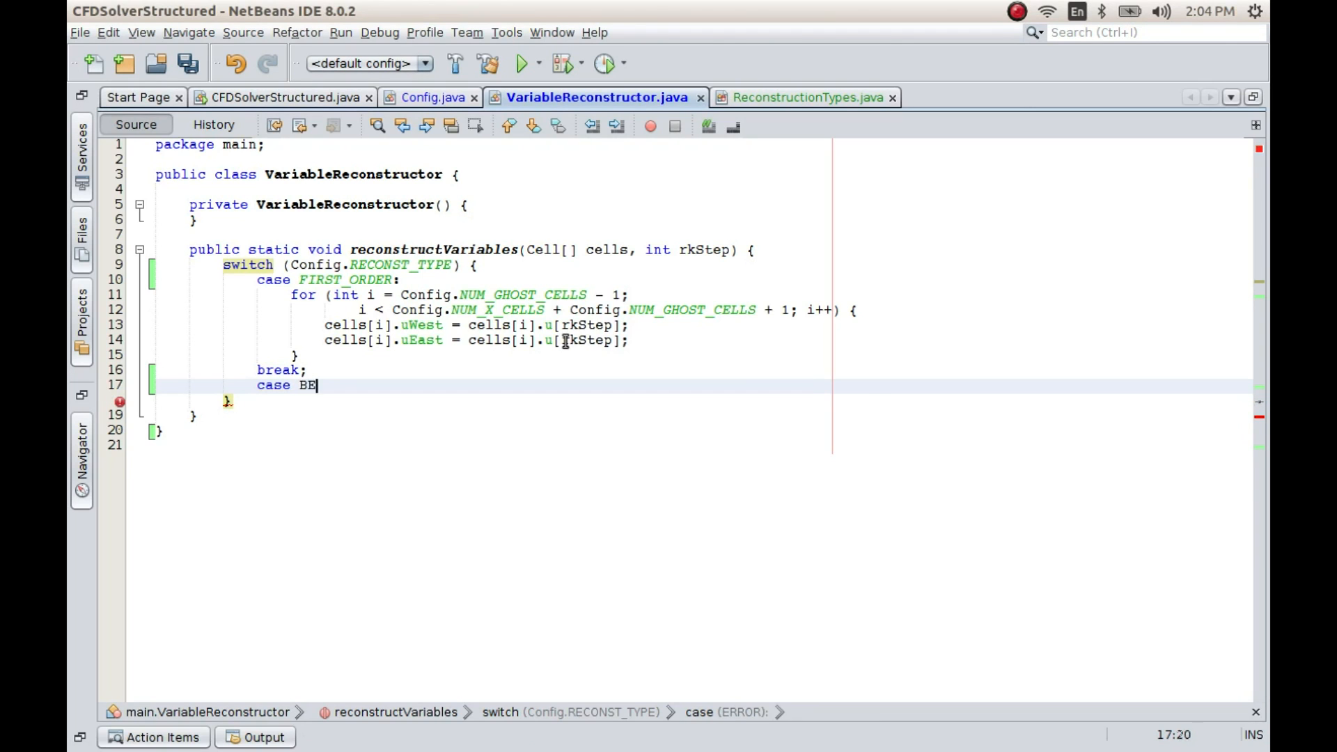
{"action": "type", "text": "AM_WARMING:"}
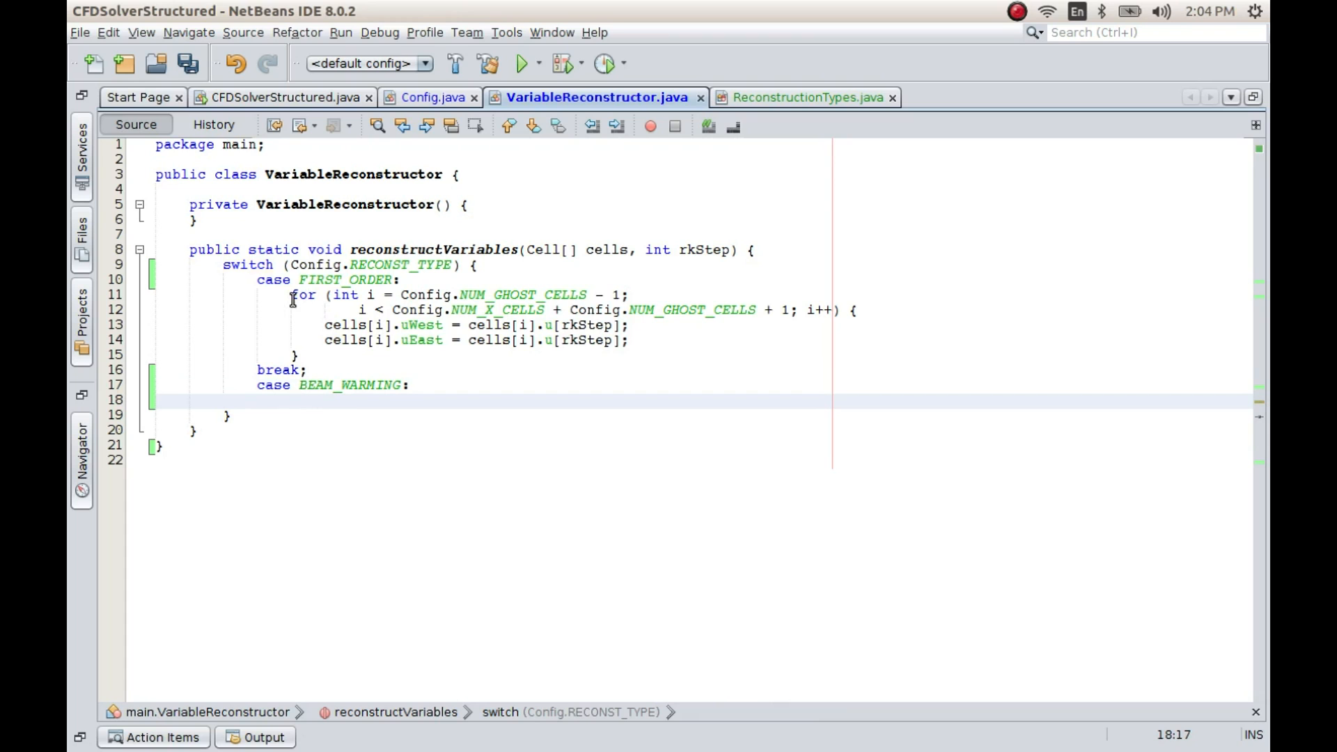
{"action": "type", "text": "break;"}
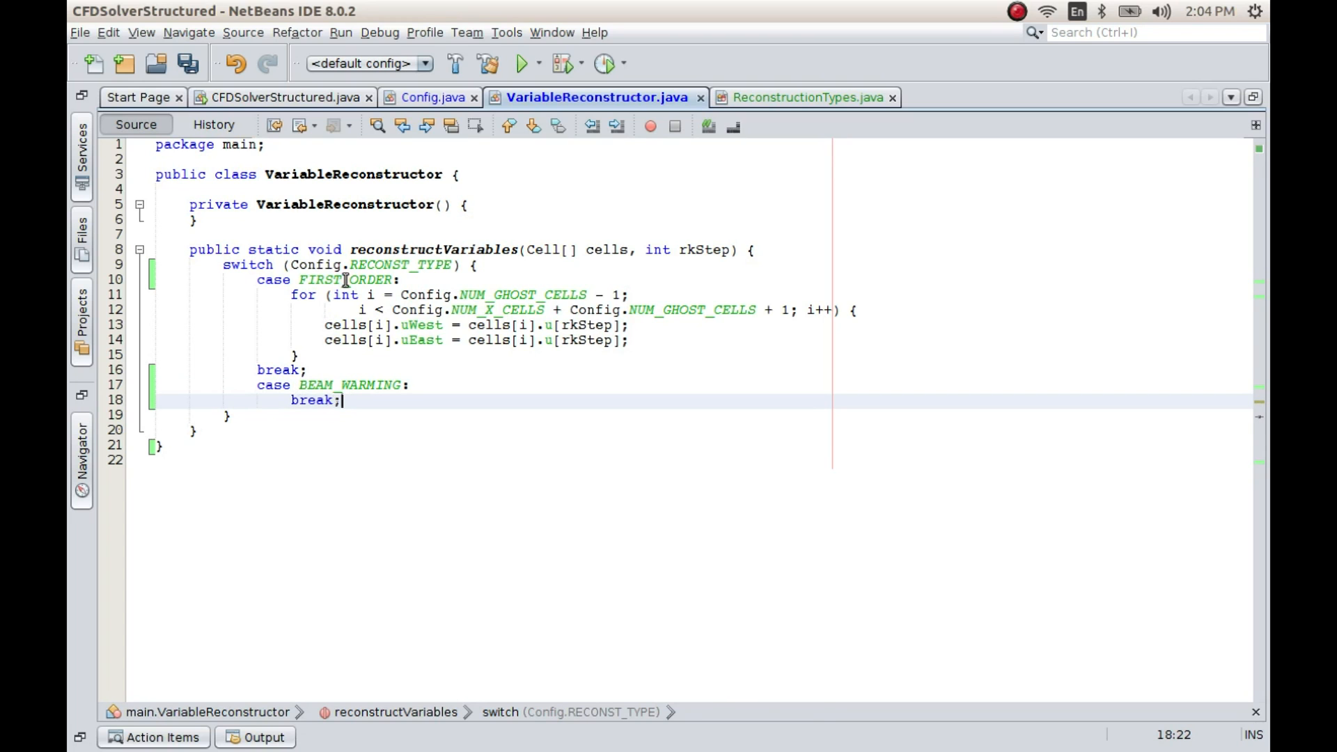